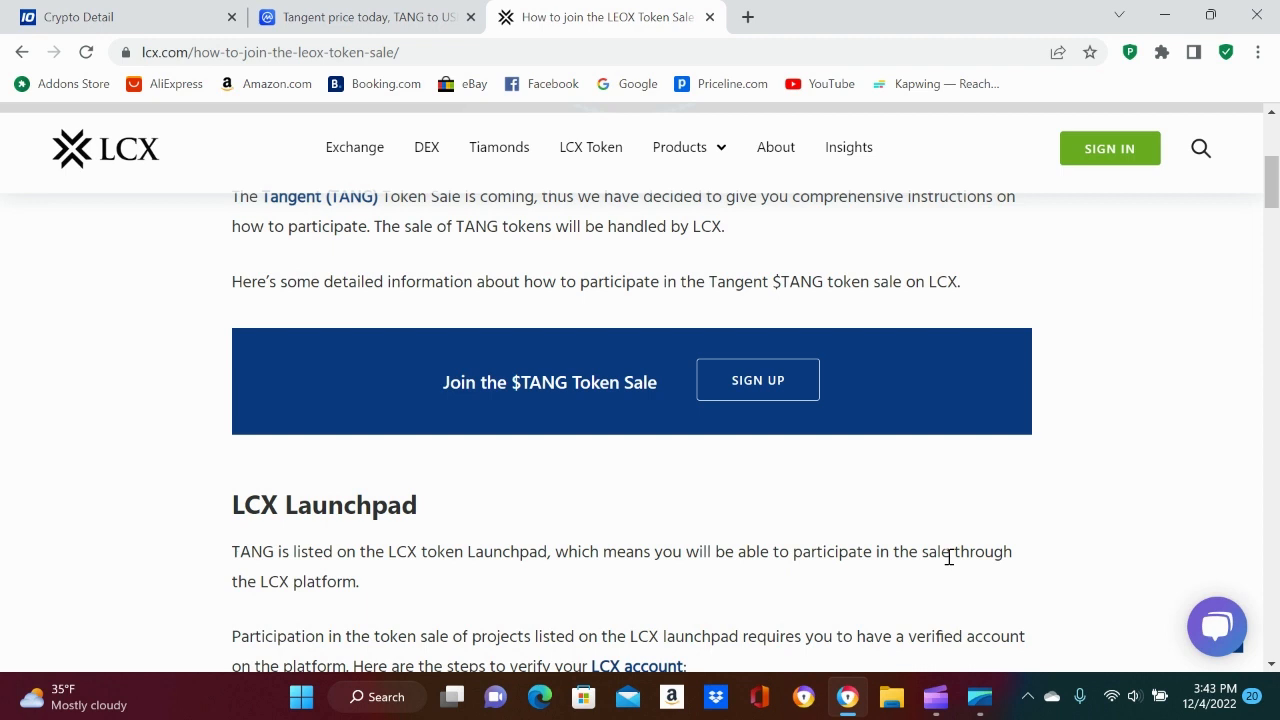
# Switch to the Tangent (TANG) CoinMarketCap tab and scroll through its untracked status and description.
pyautogui.scroll(3)
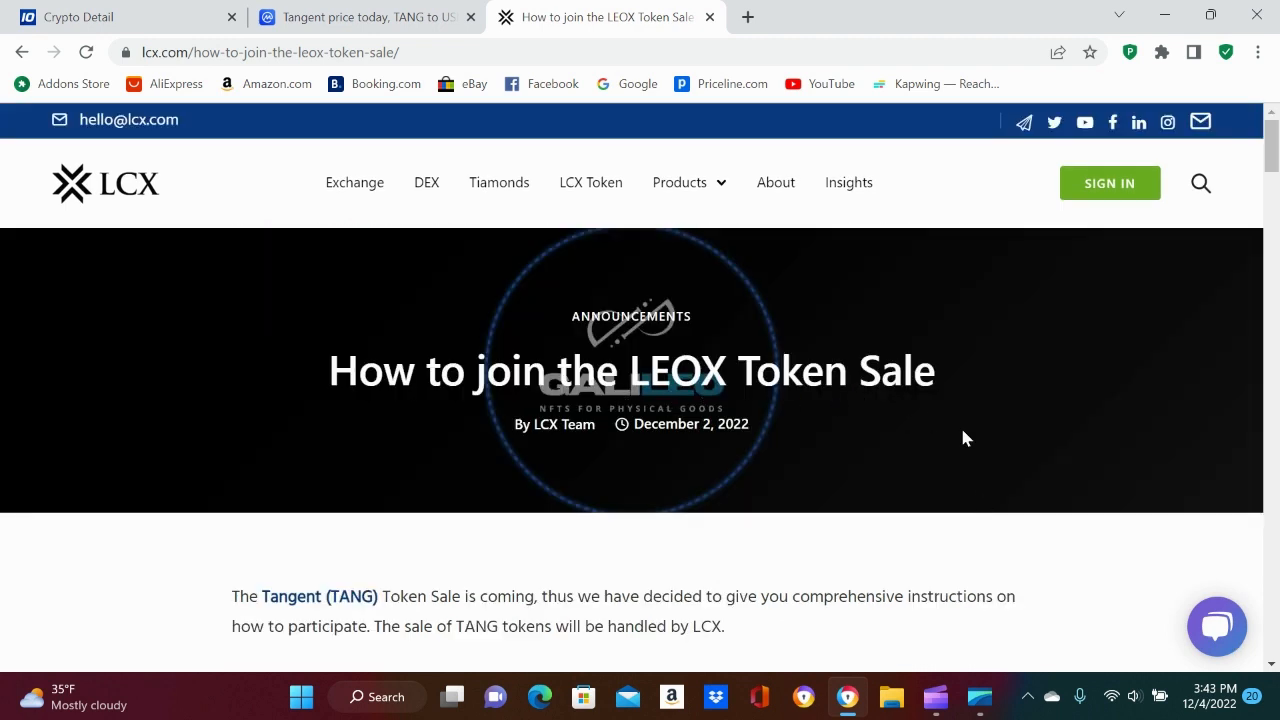
pyautogui.scroll(-3)
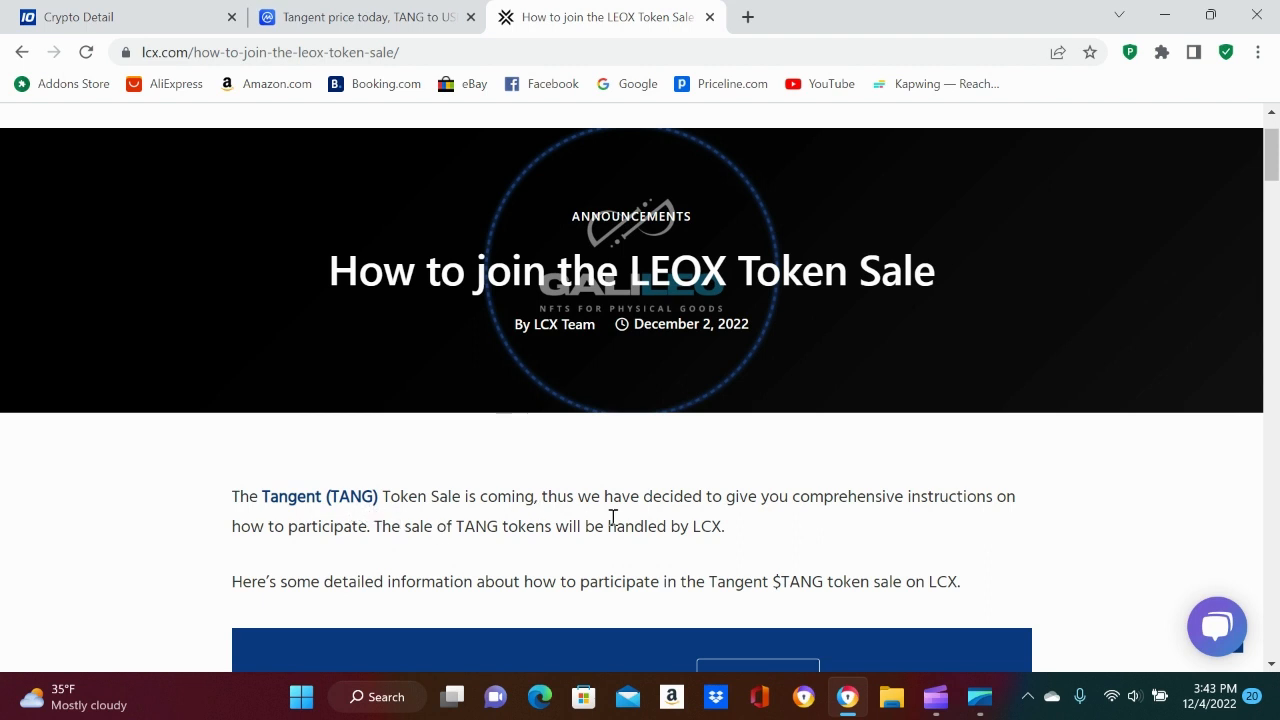
pyautogui.moveTo(548, 522)
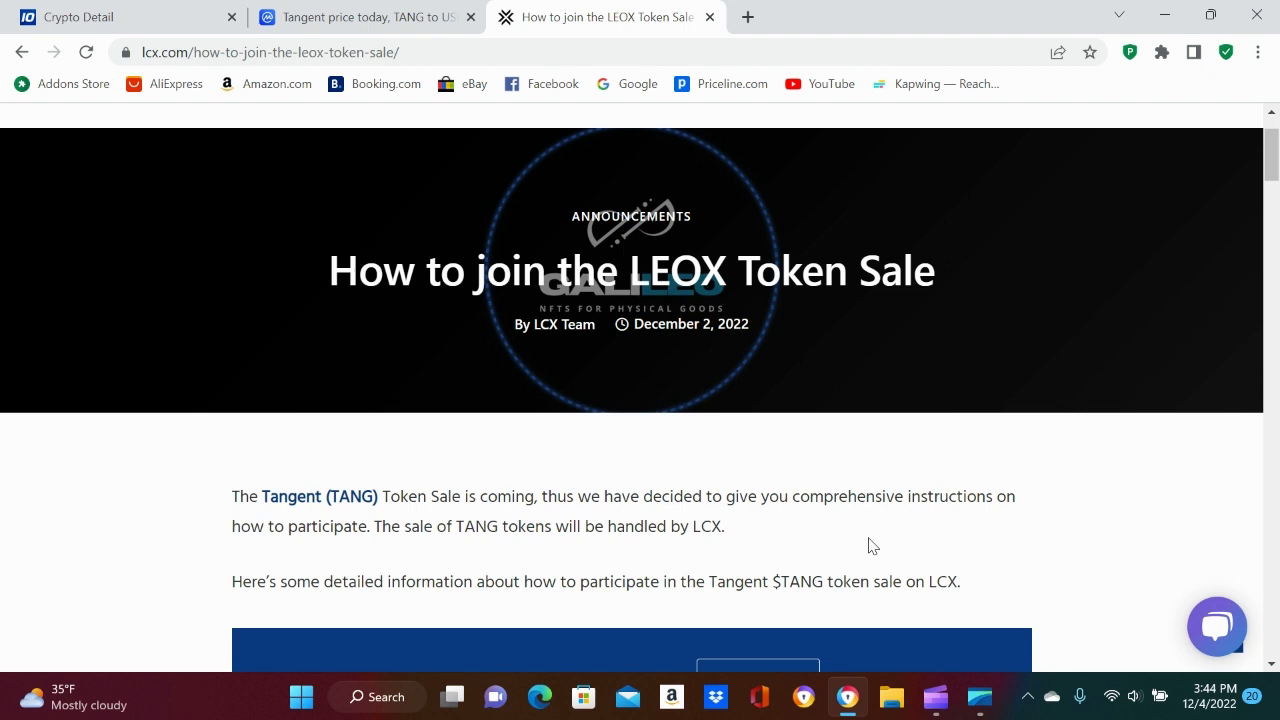
pyautogui.moveTo(798, 539)
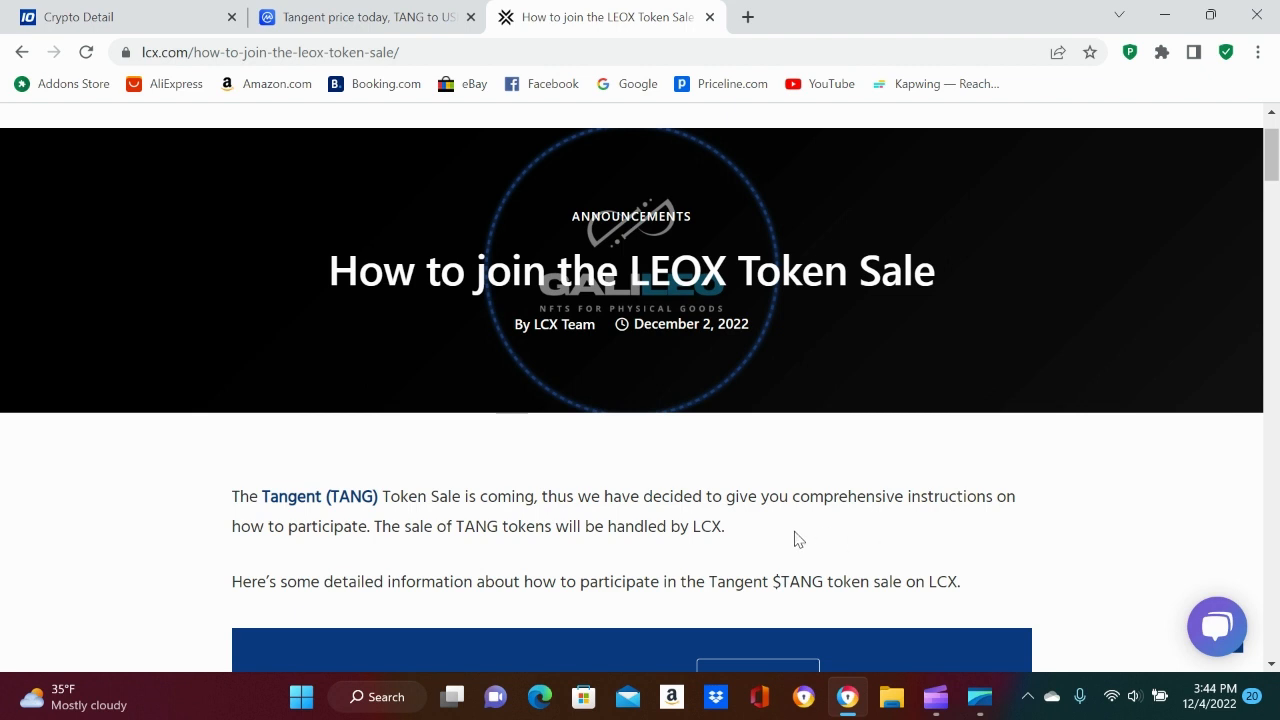
pyautogui.scroll(-3)
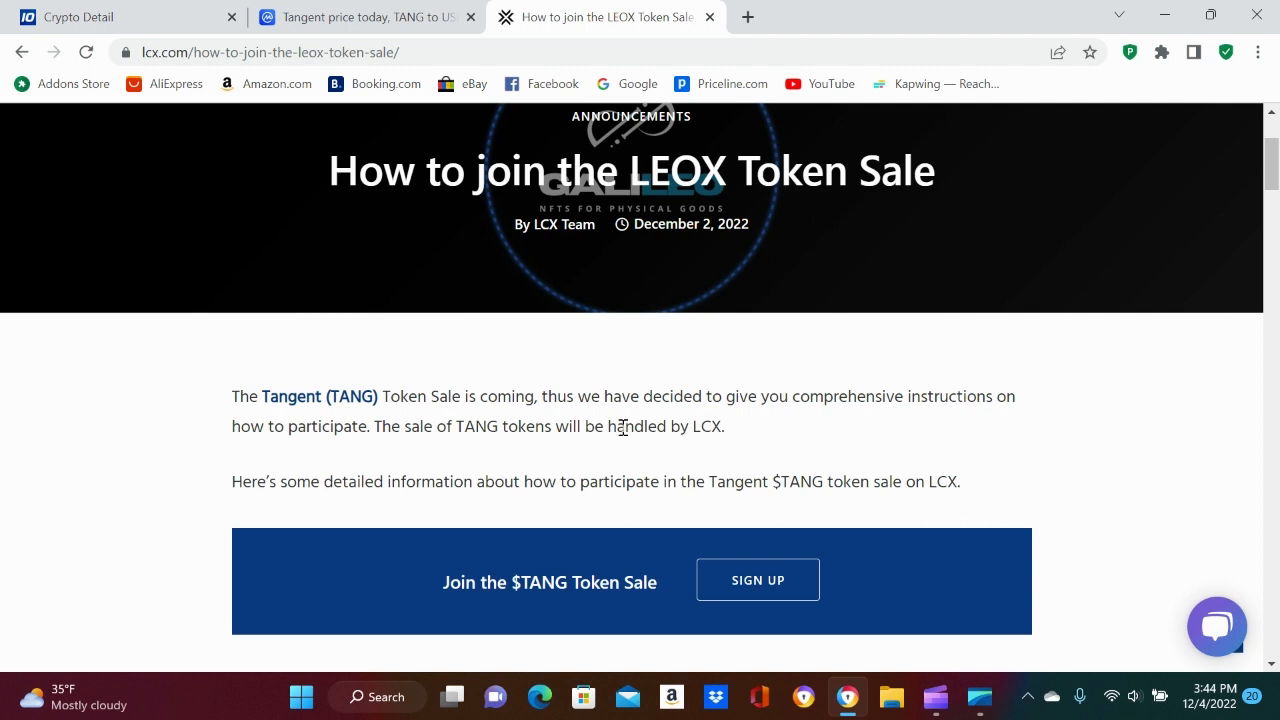
pyautogui.click(365, 17)
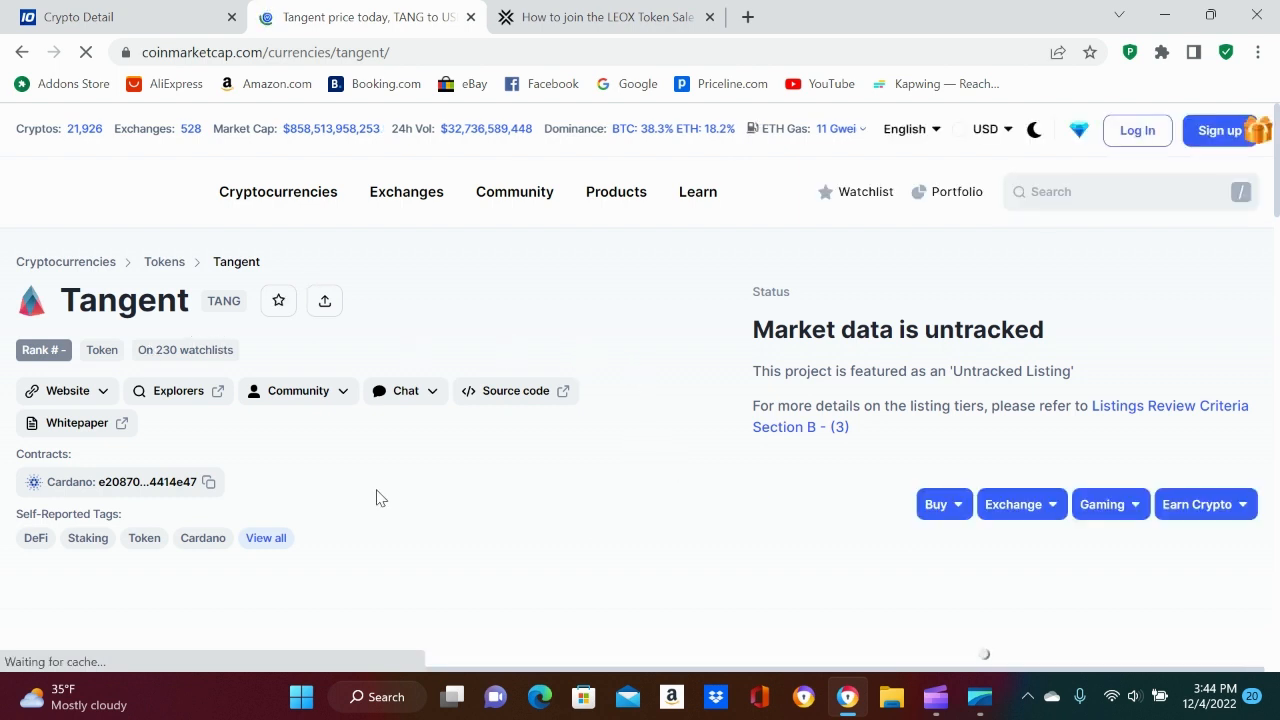
pyautogui.scroll(-3)
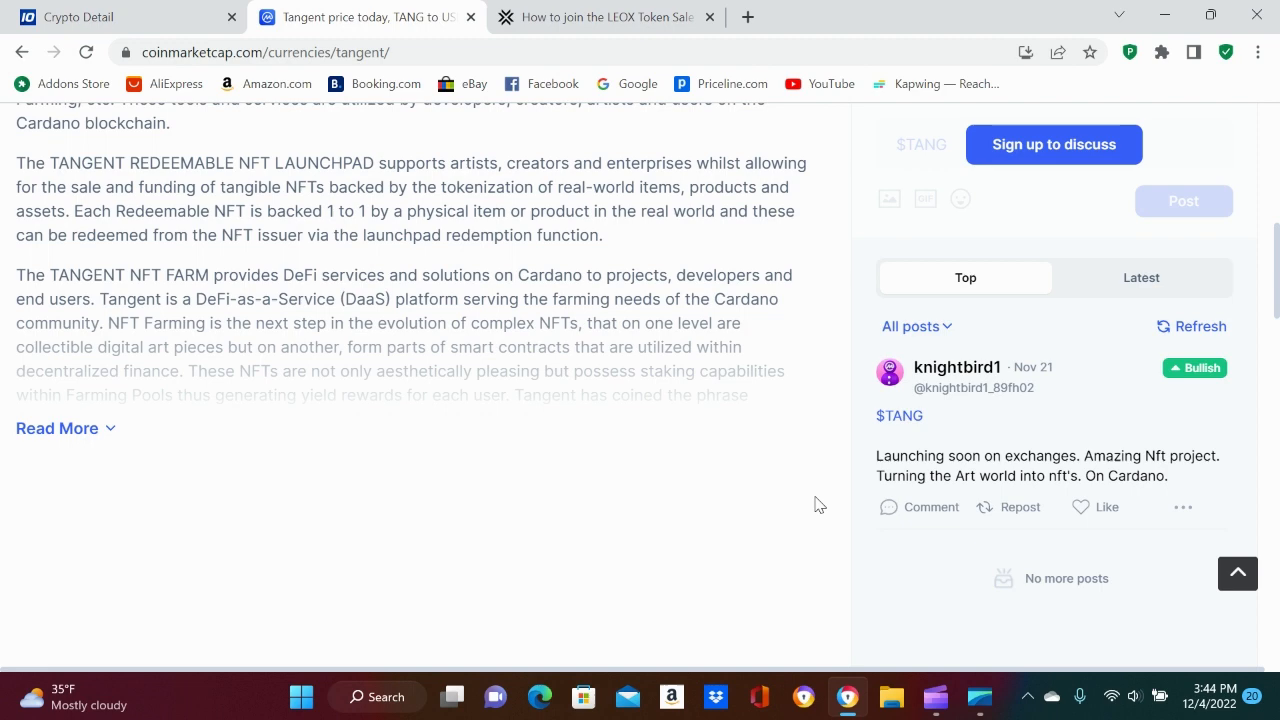
pyautogui.scroll(3)
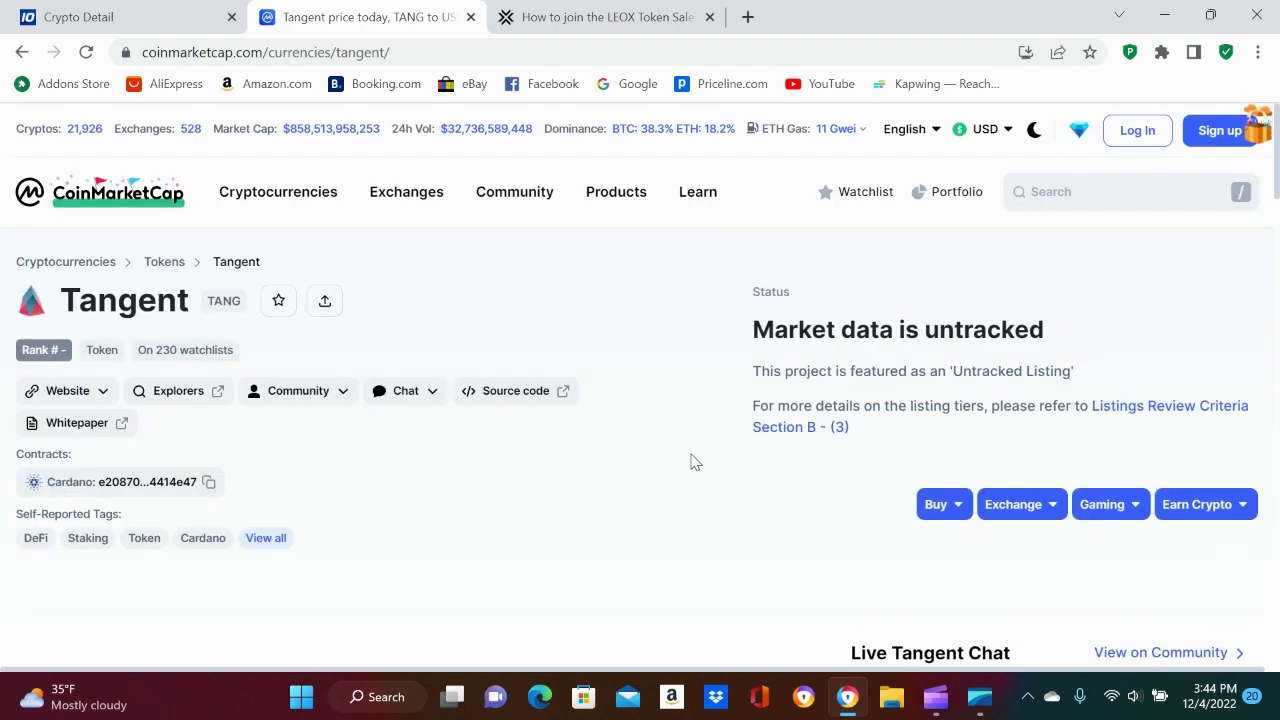
pyautogui.moveTo(588, 307)
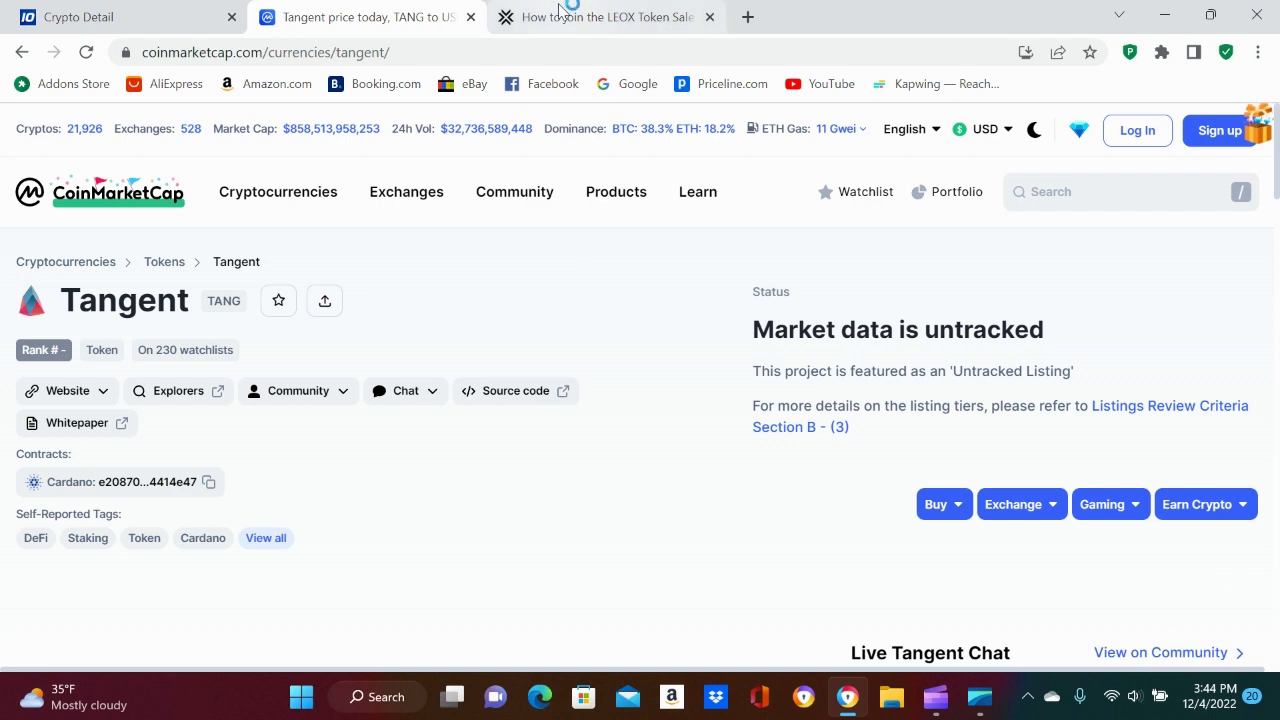
# Switch to the LCX token sale article tab and scroll to LCX Launchpad and Step 1: Register & Verify.
pyautogui.click(605, 17)
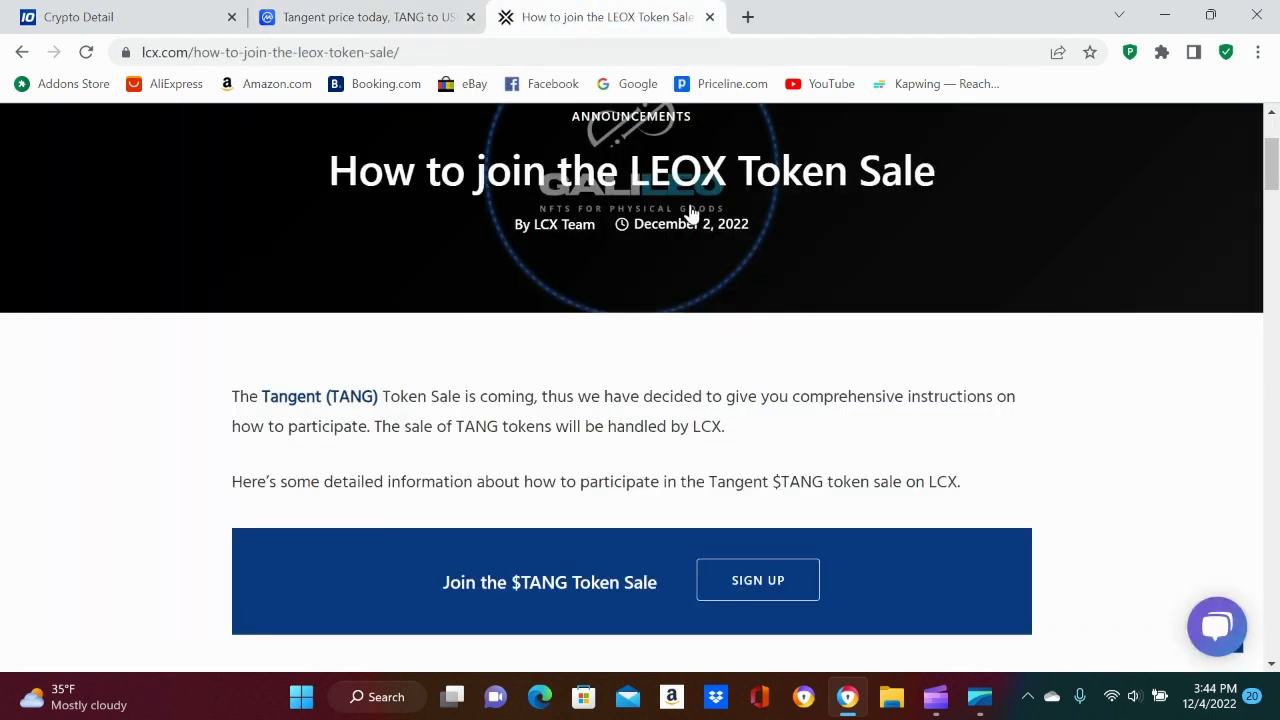
pyautogui.moveTo(1062, 431)
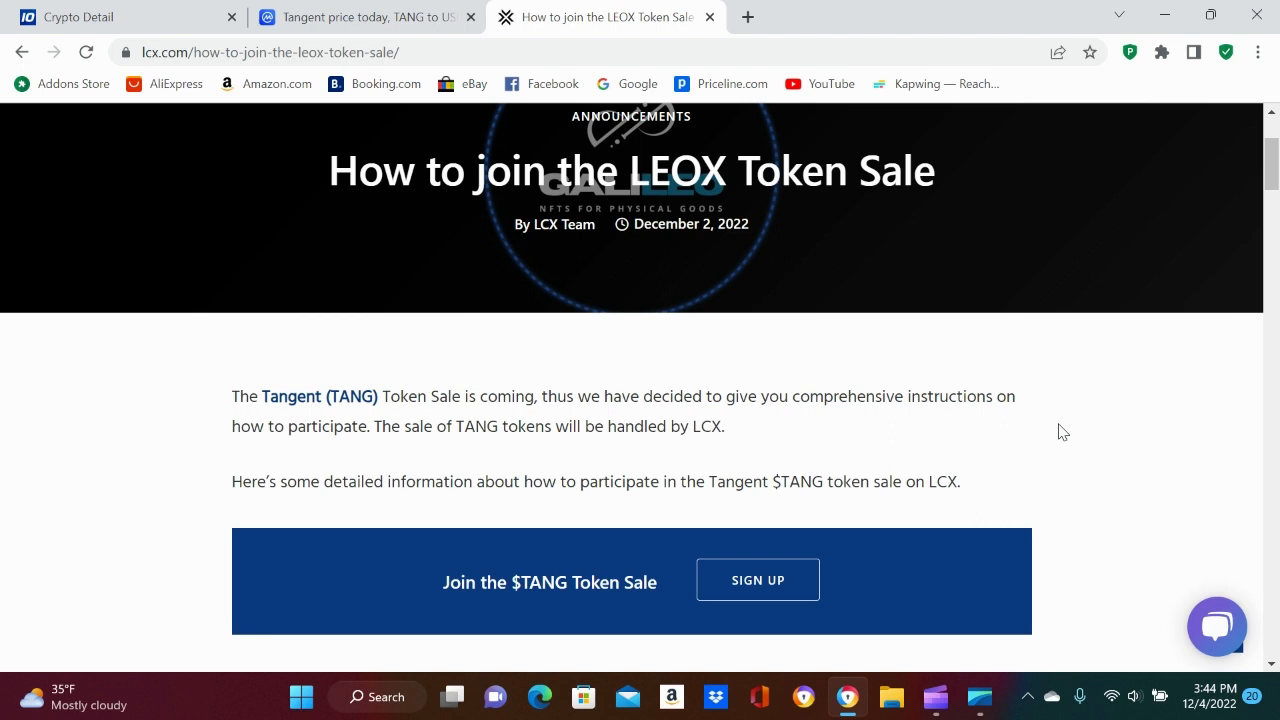
pyautogui.scroll(-3)
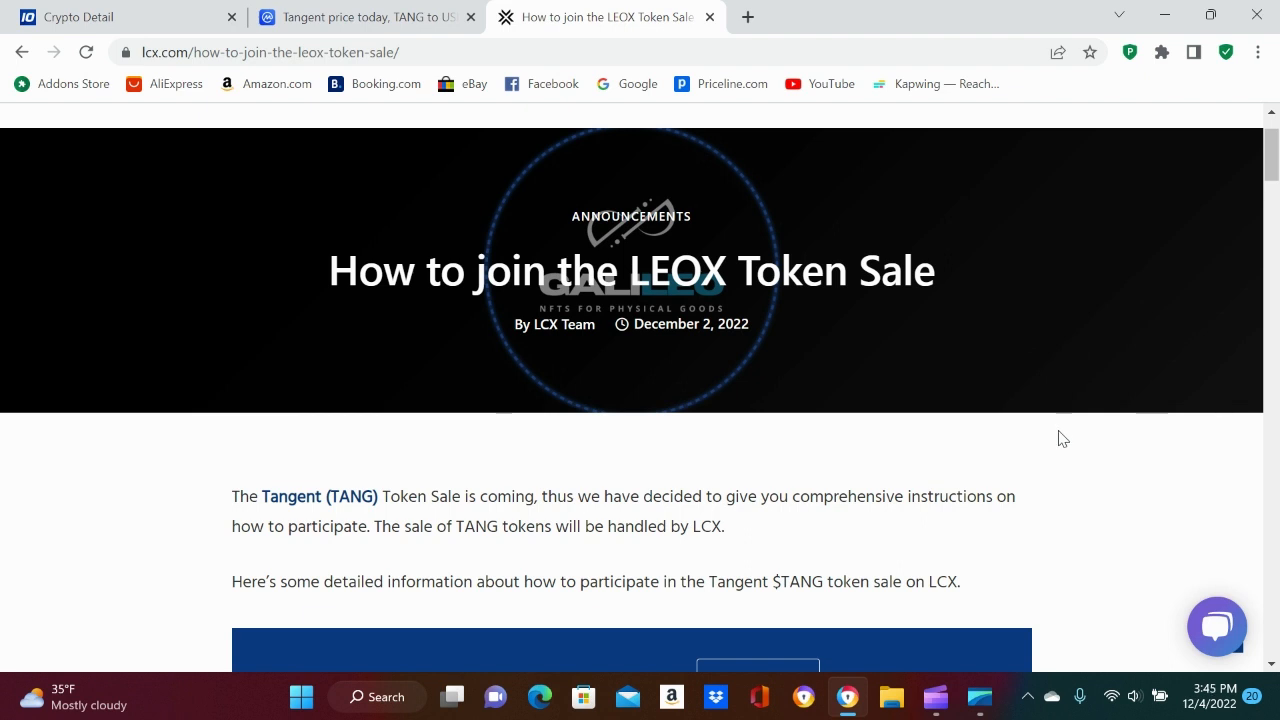
pyautogui.scroll(-3)
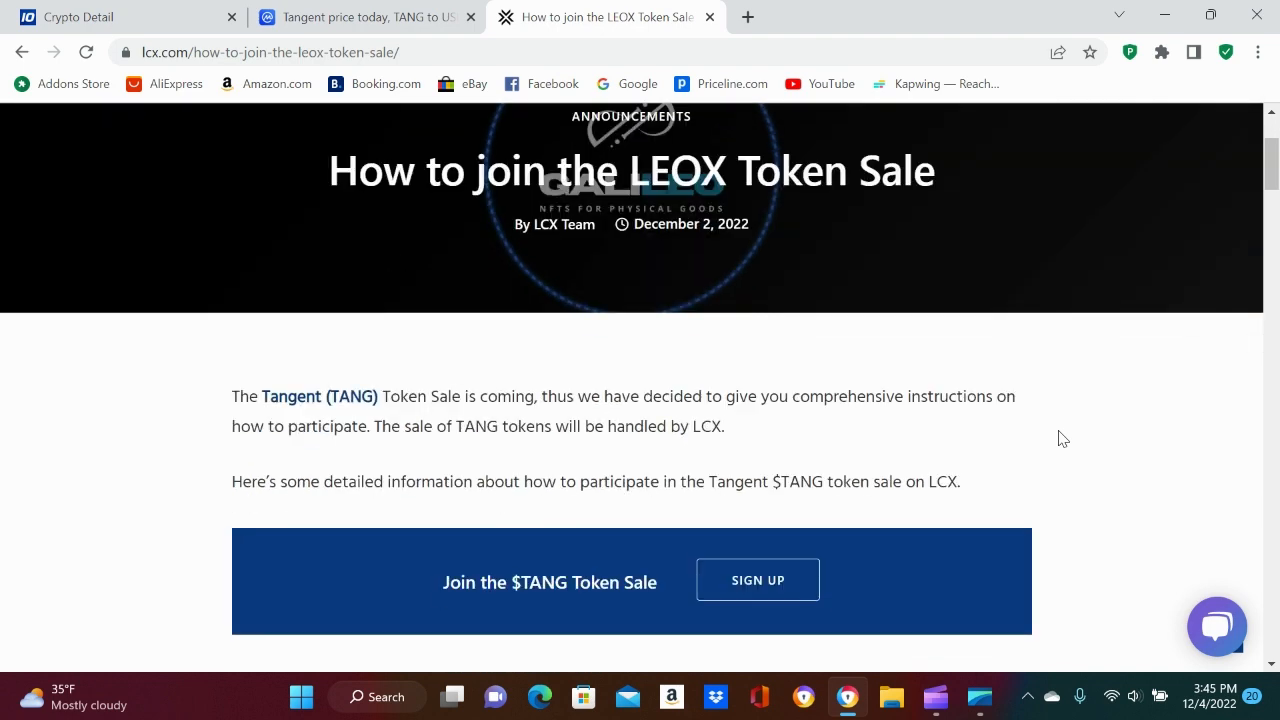
pyautogui.scroll(-3)
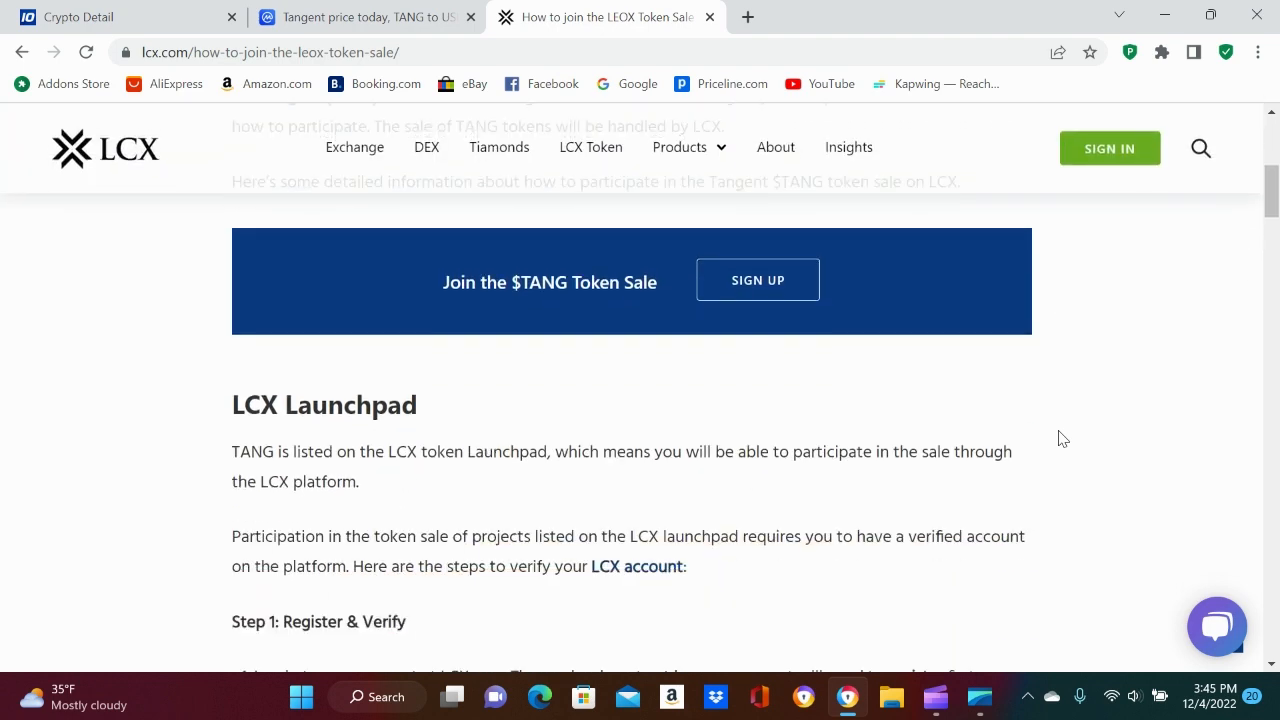
pyautogui.scroll(-3)
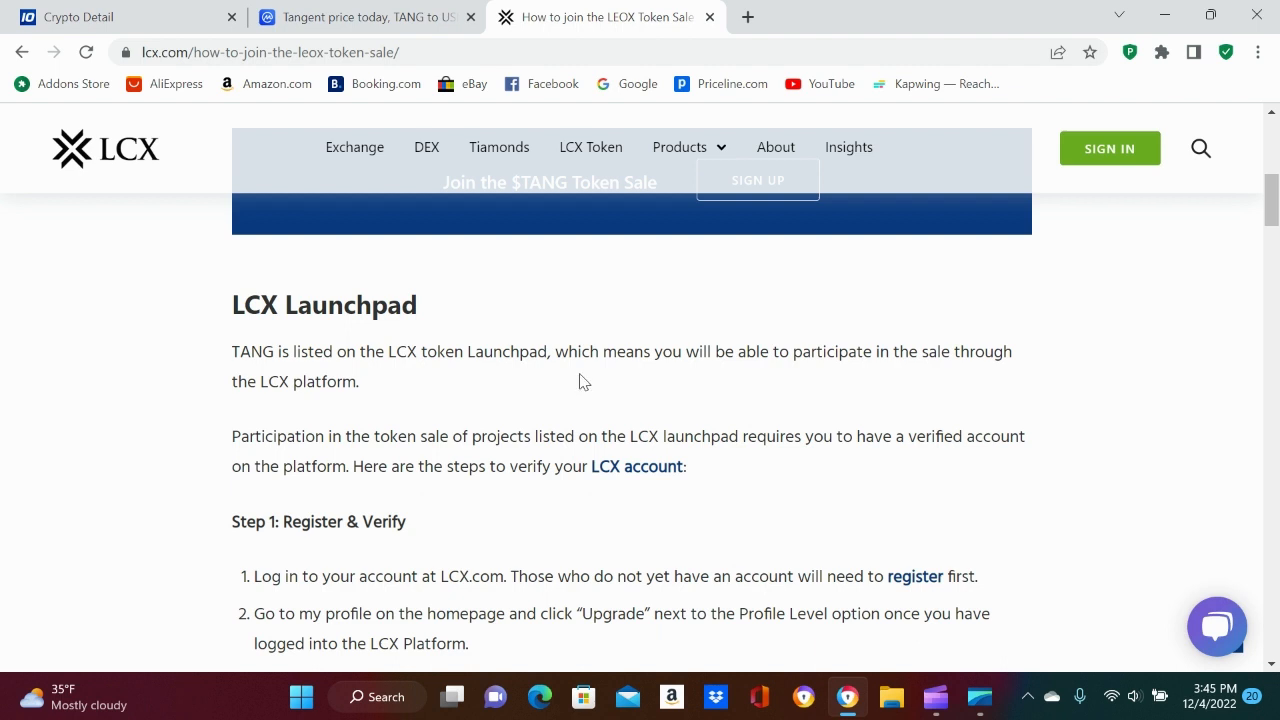
pyautogui.moveTo(978, 391)
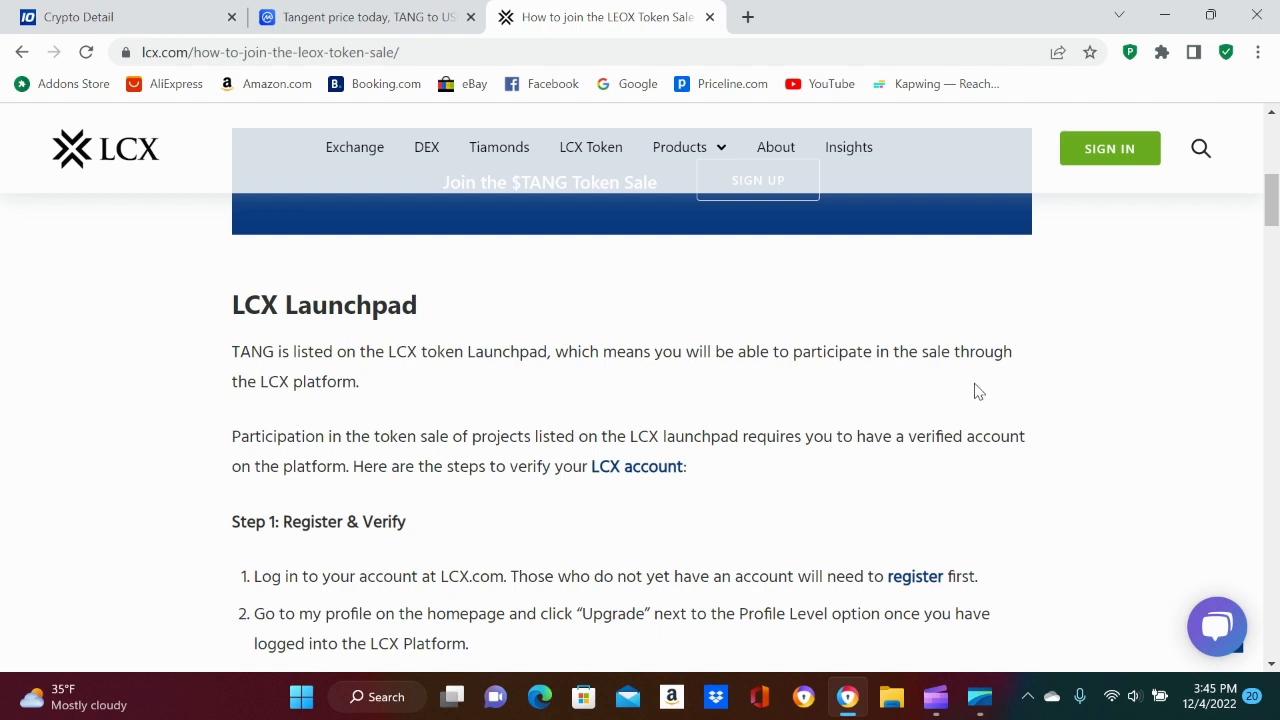
pyautogui.moveTo(595, 499)
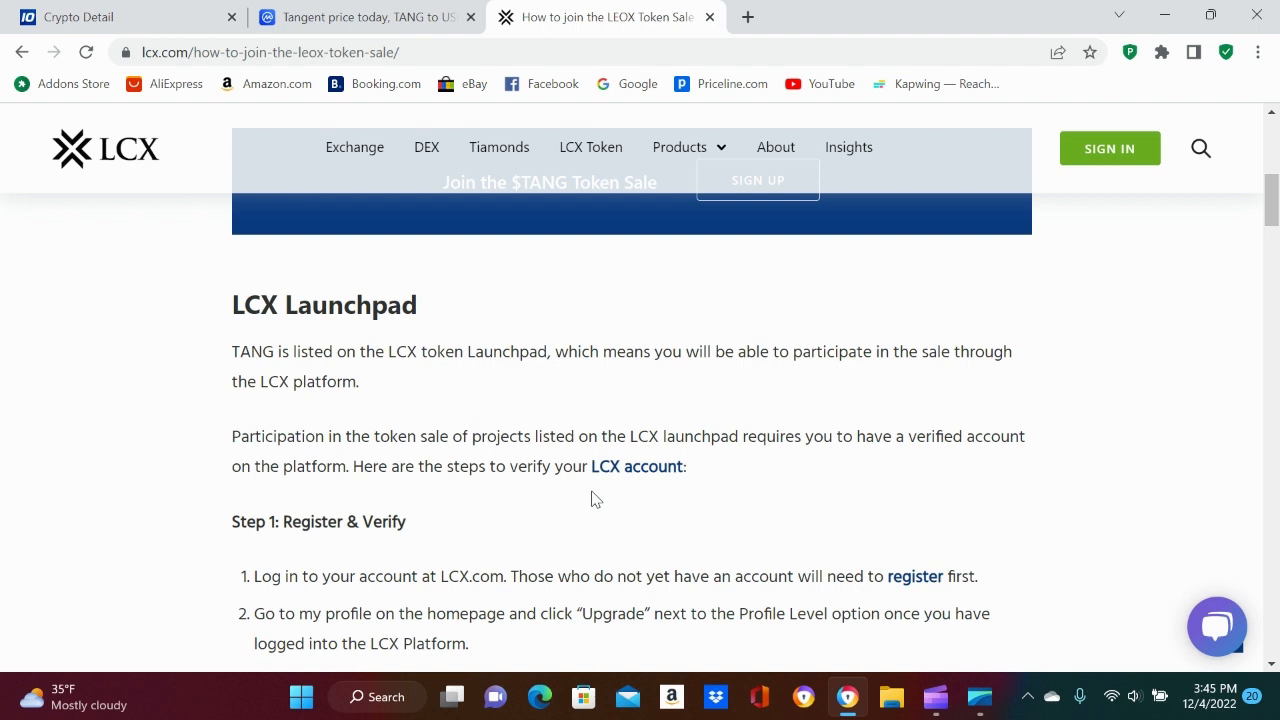
pyautogui.moveTo(630, 503)
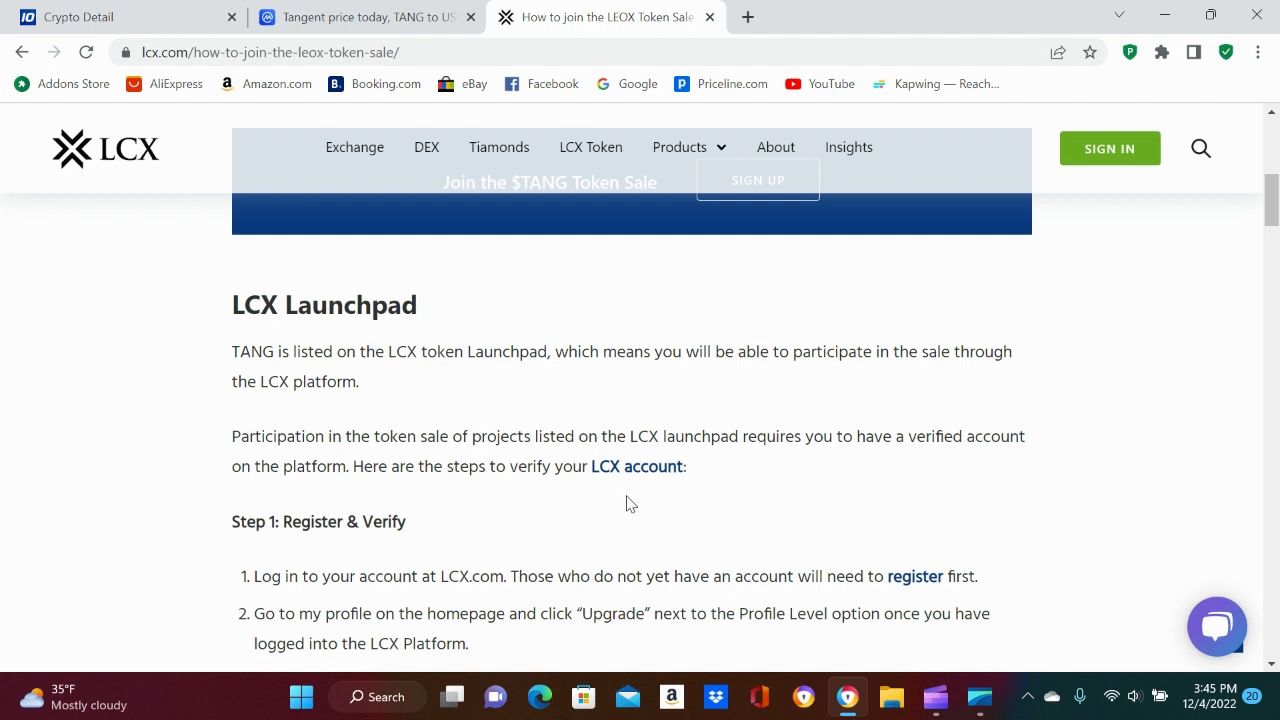
pyautogui.moveTo(787, 485)
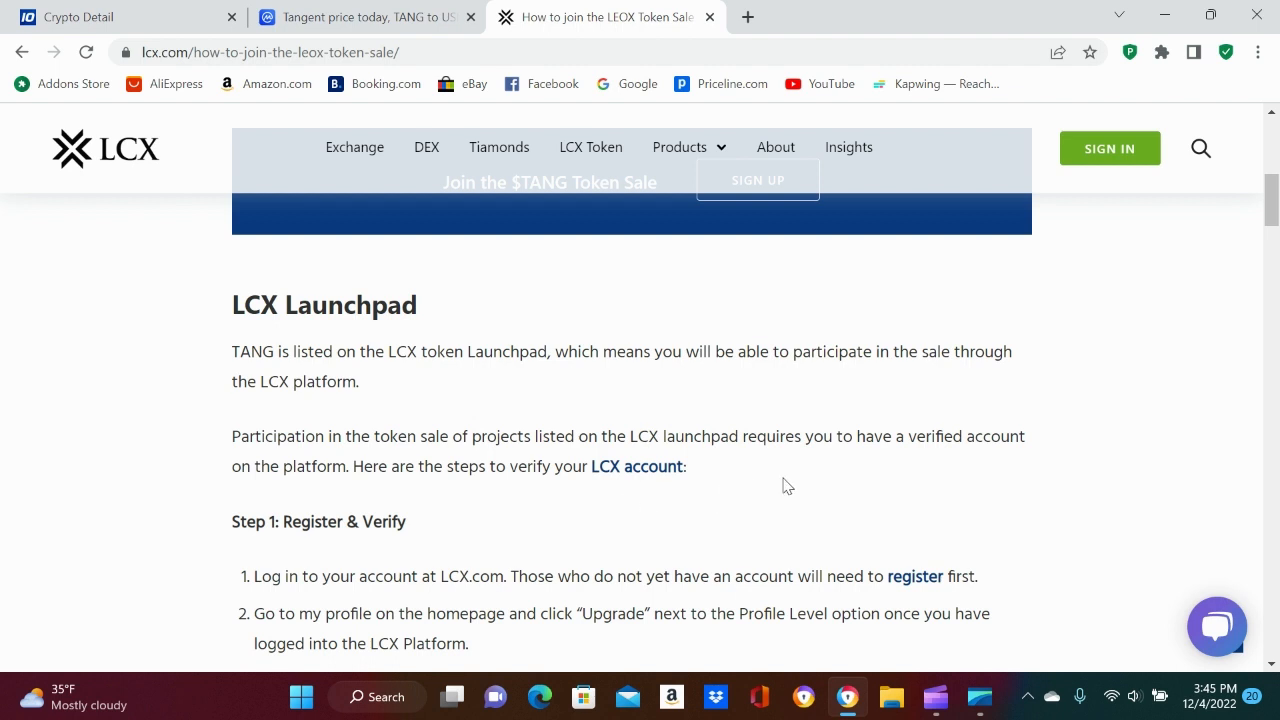
pyautogui.moveTo(368, 495)
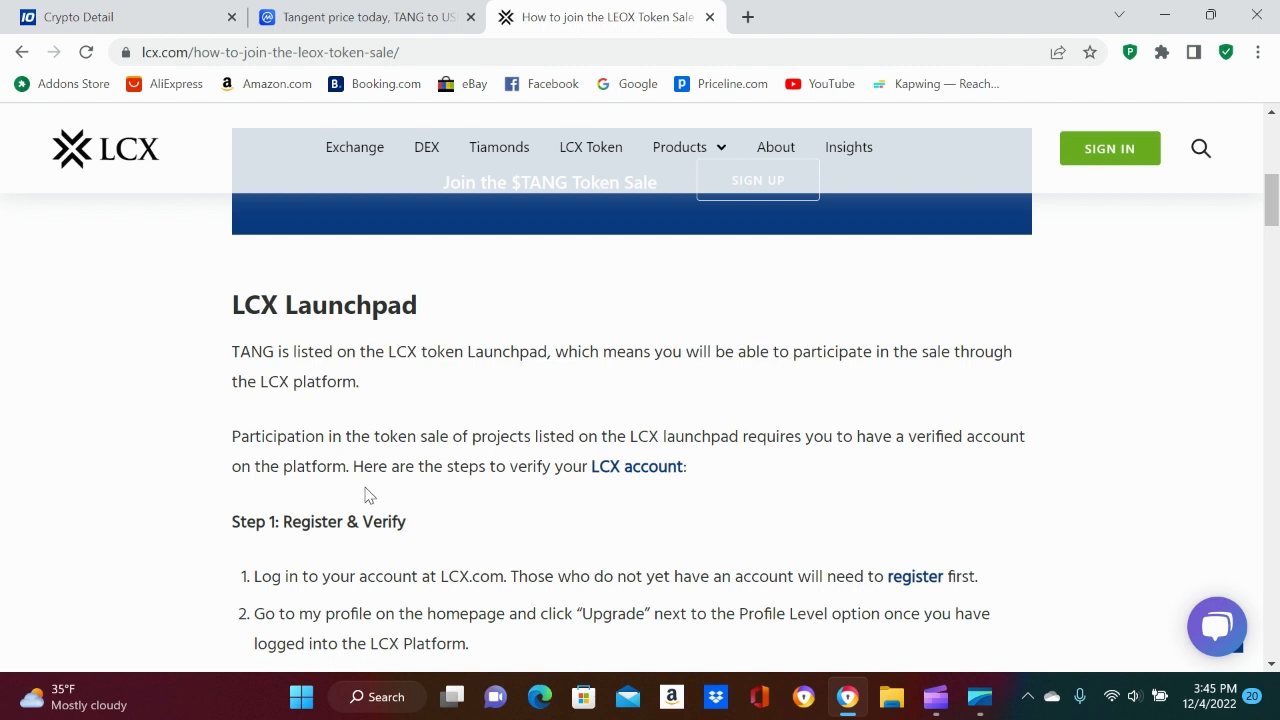
pyautogui.scroll(-3)
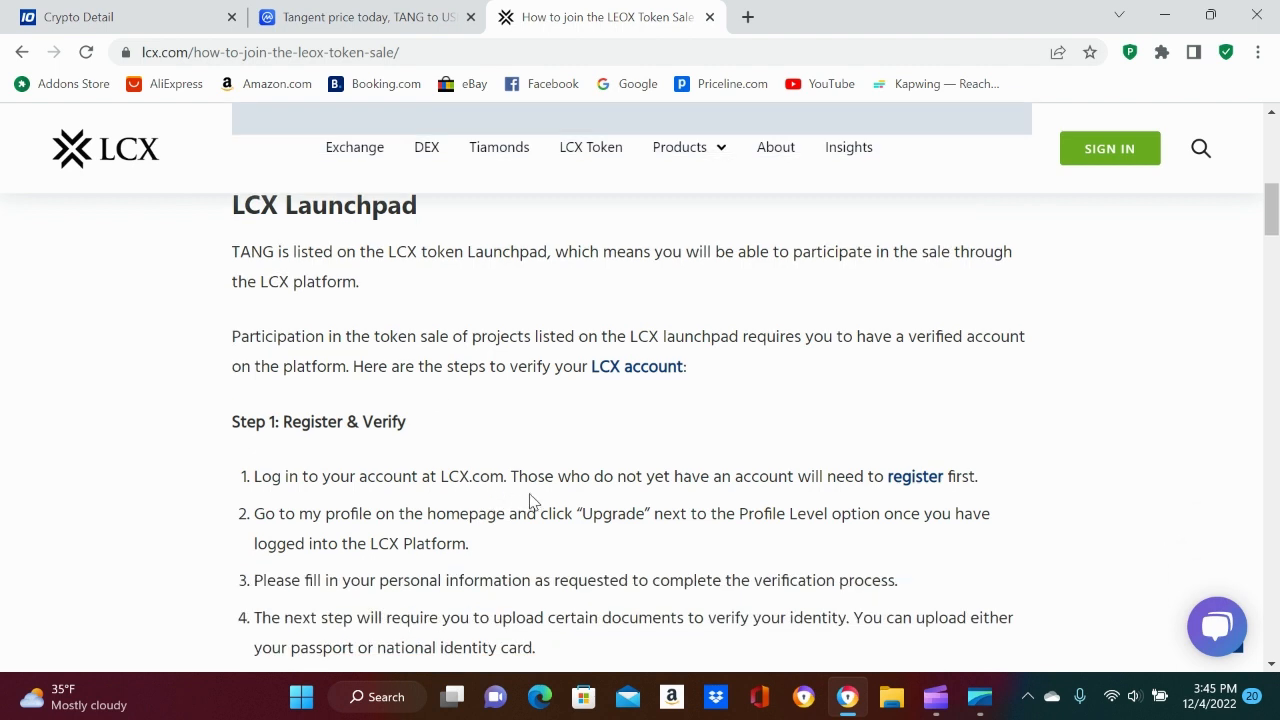
pyautogui.scroll(-3)
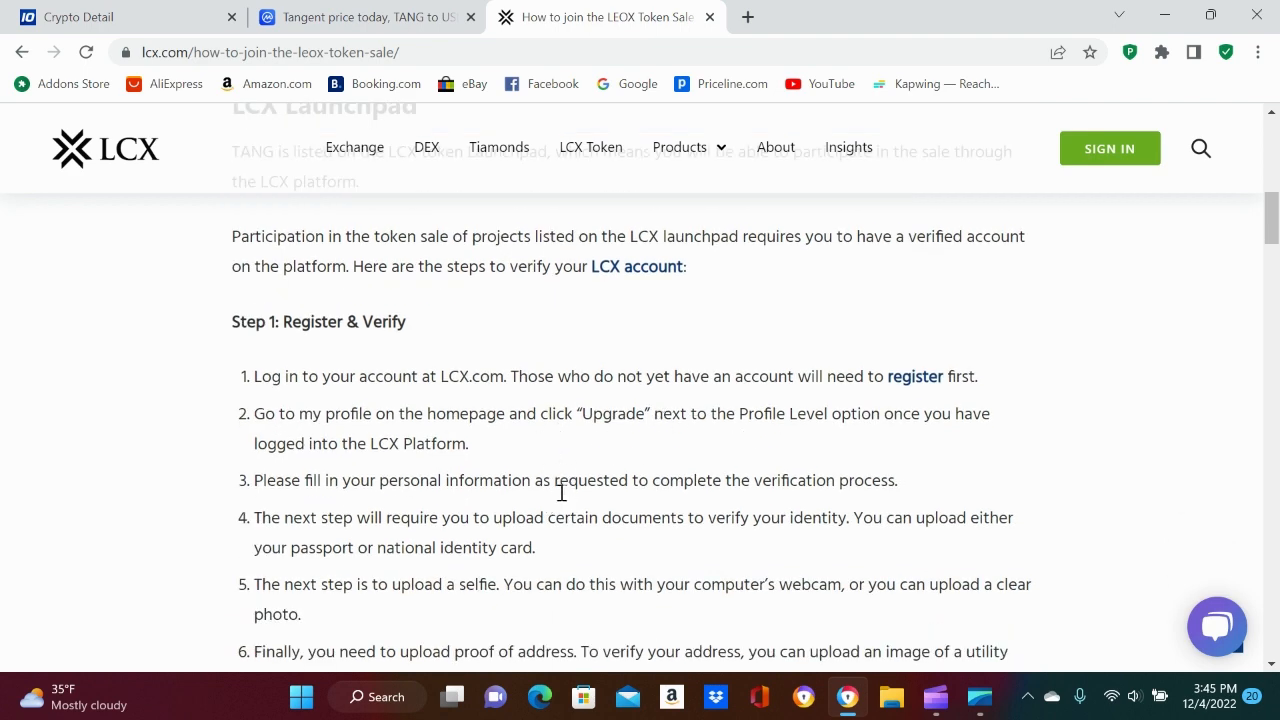
pyautogui.scroll(-3)
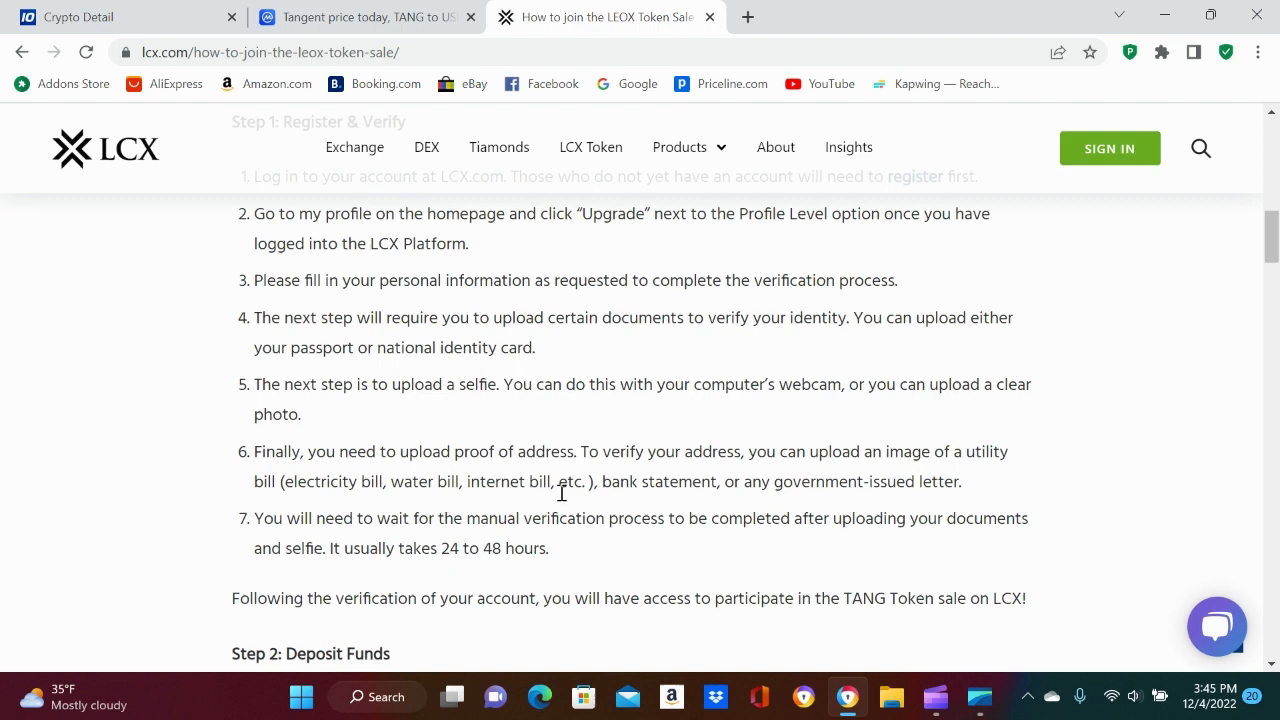
pyautogui.scroll(-3)
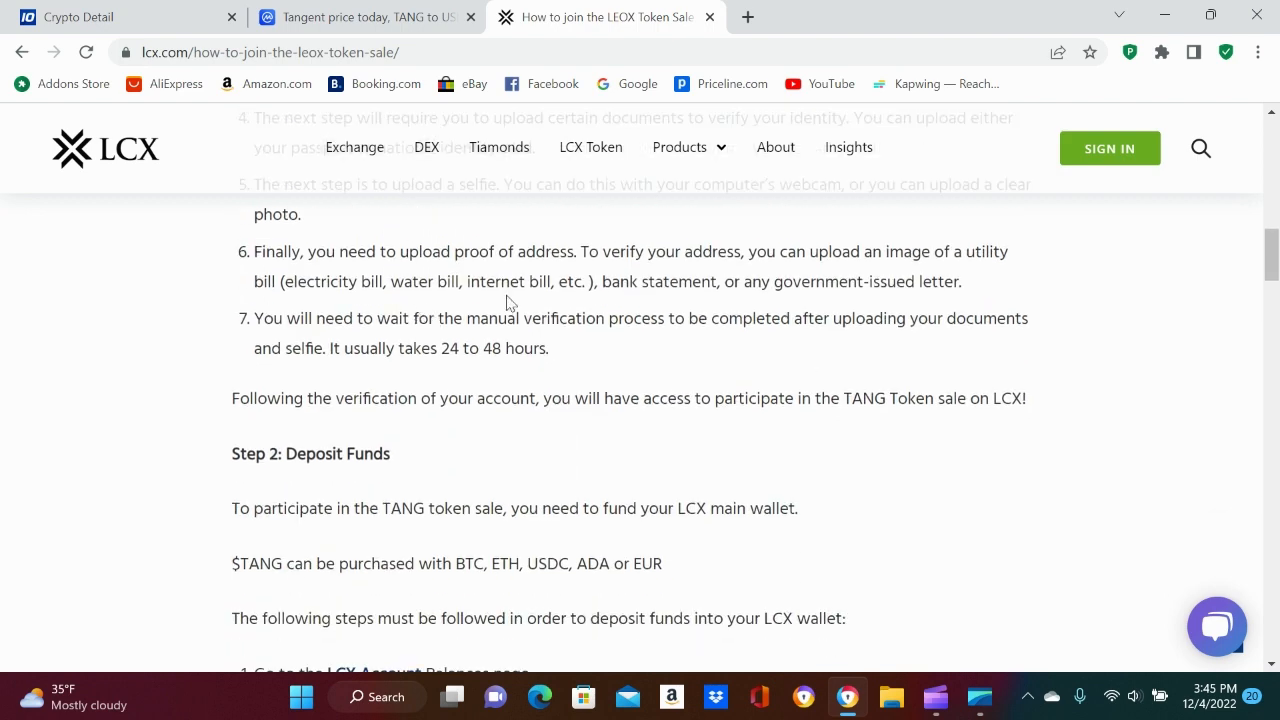
pyautogui.moveTo(675, 365)
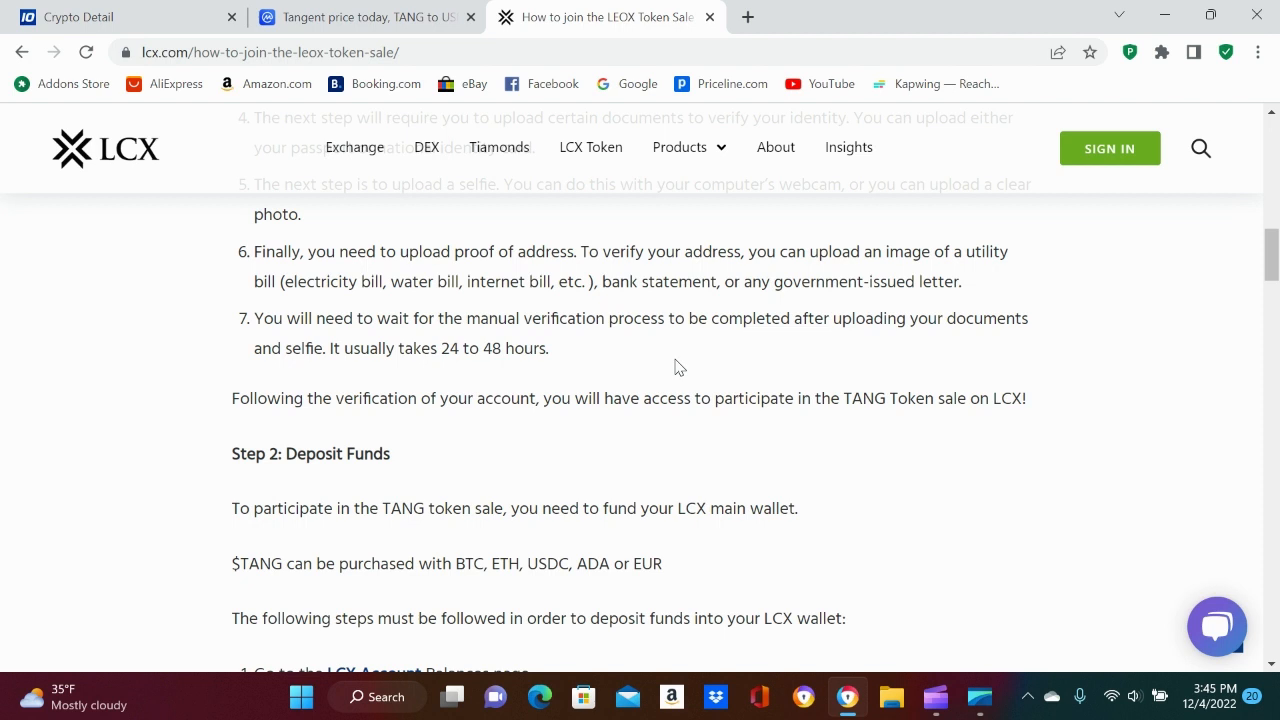
# Scroll through the seven Step 2: Deposit Funds instructions to the start of Step 3.
pyautogui.scroll(-3)
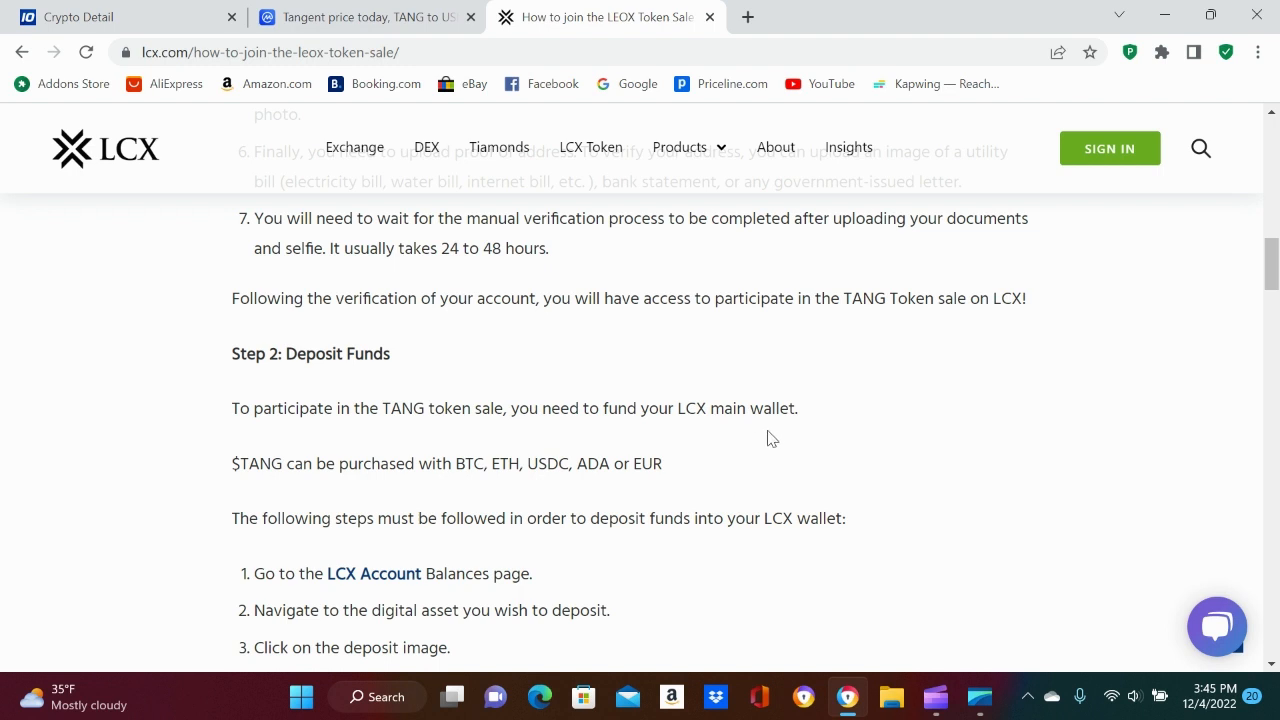
pyautogui.scroll(-3)
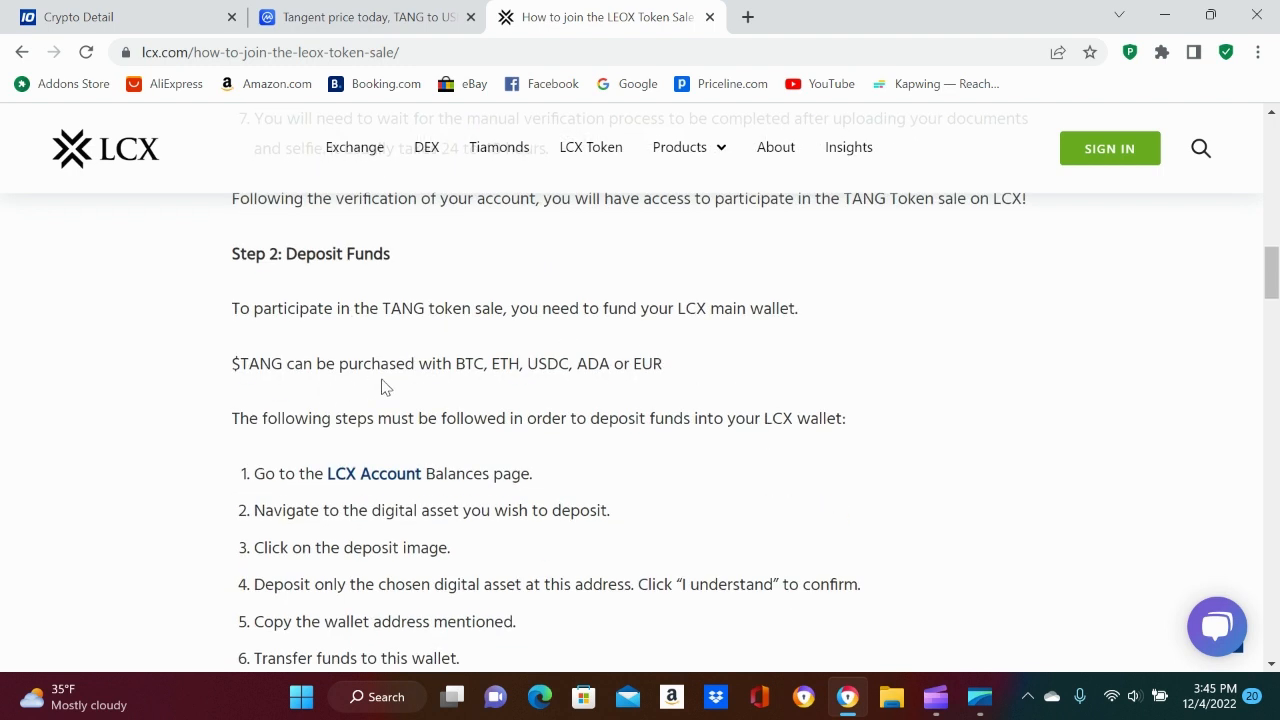
pyautogui.moveTo(603, 388)
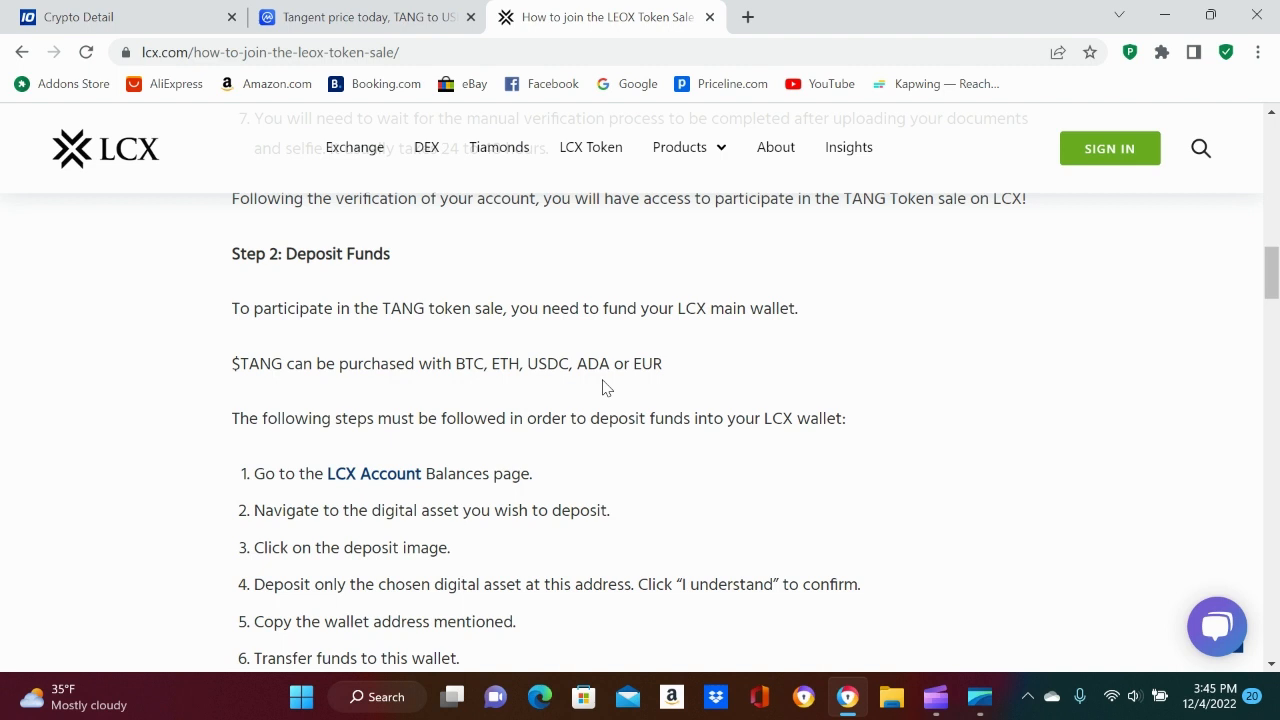
pyautogui.moveTo(500, 458)
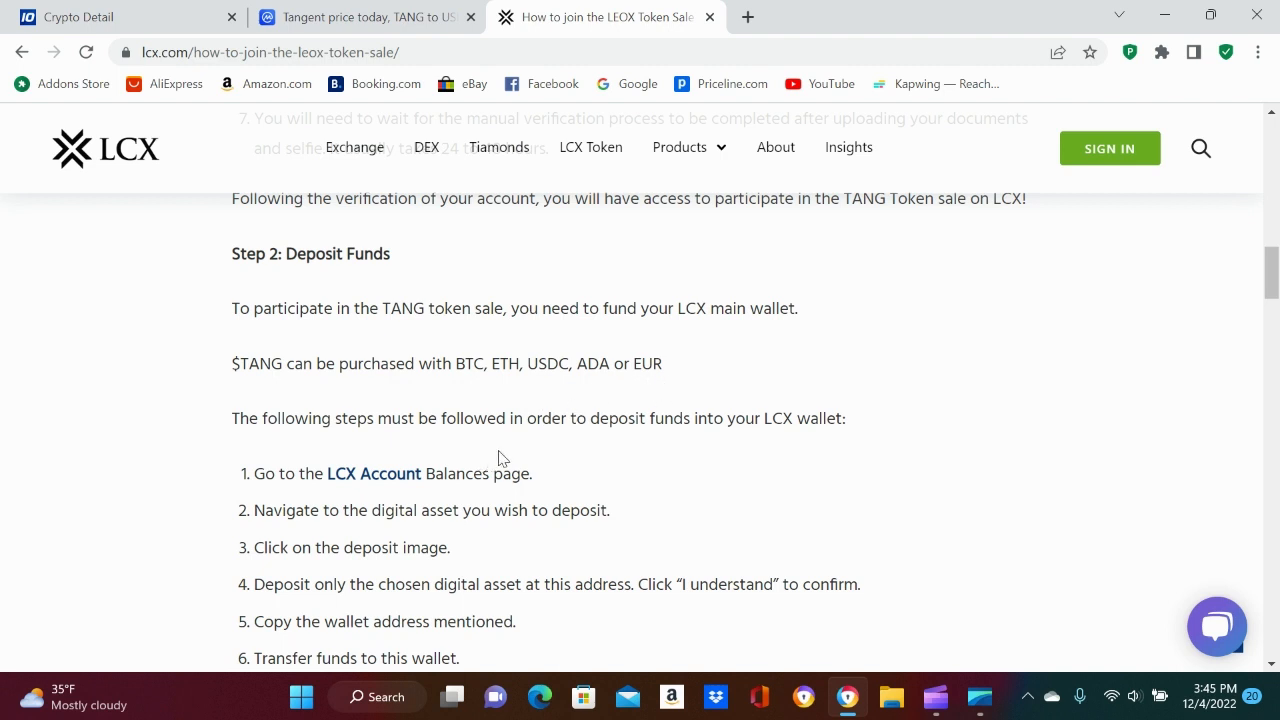
pyautogui.scroll(-3)
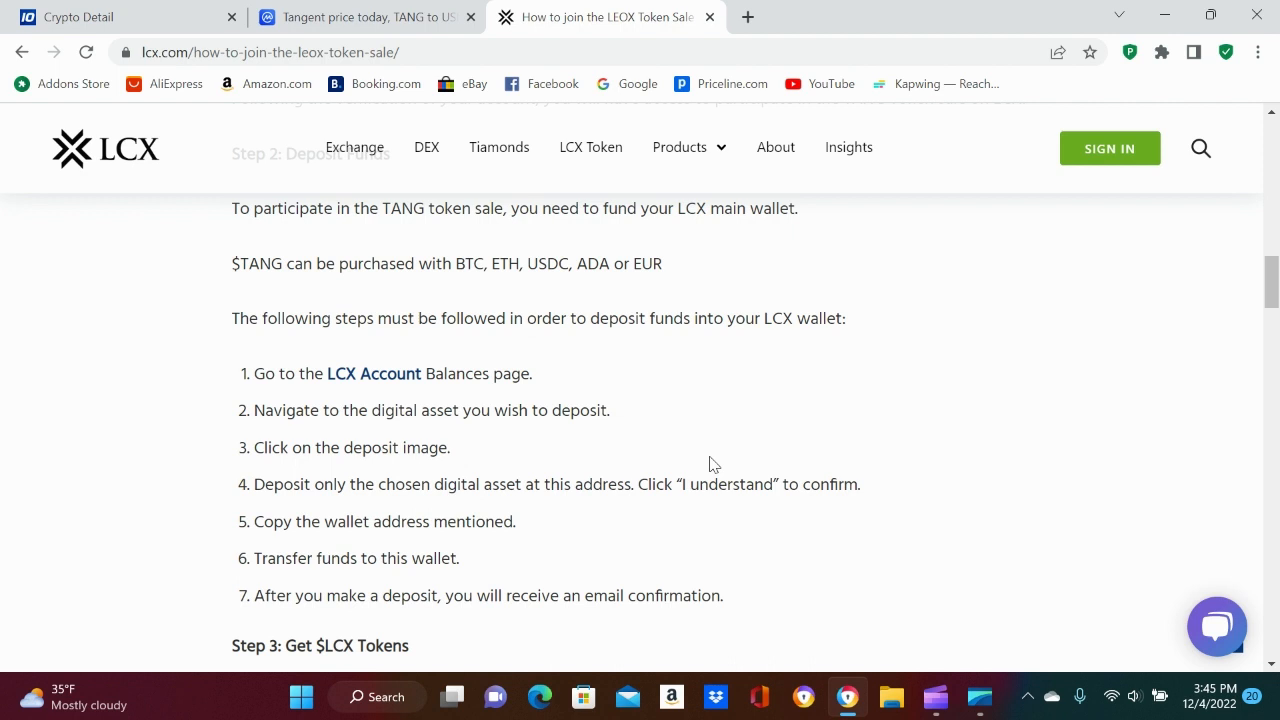
pyautogui.scroll(-3)
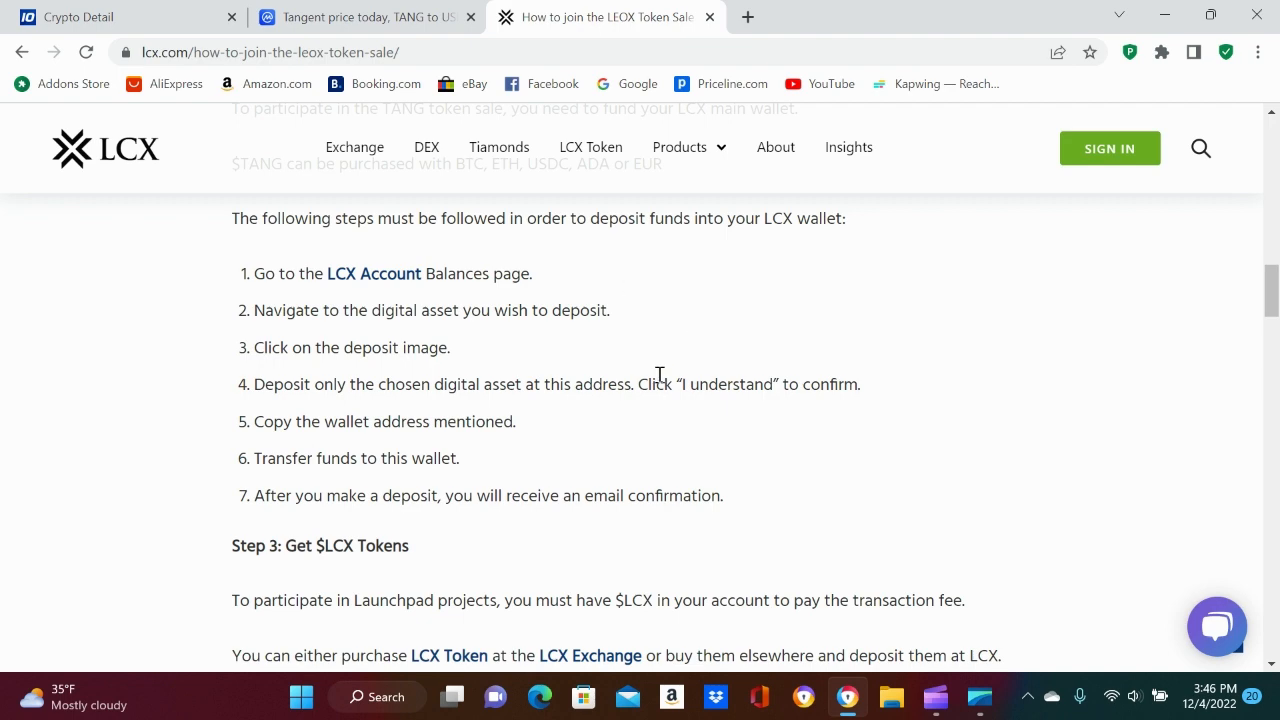
# Scroll through Step 3: Get $LCX Tokens and Step 4 to the contact address and video.
pyautogui.scroll(-3)
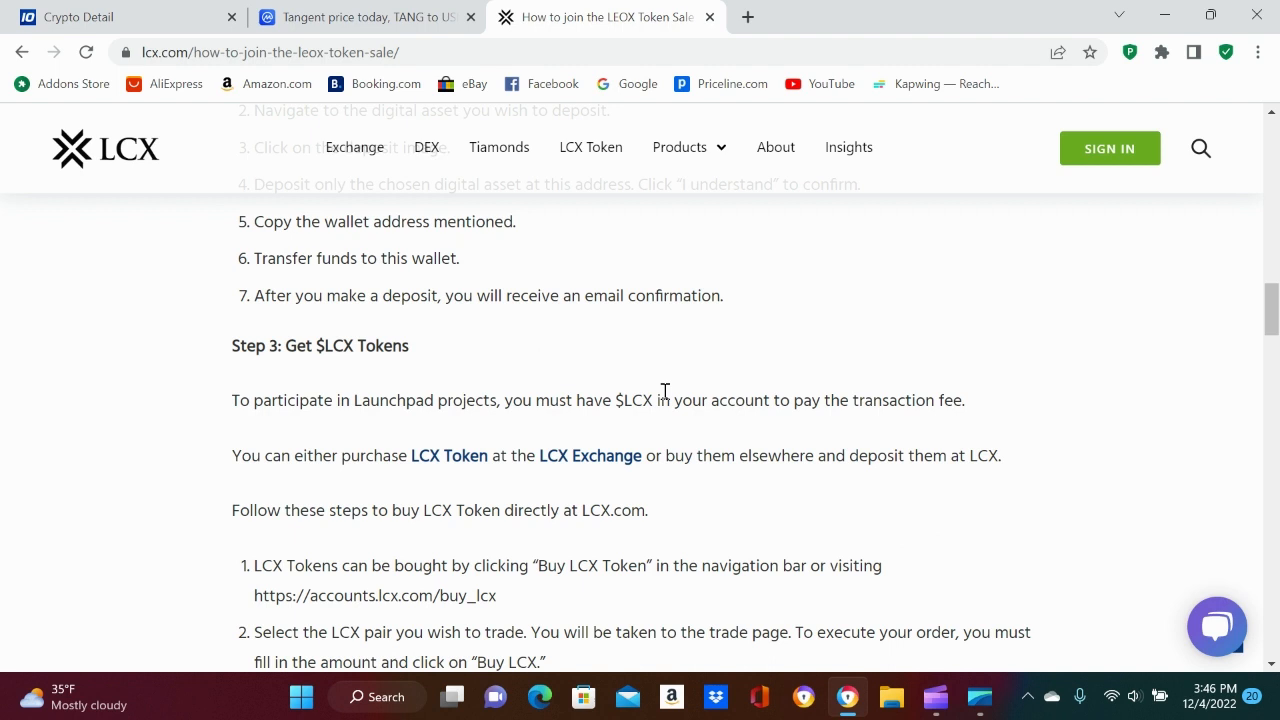
pyautogui.moveTo(495, 445)
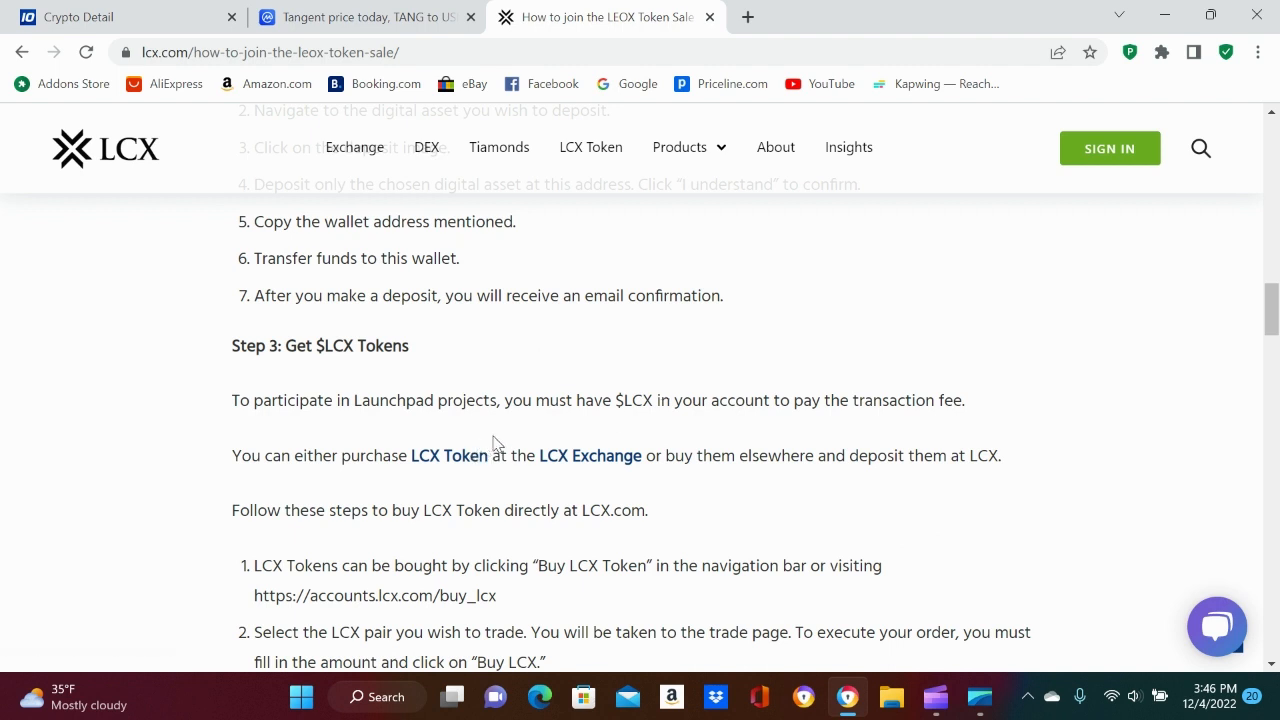
pyautogui.moveTo(808, 427)
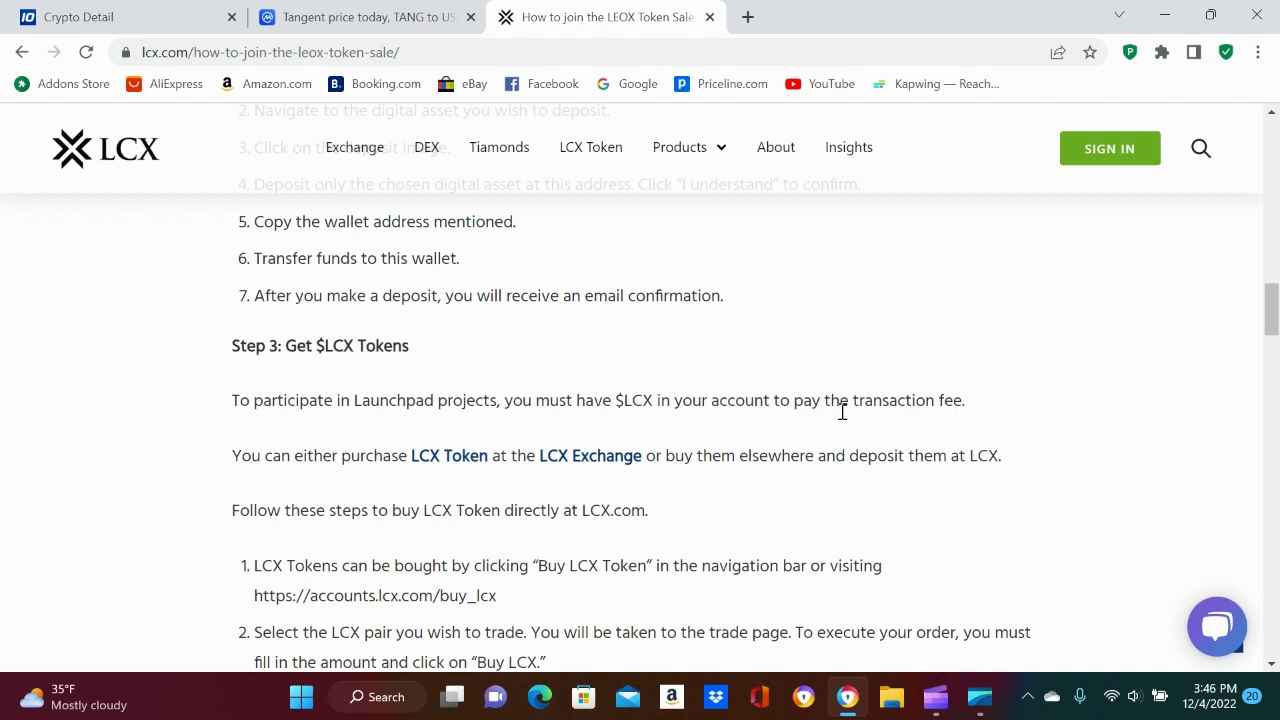
pyautogui.moveTo(463, 487)
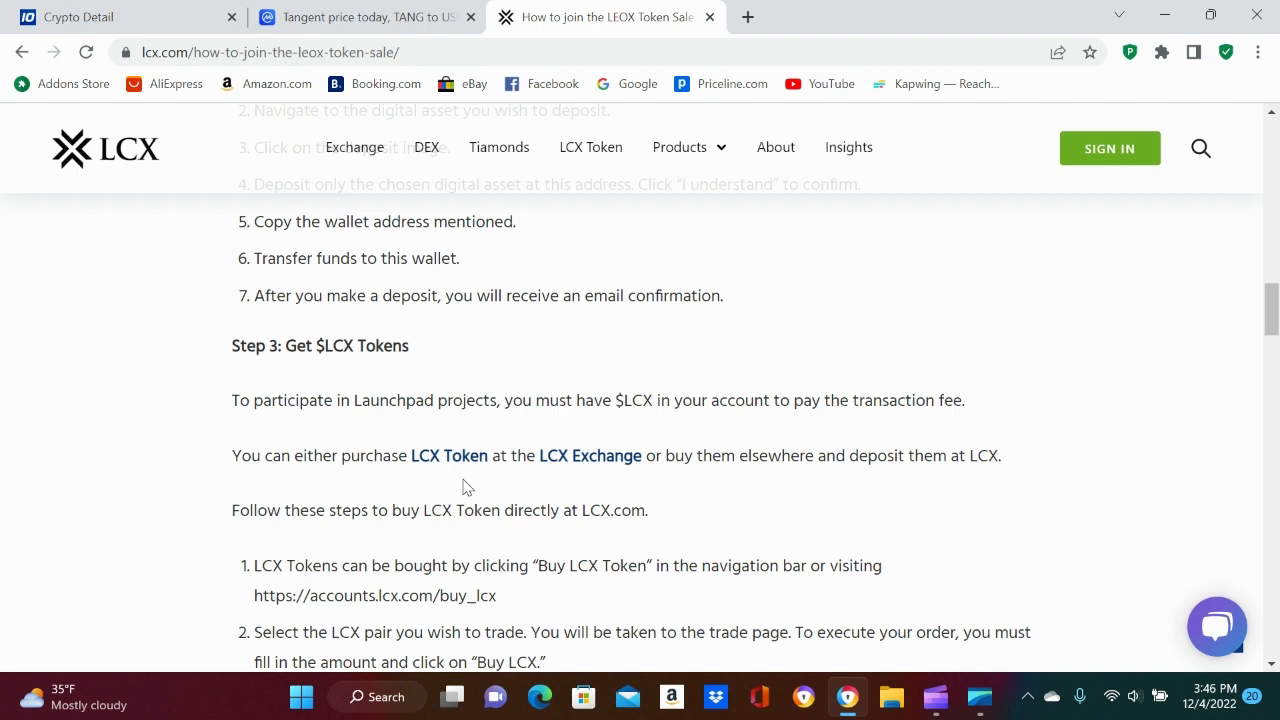
pyautogui.moveTo(655, 490)
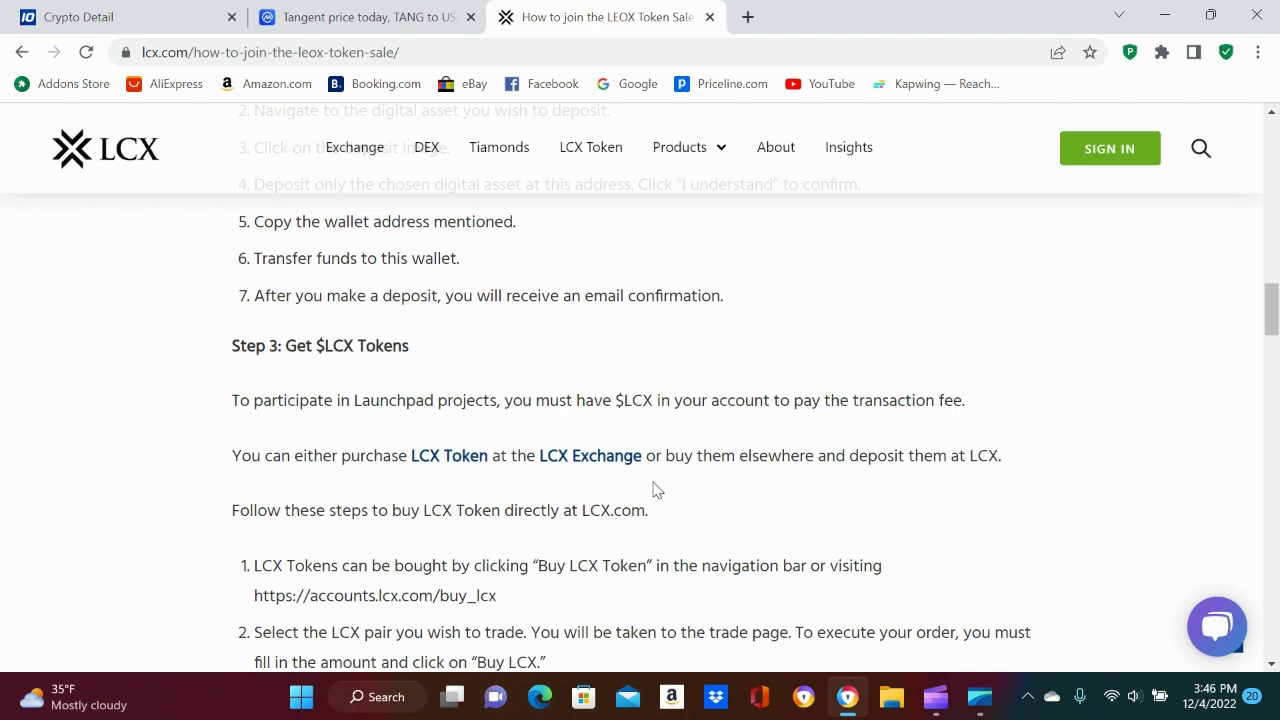
pyautogui.moveTo(968, 462)
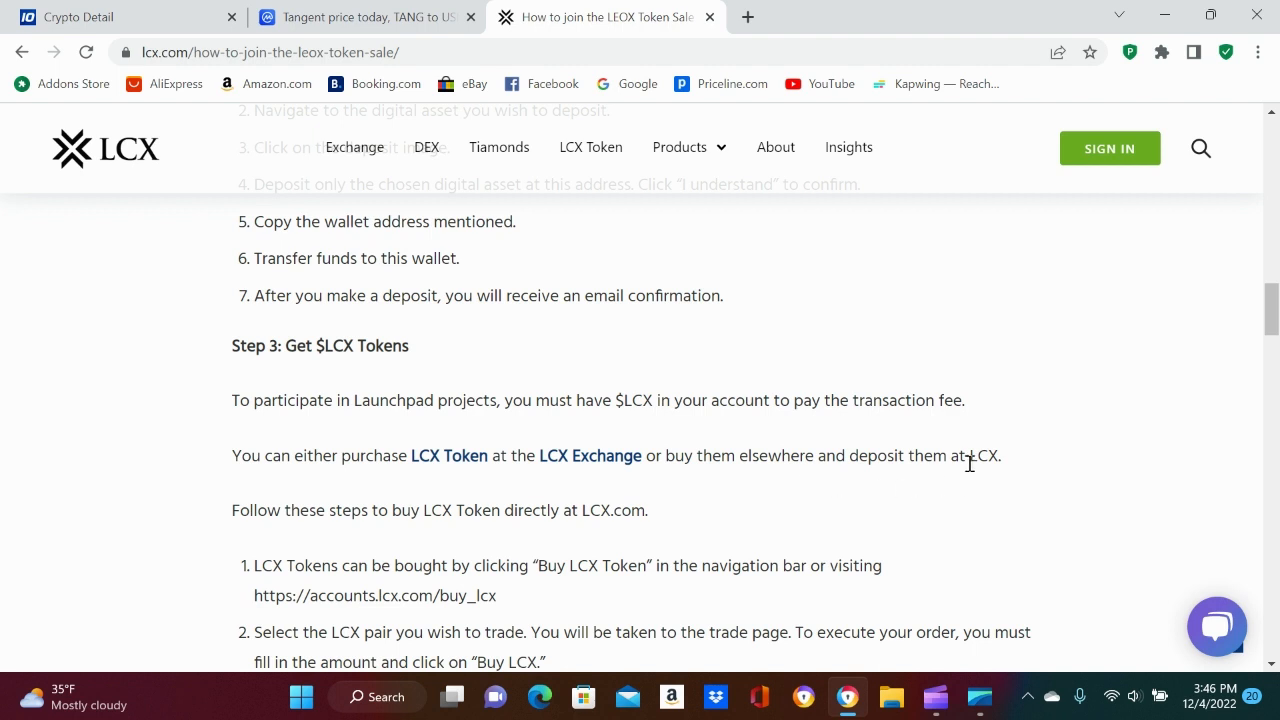
pyautogui.moveTo(813, 497)
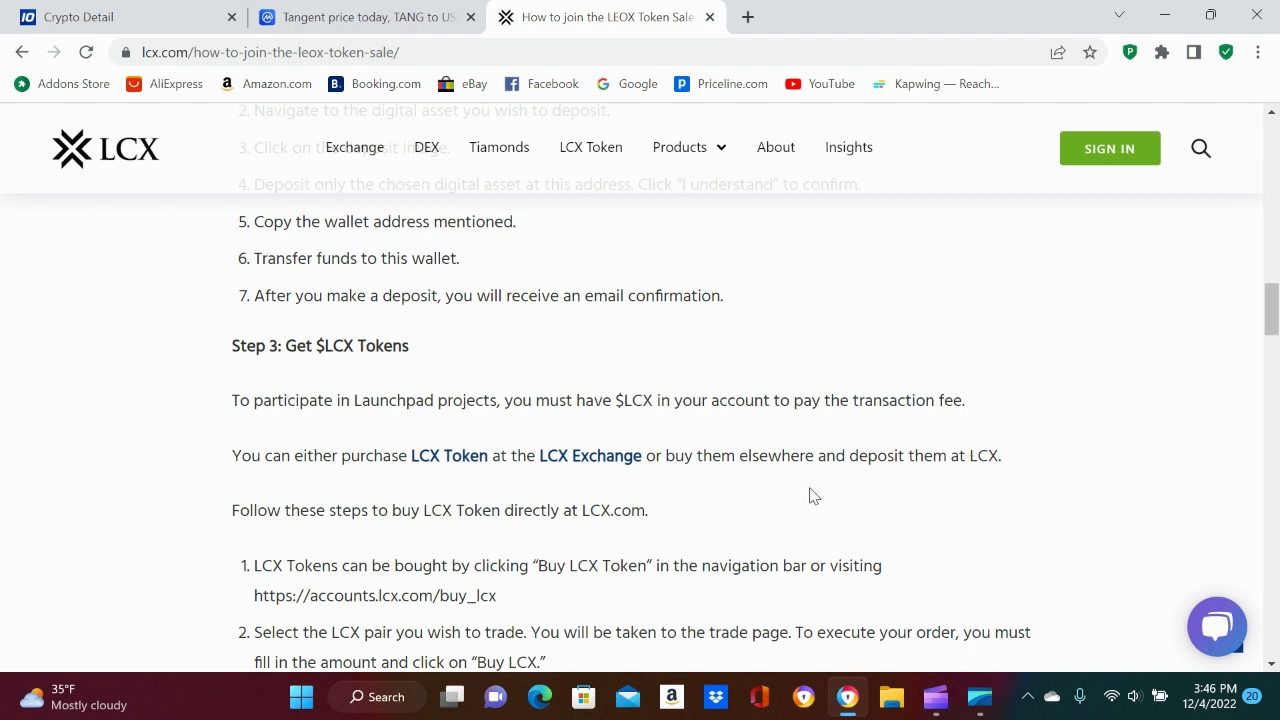
pyautogui.scroll(-3)
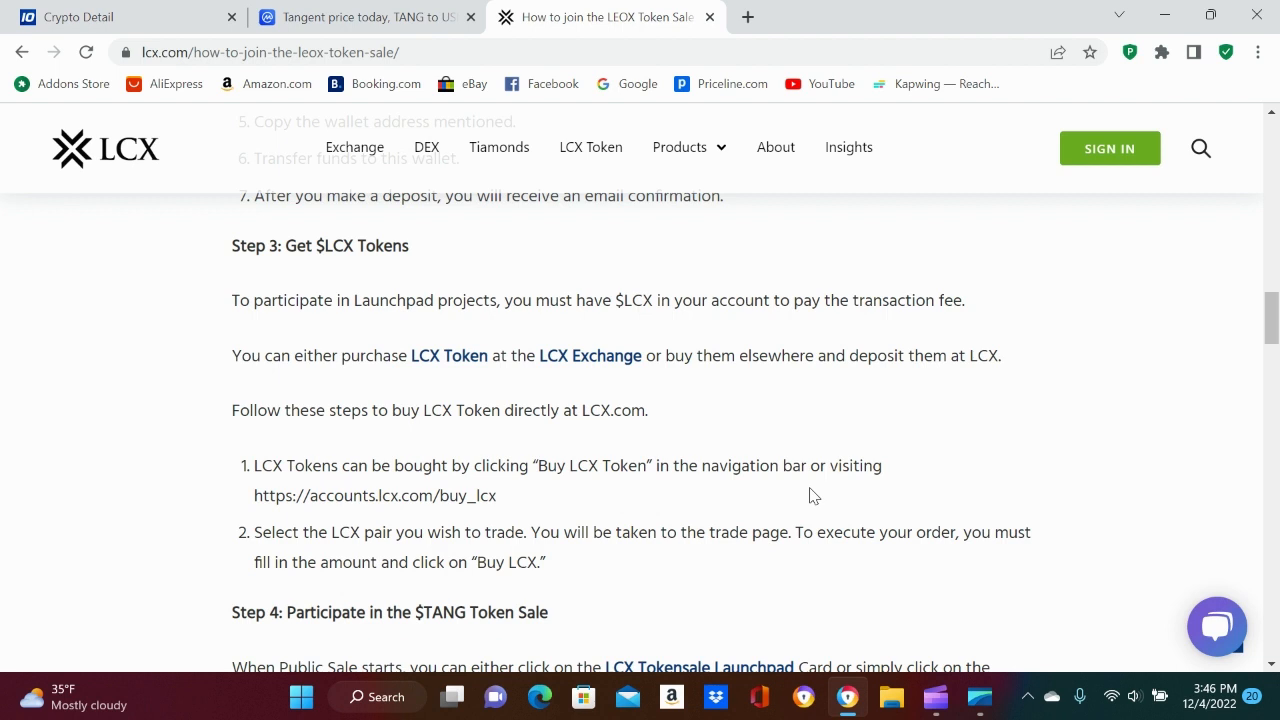
pyautogui.moveTo(583, 509)
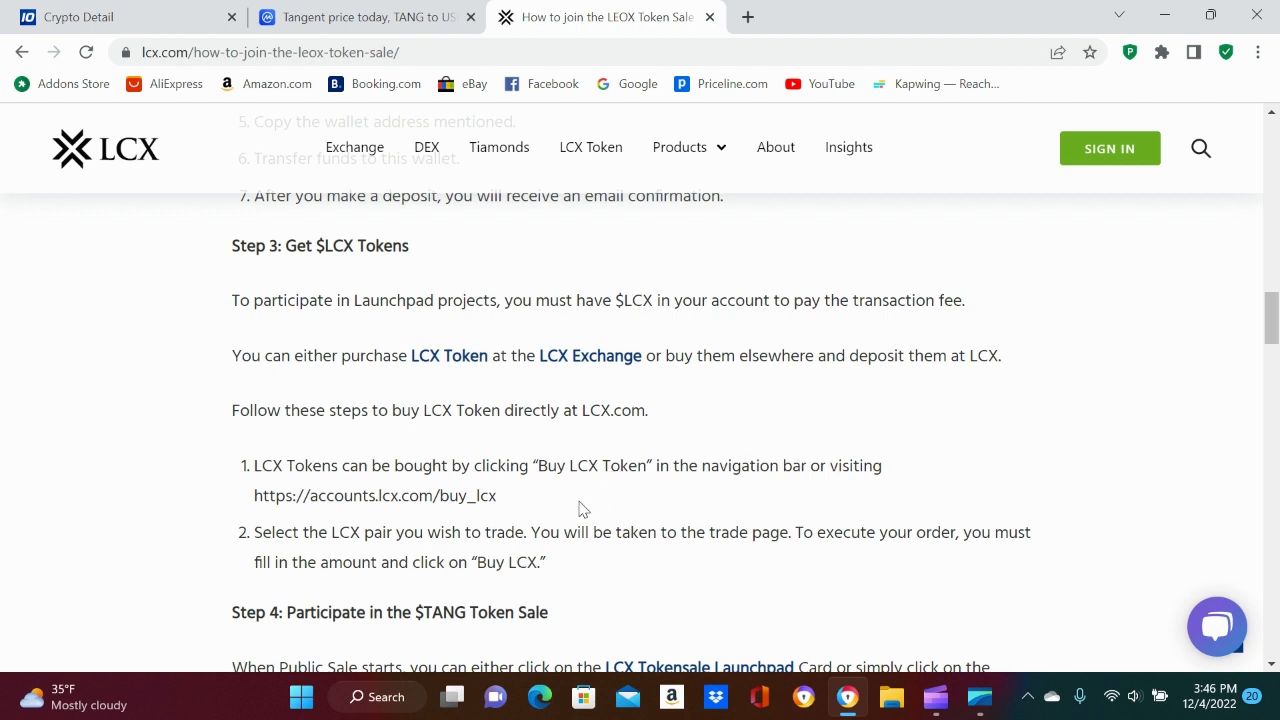
pyautogui.scroll(-3)
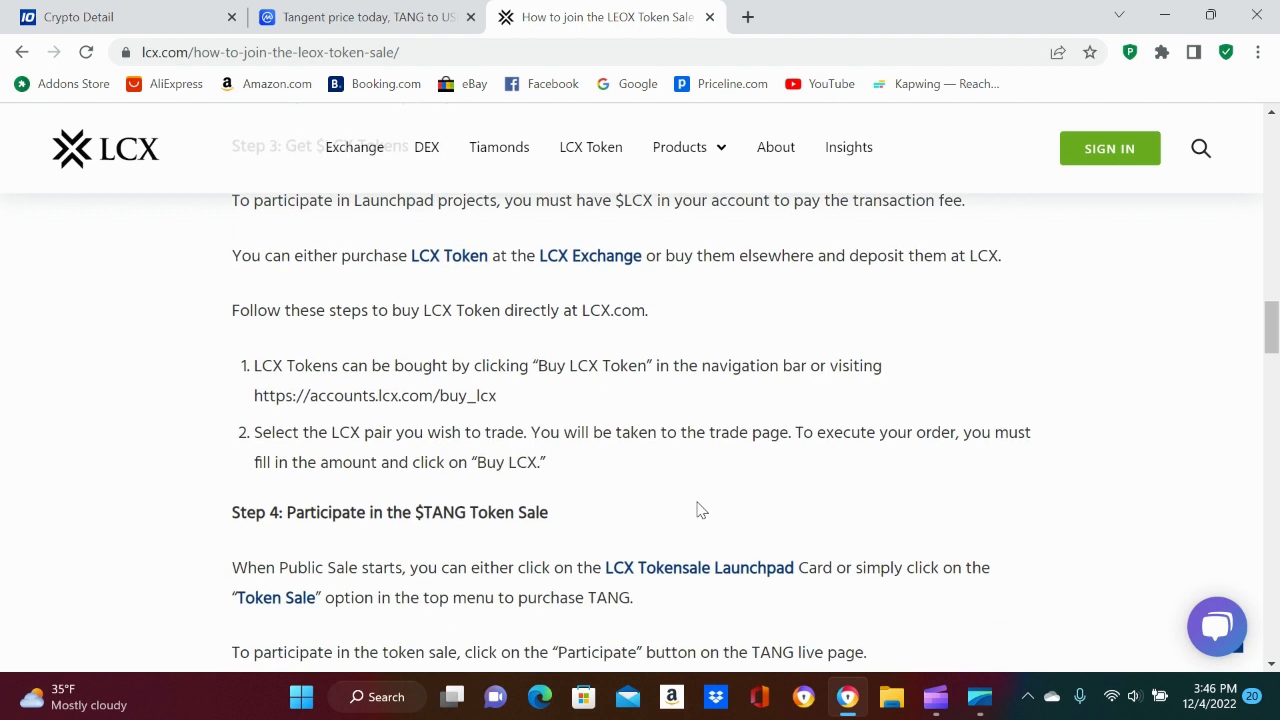
pyautogui.scroll(-3)
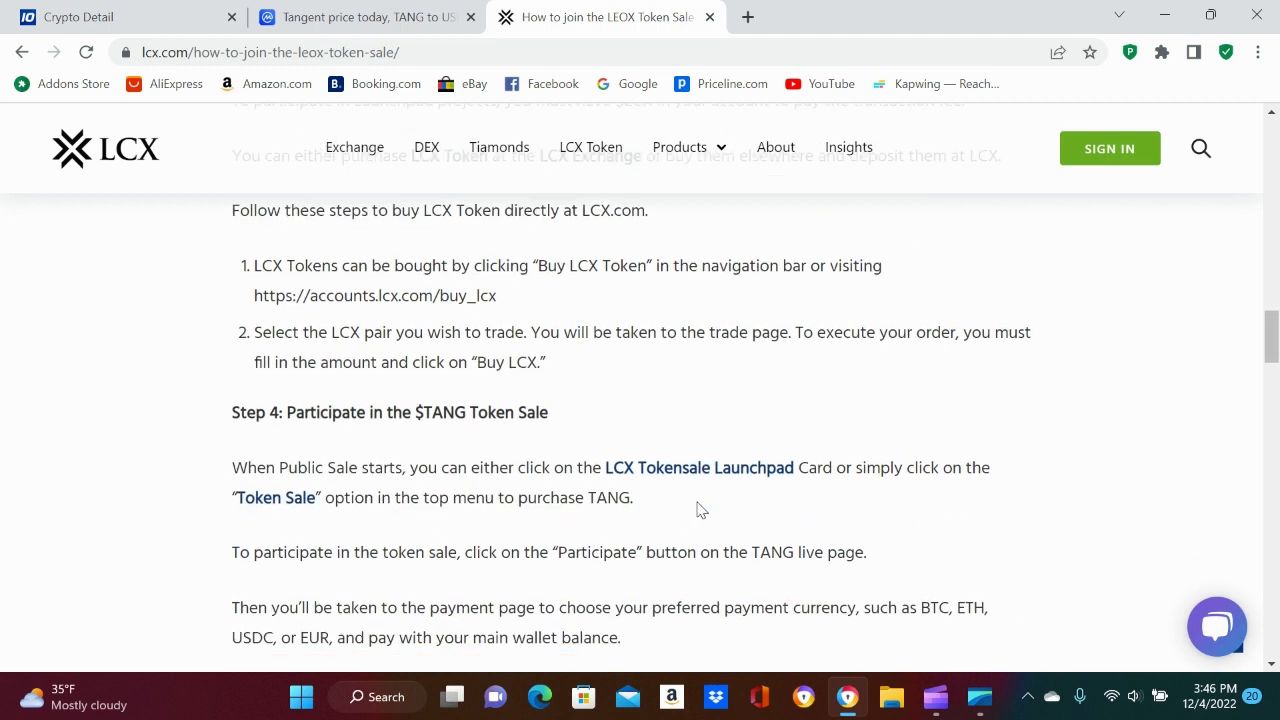
pyautogui.moveTo(320, 492)
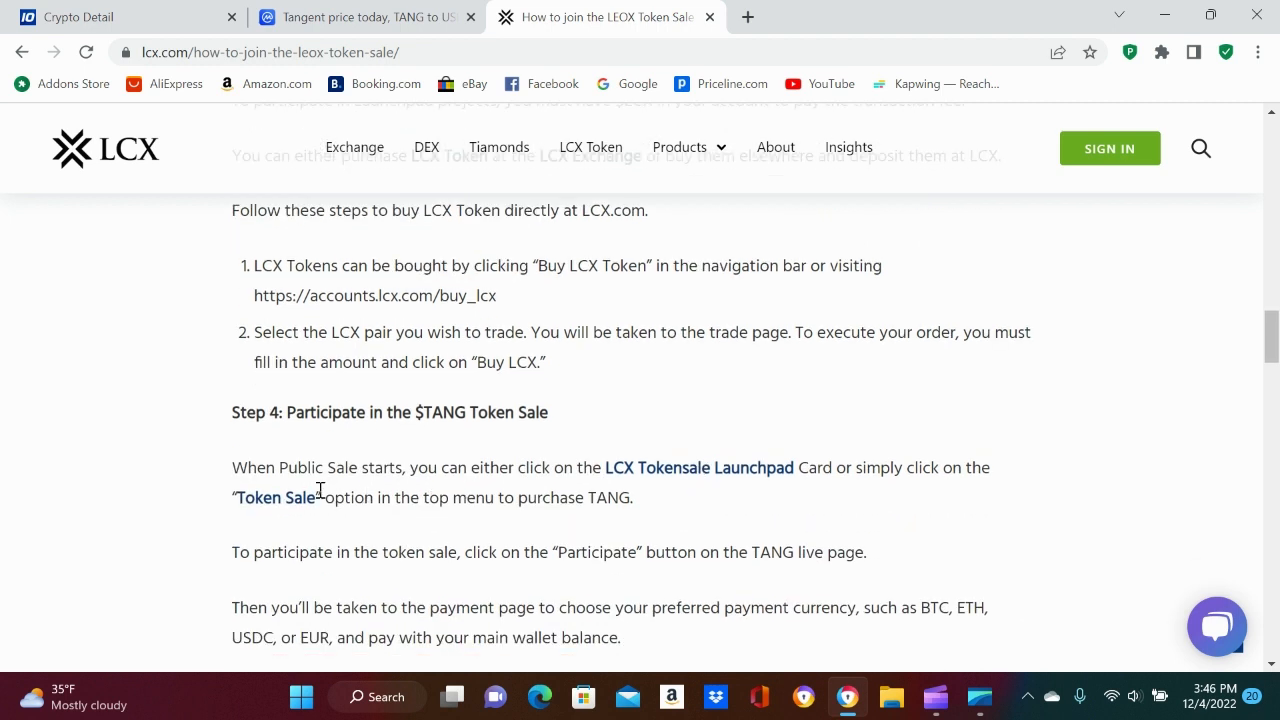
pyautogui.moveTo(721, 508)
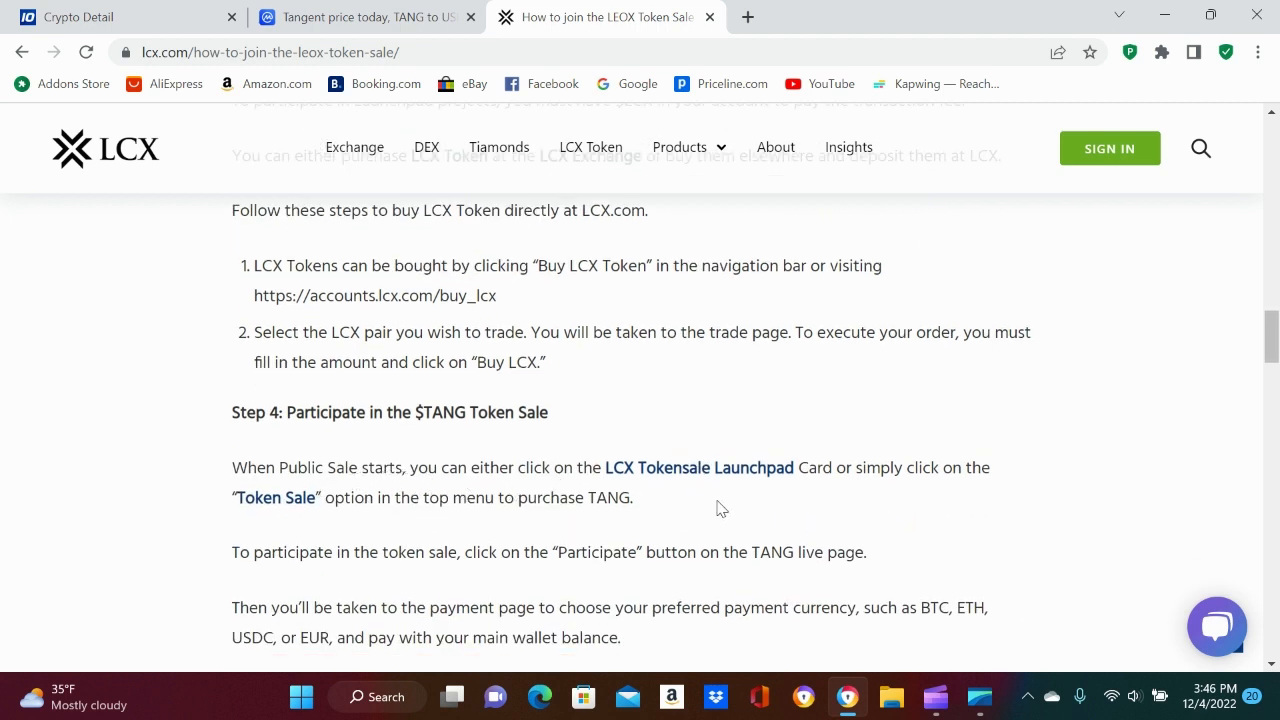
pyautogui.moveTo(857, 494)
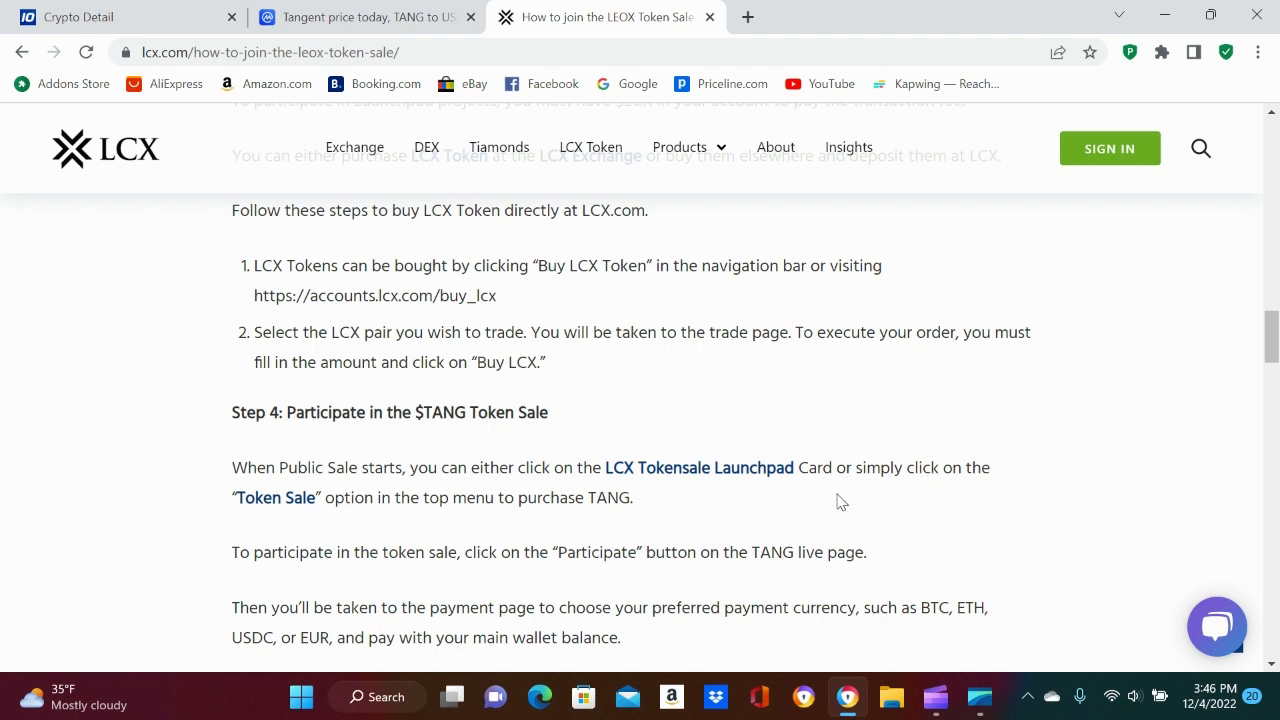
pyautogui.moveTo(725, 516)
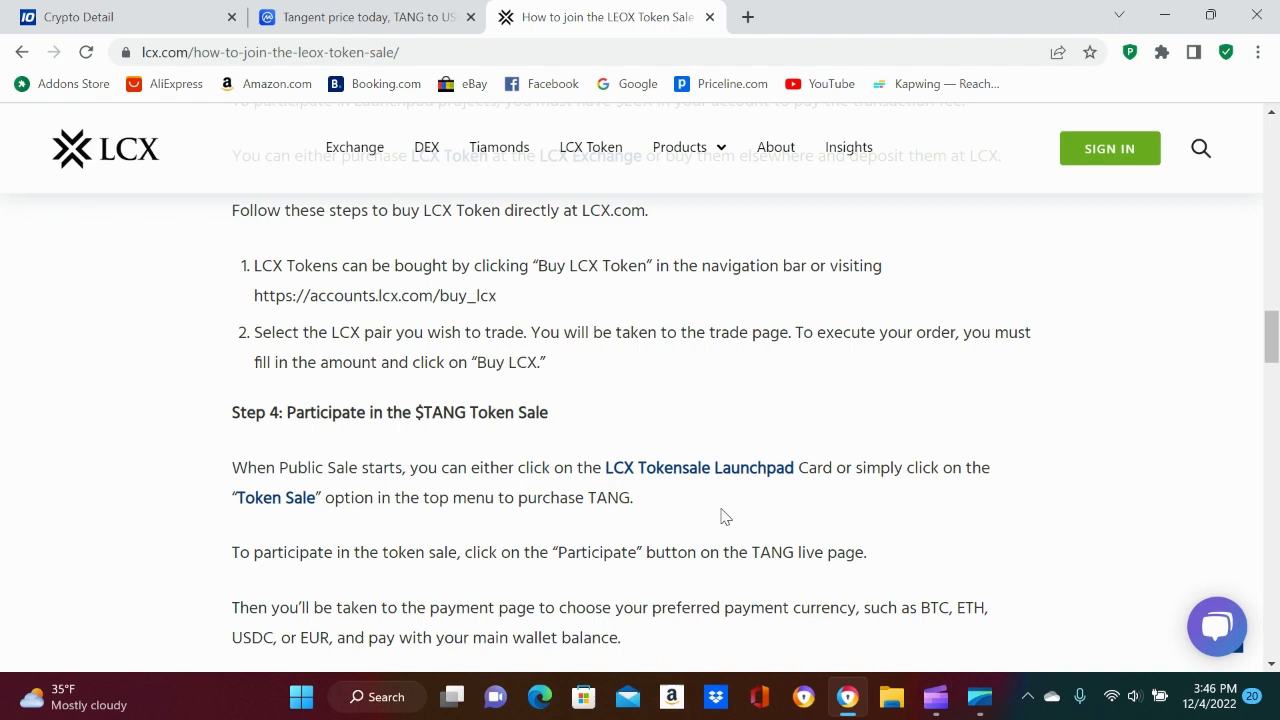
pyautogui.scroll(-3)
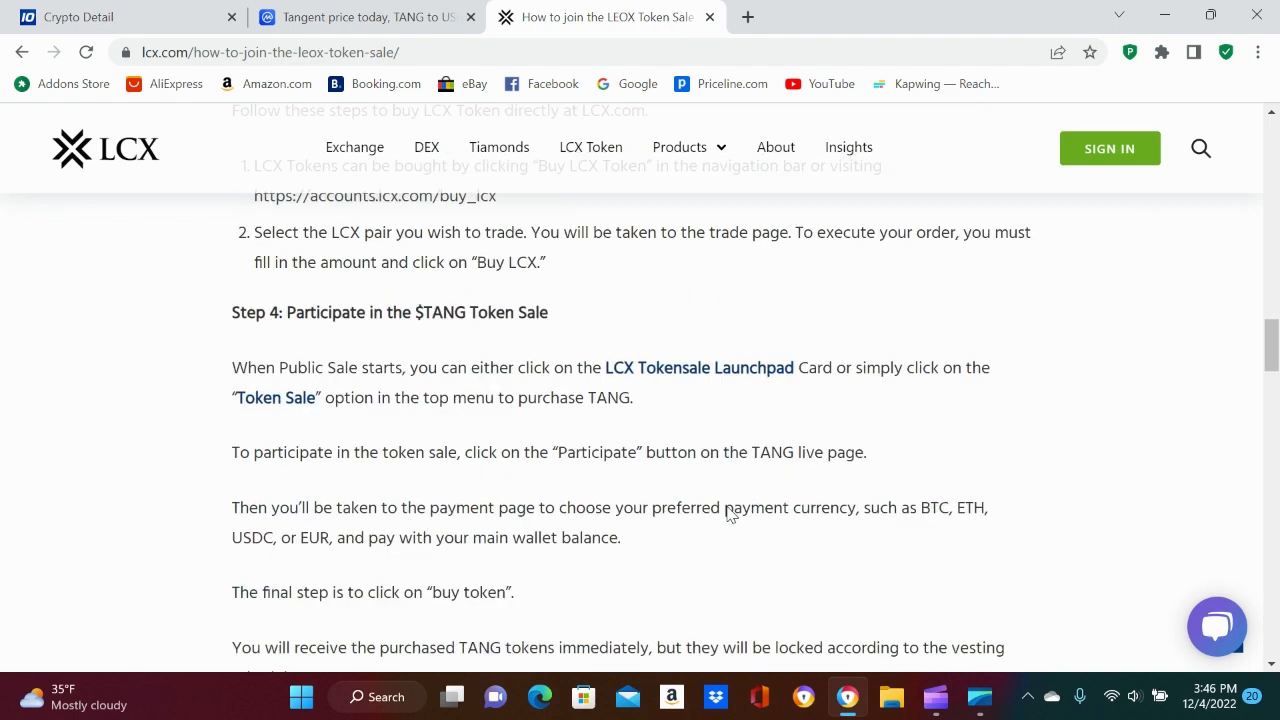
pyautogui.scroll(-3)
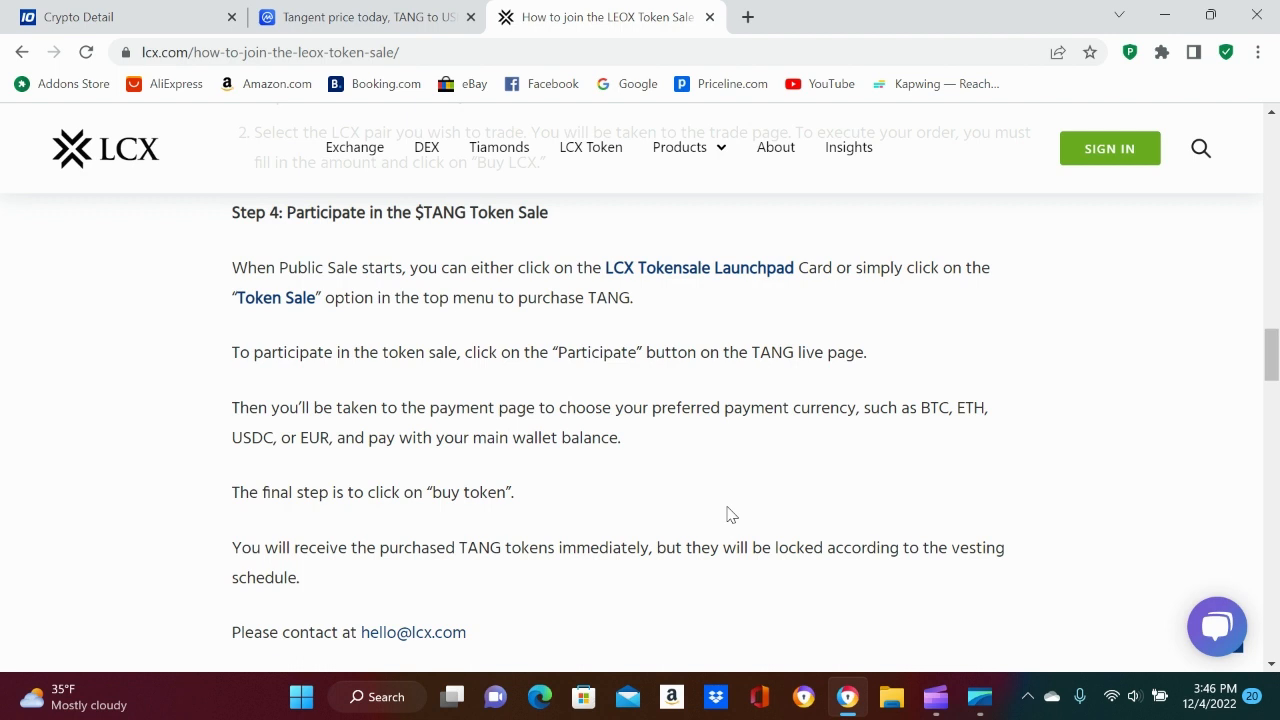
pyautogui.moveTo(425, 575)
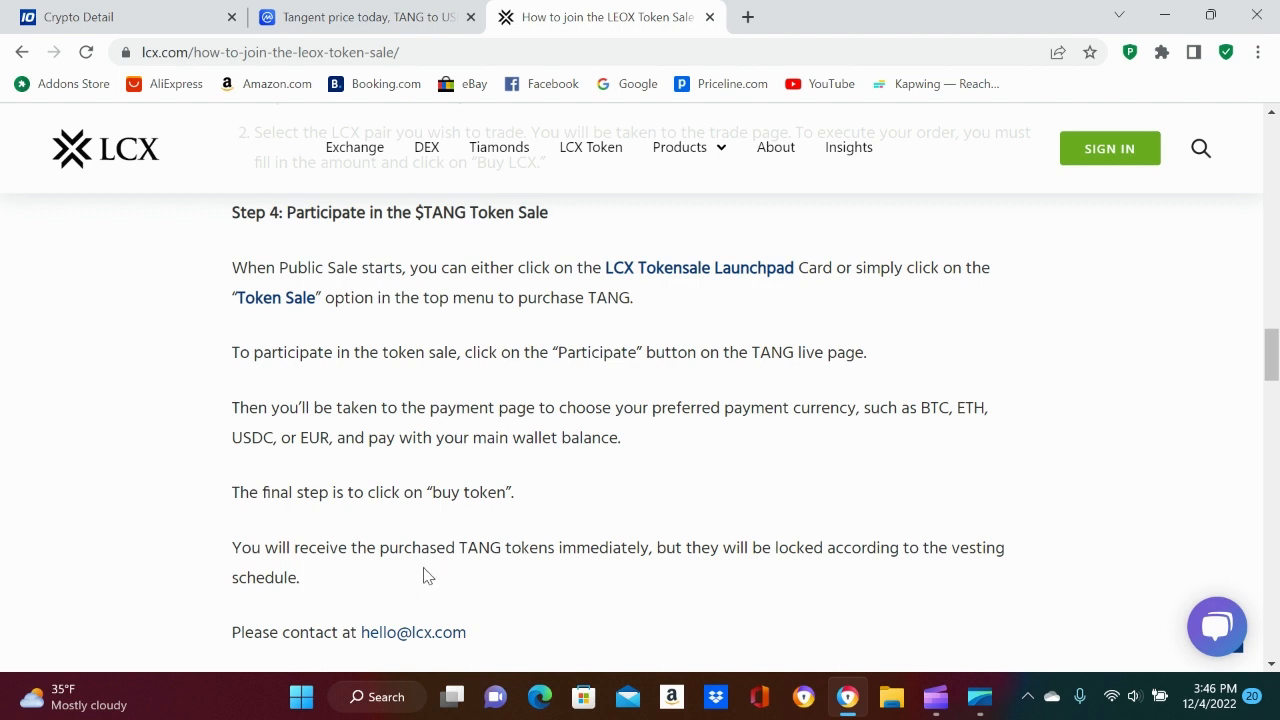
pyautogui.moveTo(614, 578)
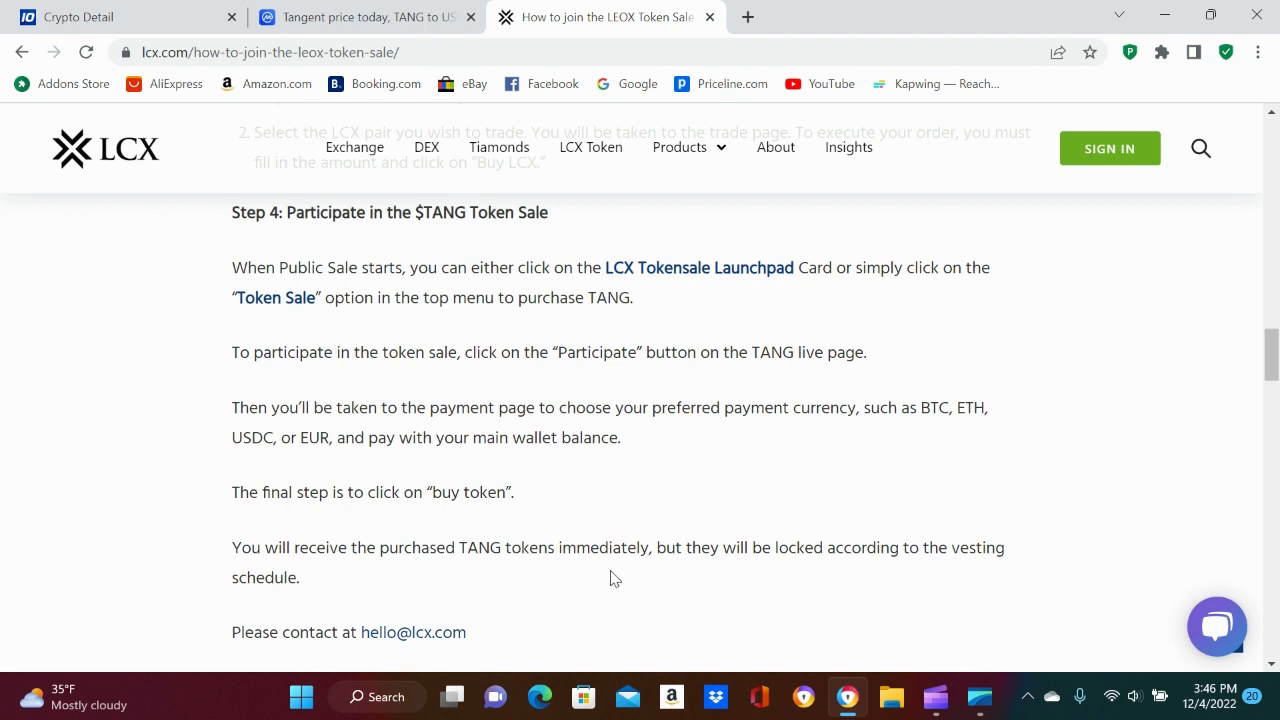
pyautogui.scroll(-3)
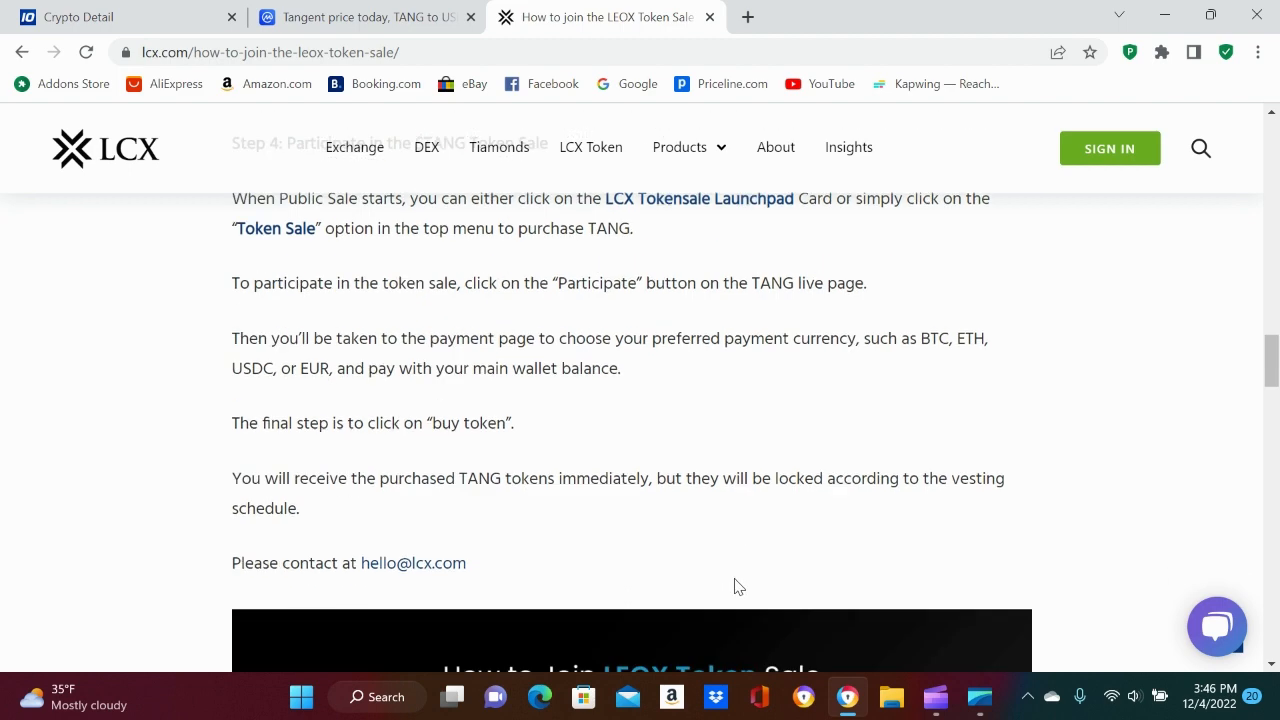
# Scroll through the Important Disclaimer and legal notes, then return to the Tangent CoinMarketCap tab.
pyautogui.scroll(-3)
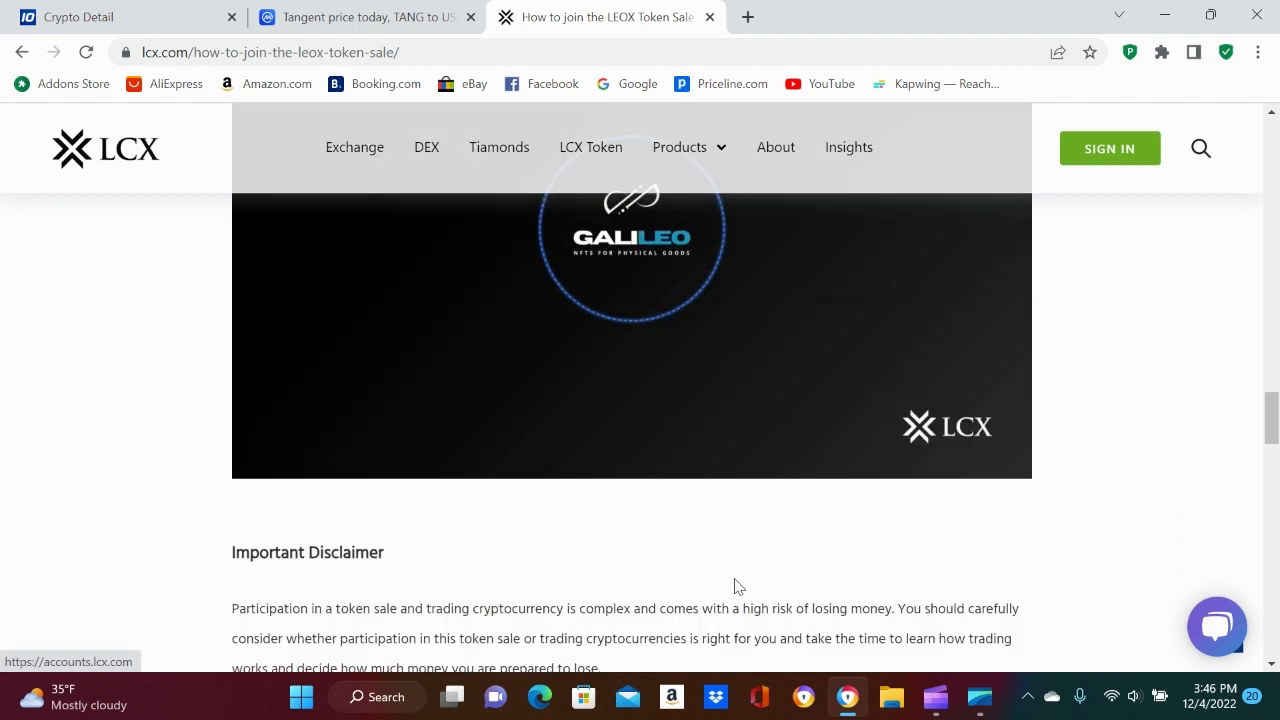
pyautogui.scroll(-3)
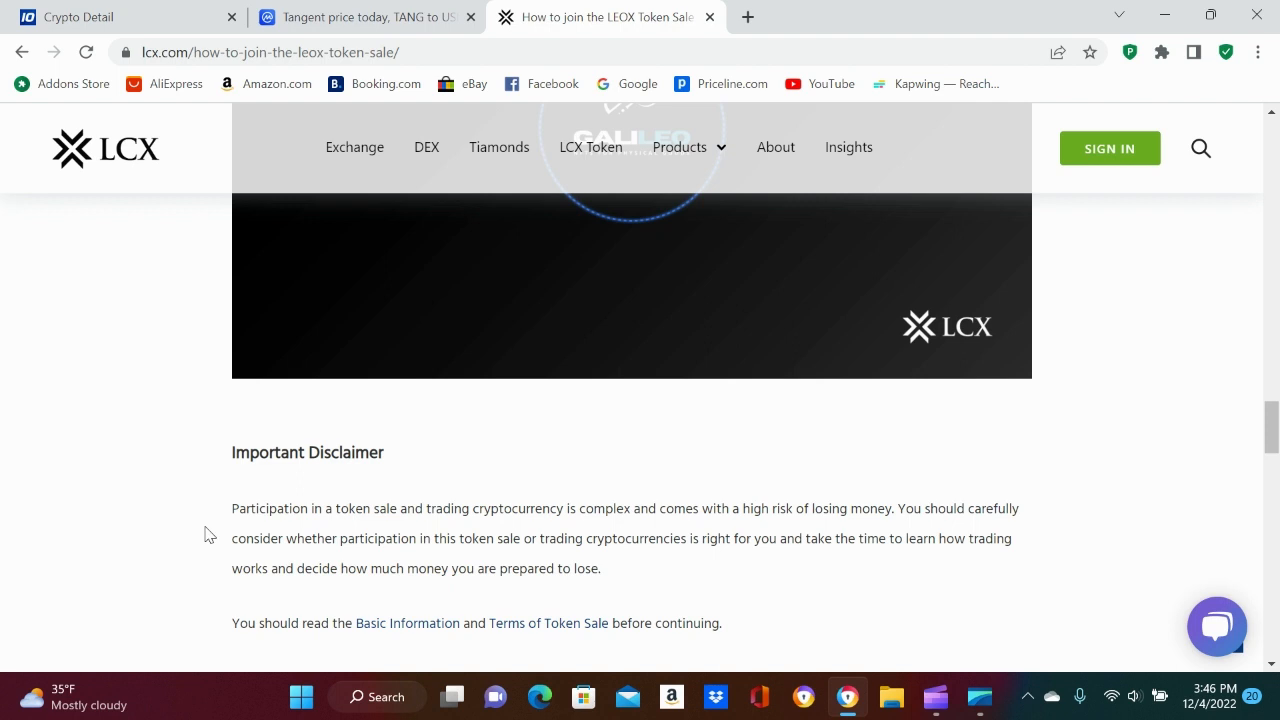
pyautogui.moveTo(388, 537)
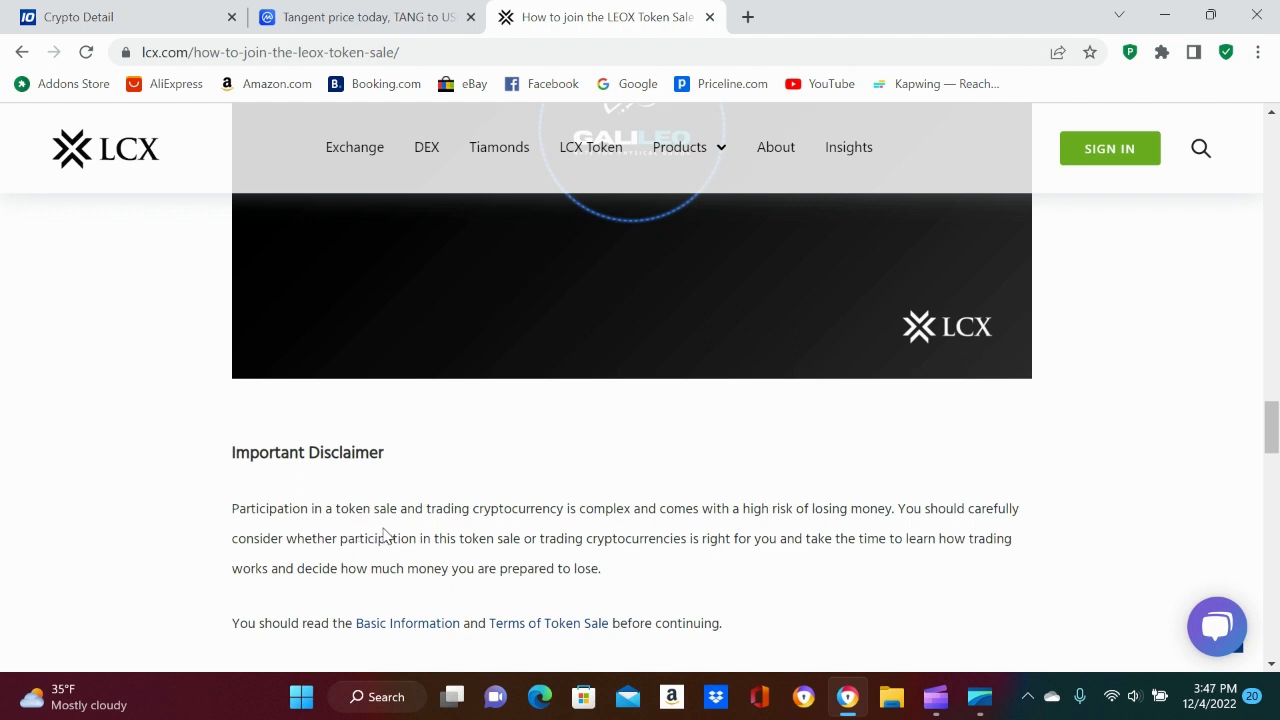
pyautogui.moveTo(432, 531)
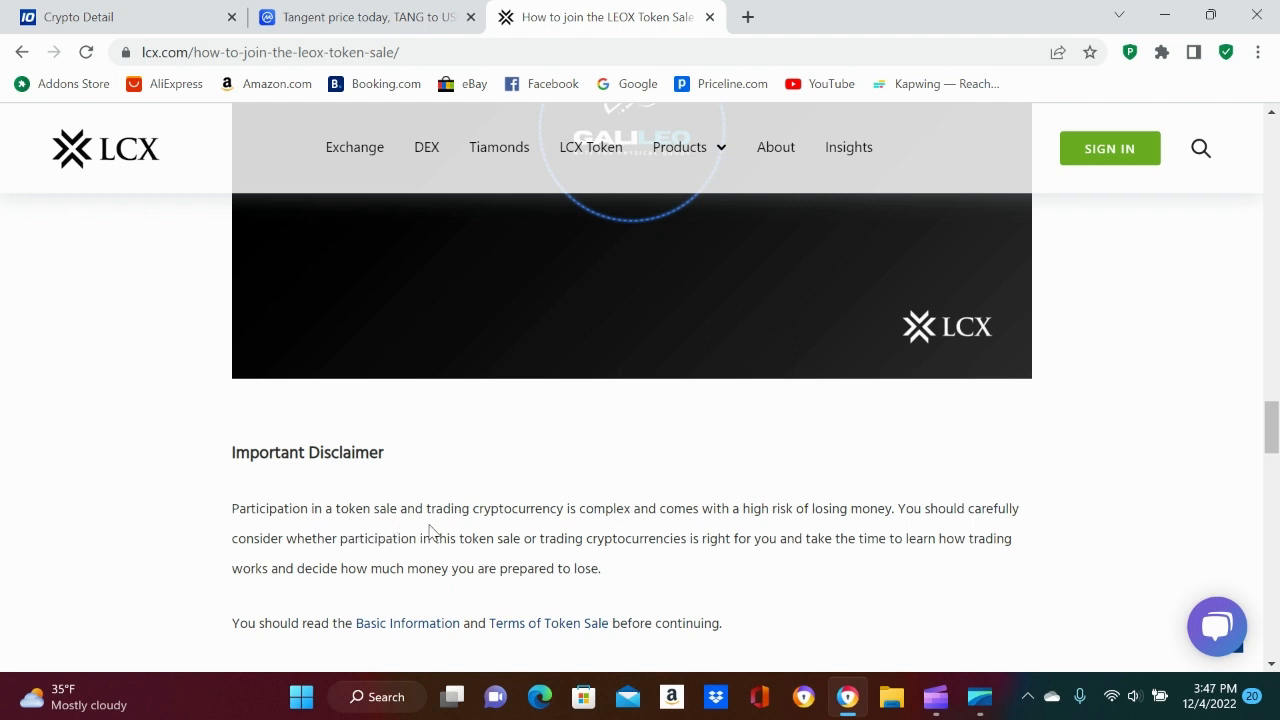
pyautogui.moveTo(687, 537)
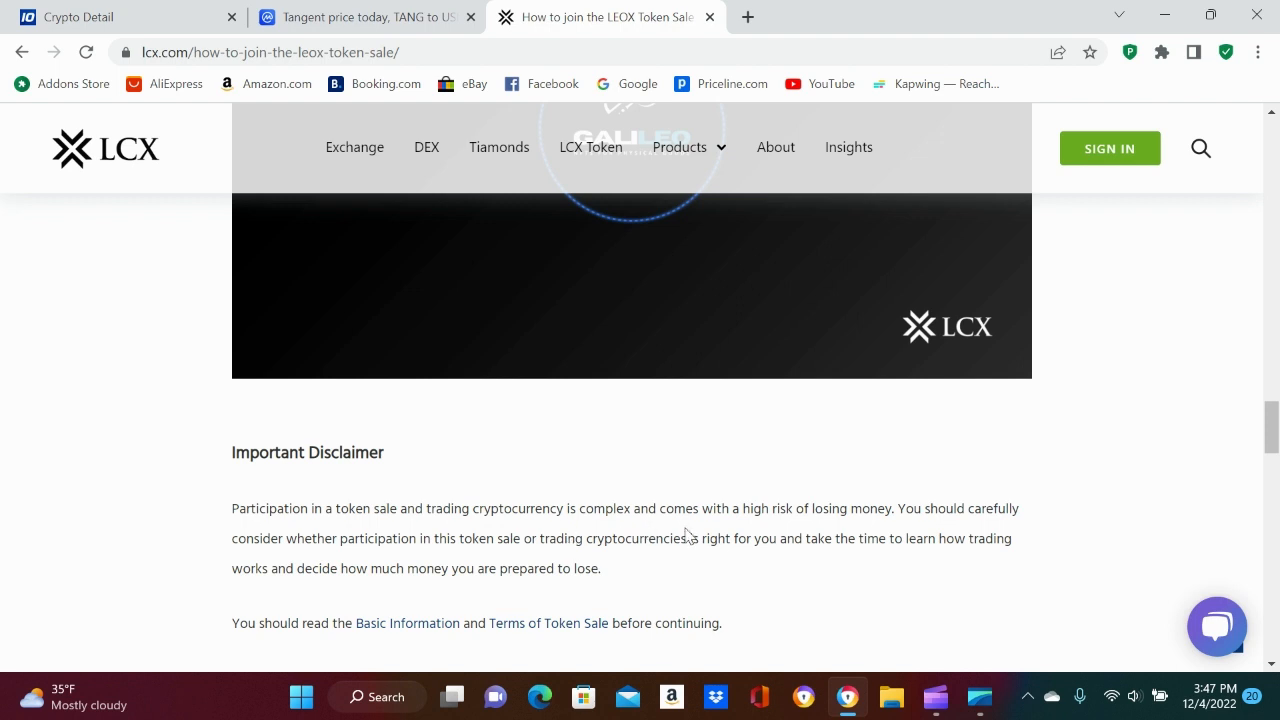
pyautogui.moveTo(896, 537)
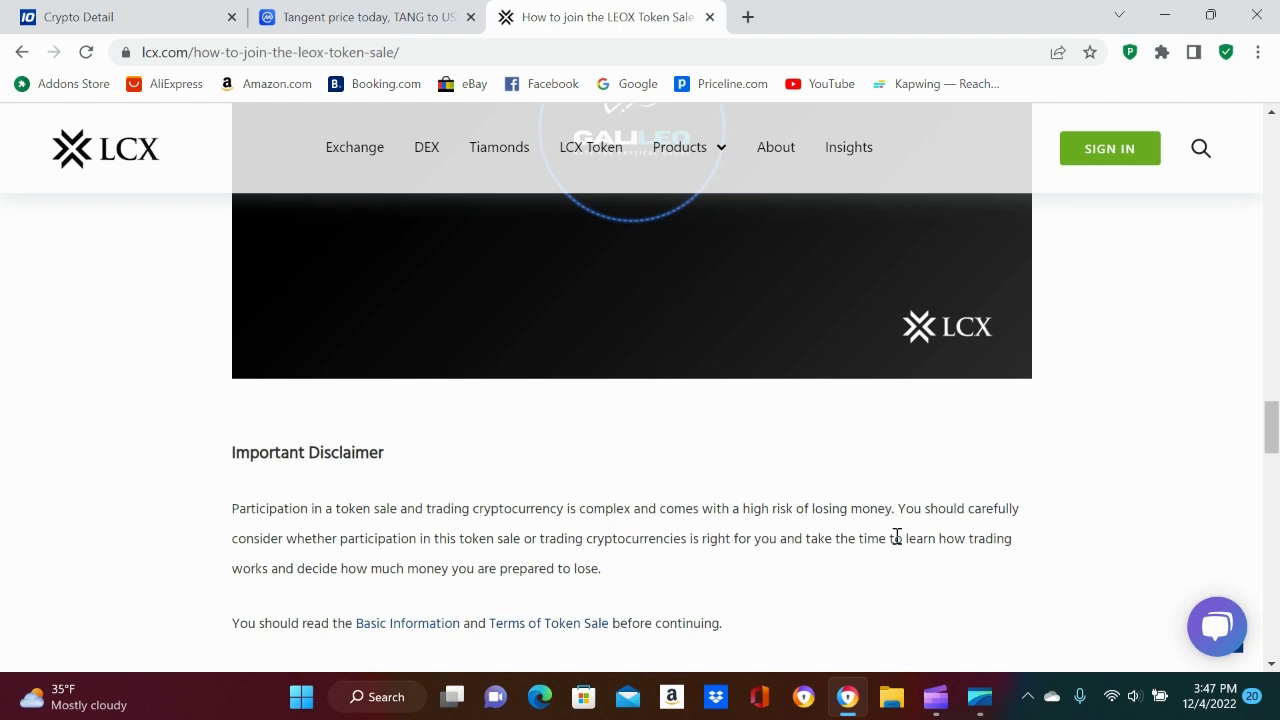
pyautogui.moveTo(612, 547)
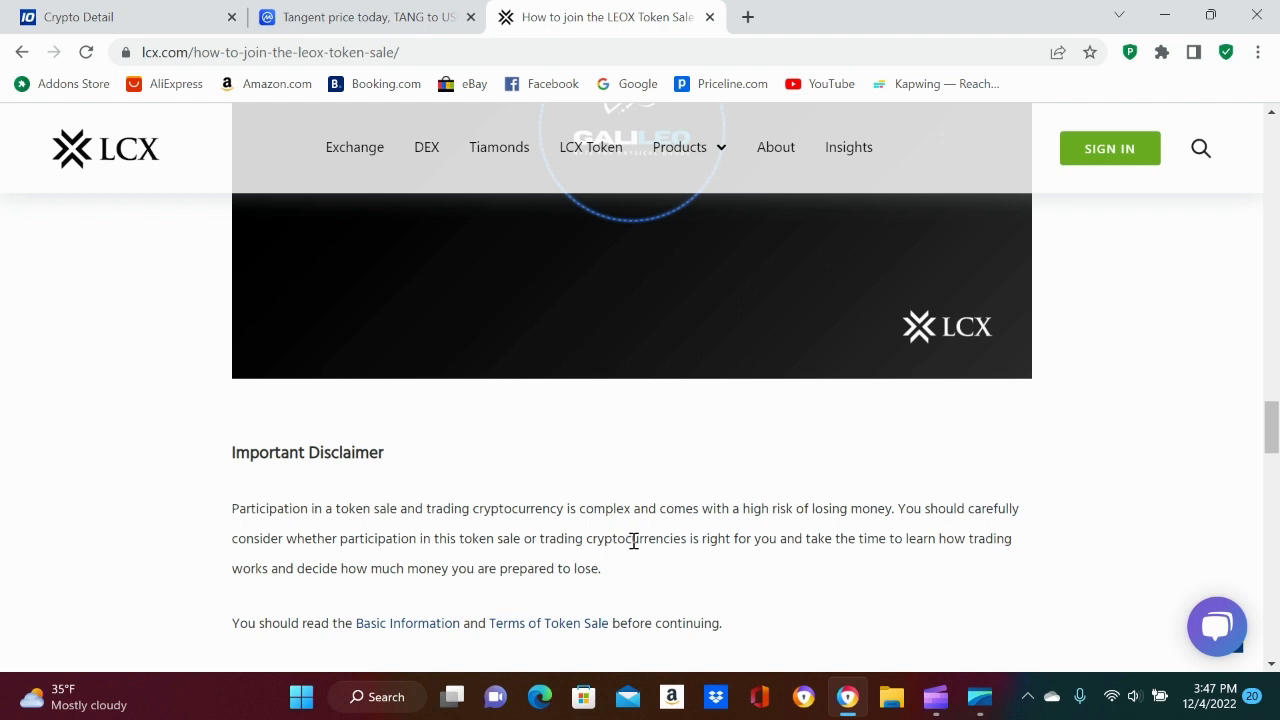
pyautogui.moveTo(667, 566)
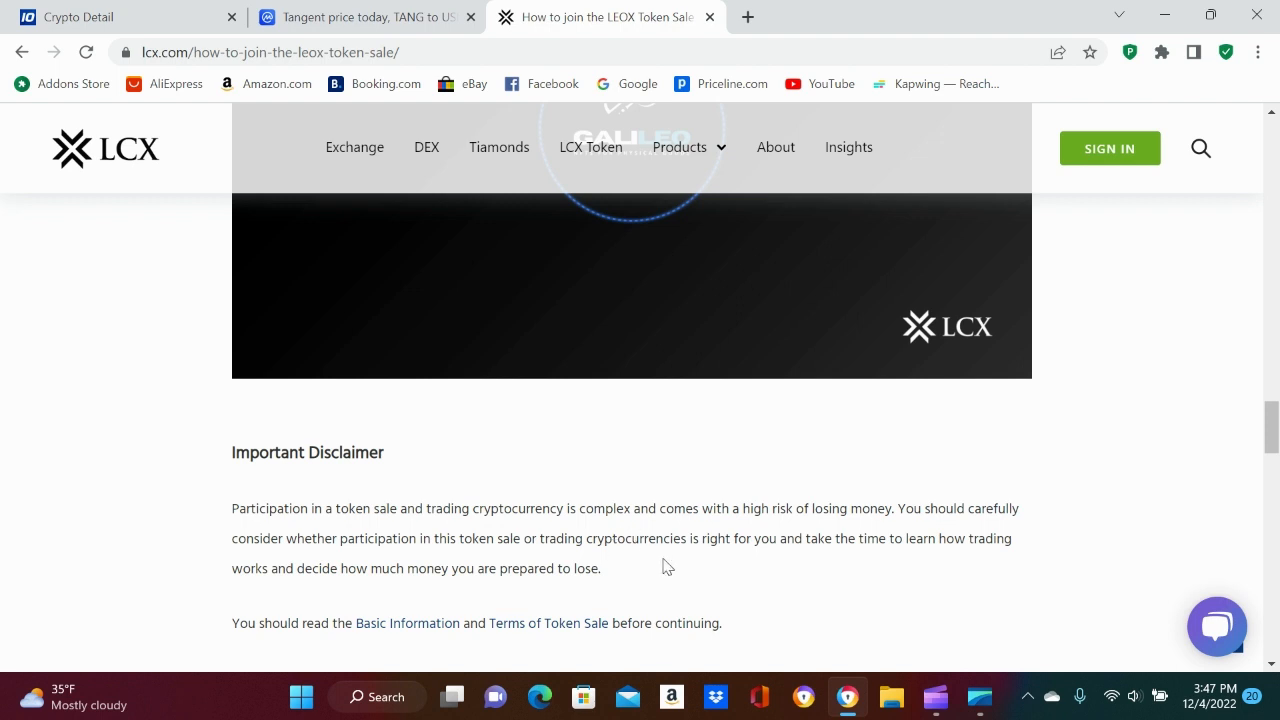
pyautogui.moveTo(775, 567)
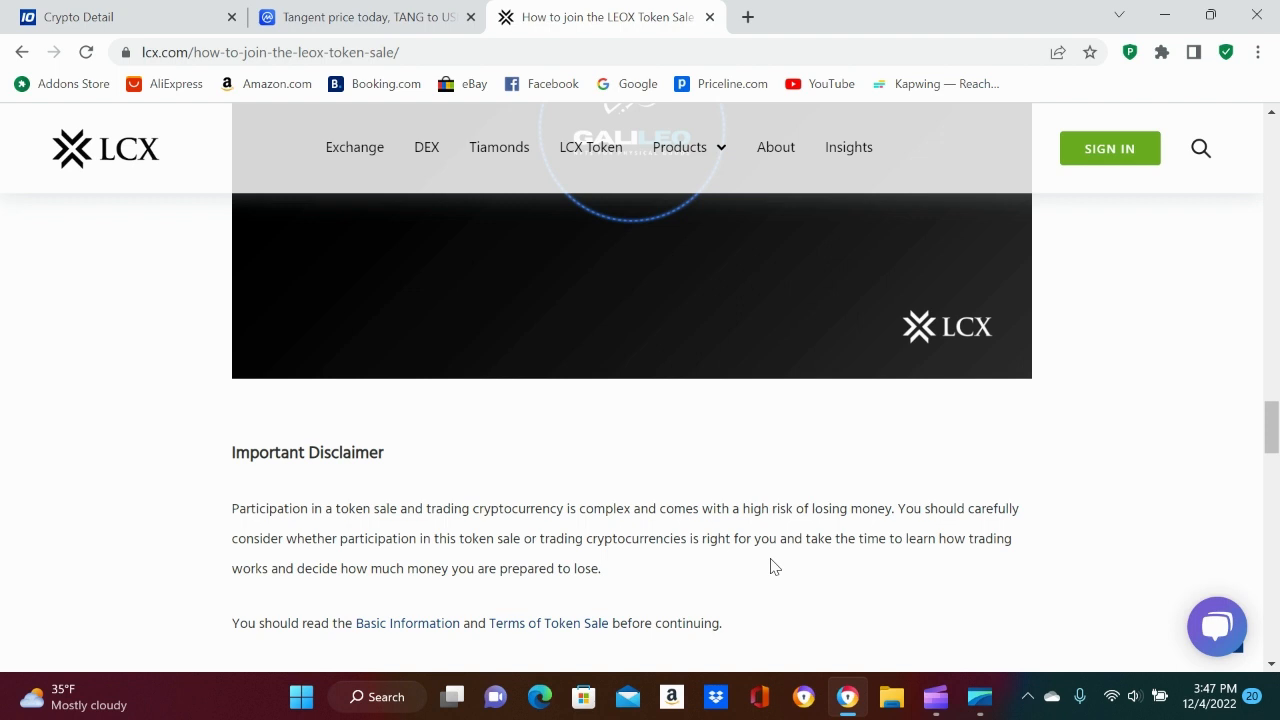
pyautogui.moveTo(451, 590)
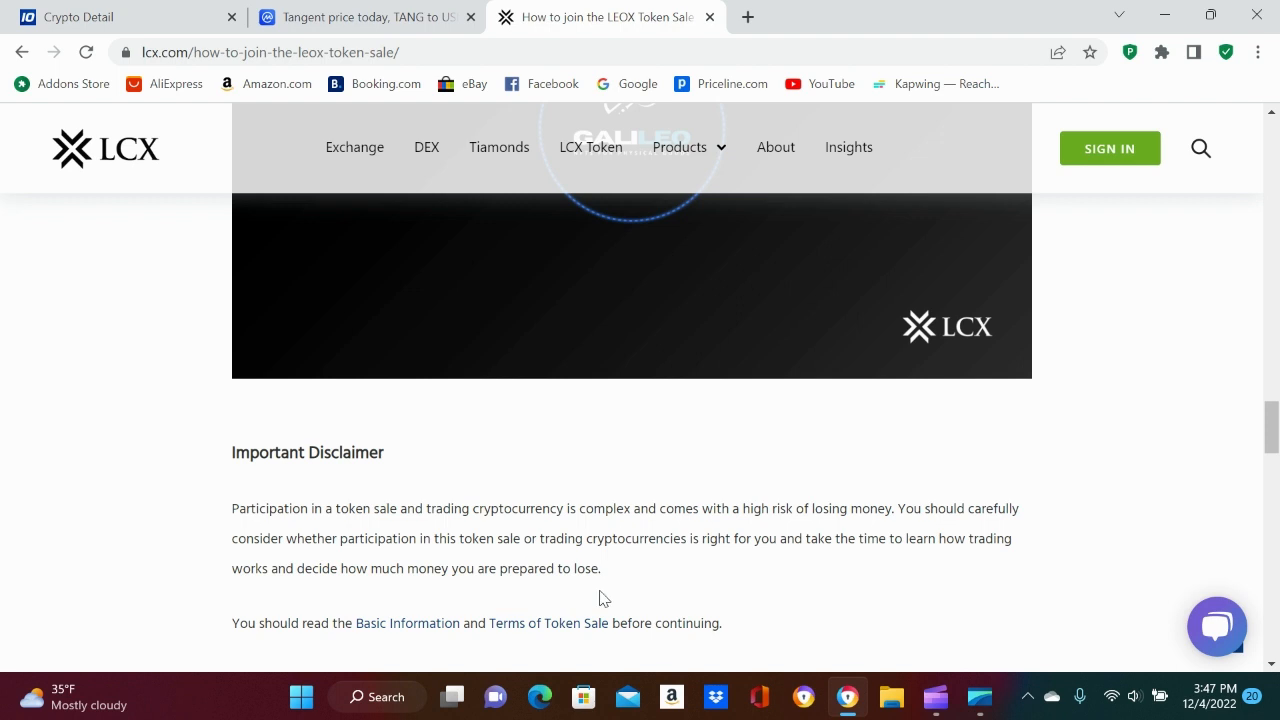
pyautogui.moveTo(849, 441)
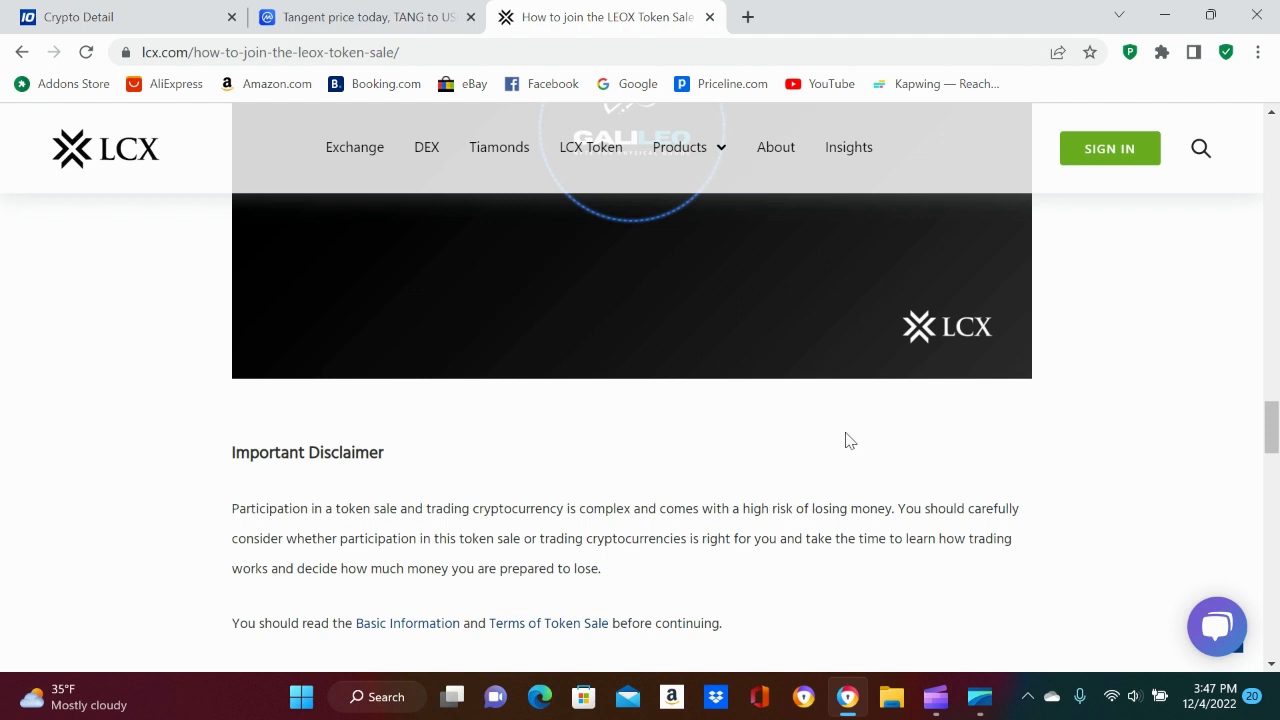
pyautogui.moveTo(1093, 411)
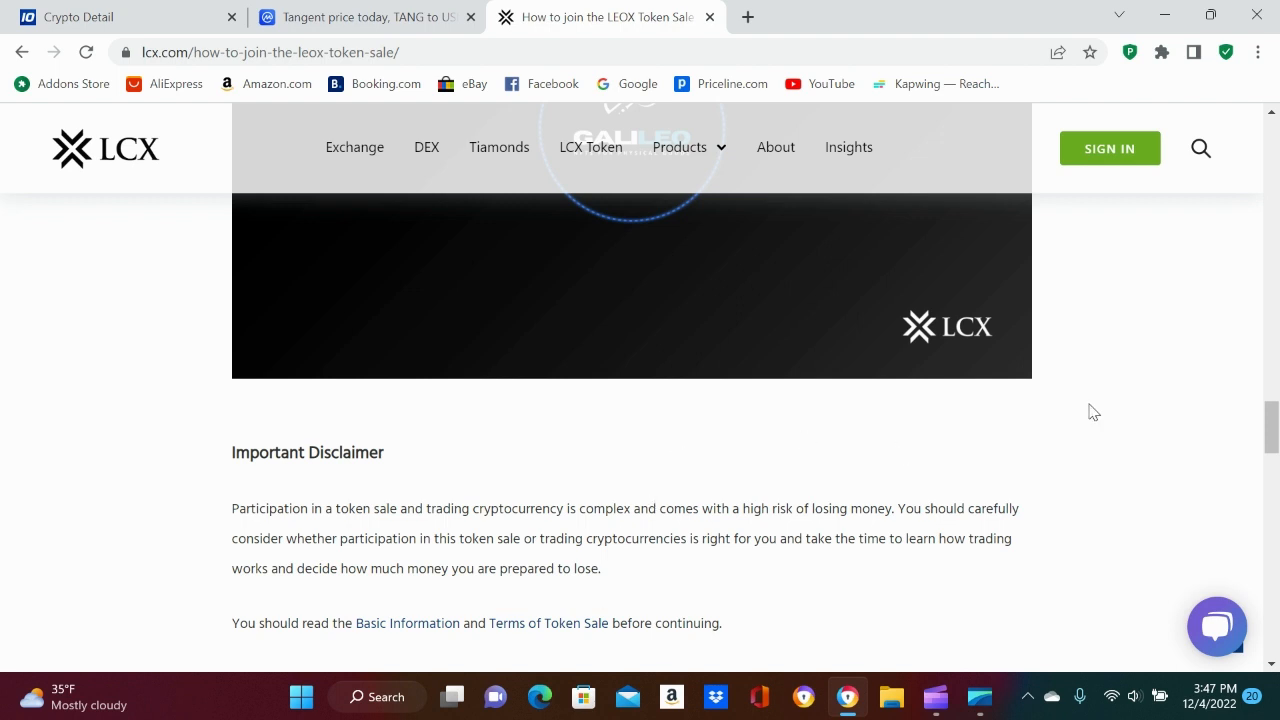
pyautogui.scroll(-3)
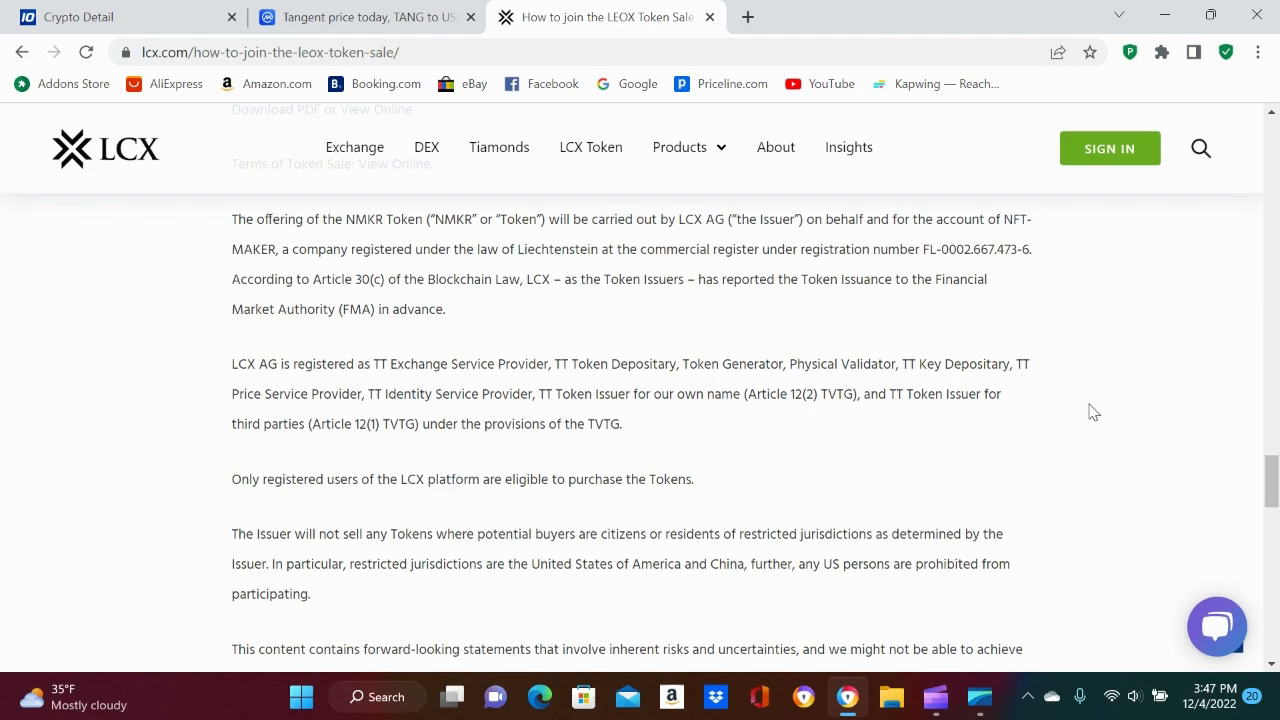
pyautogui.scroll(-3)
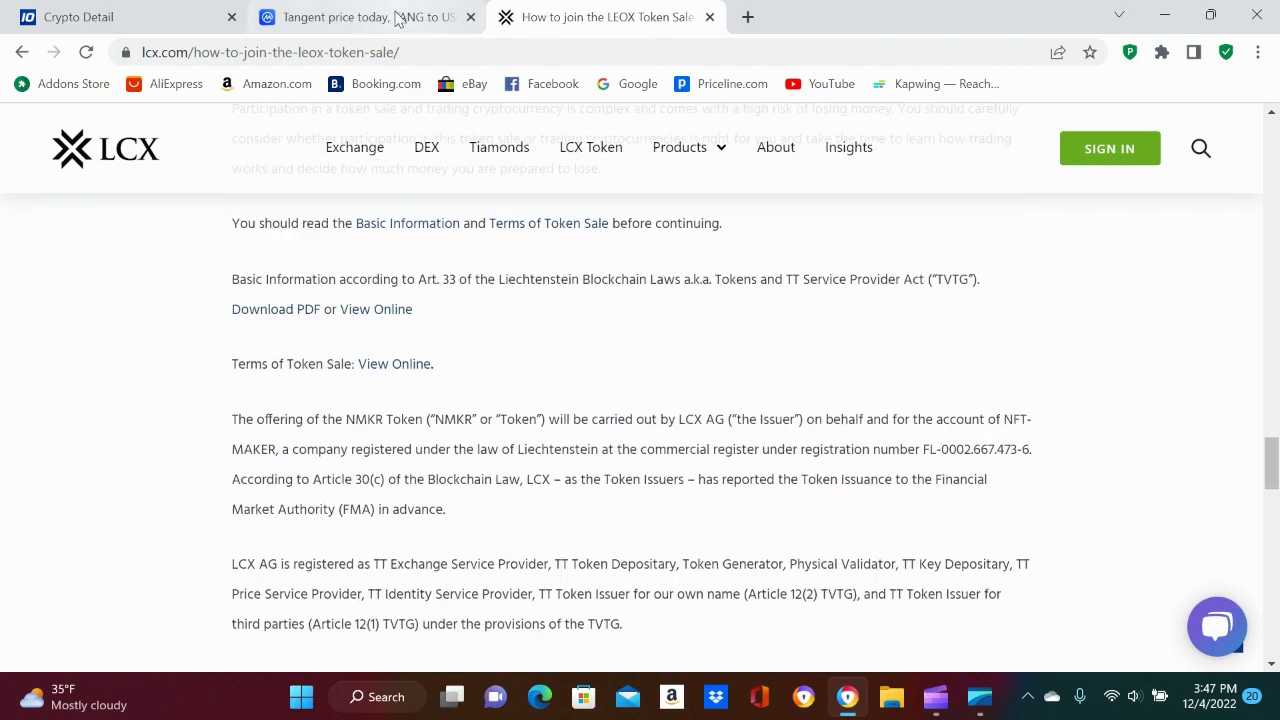
pyautogui.click(365, 17)
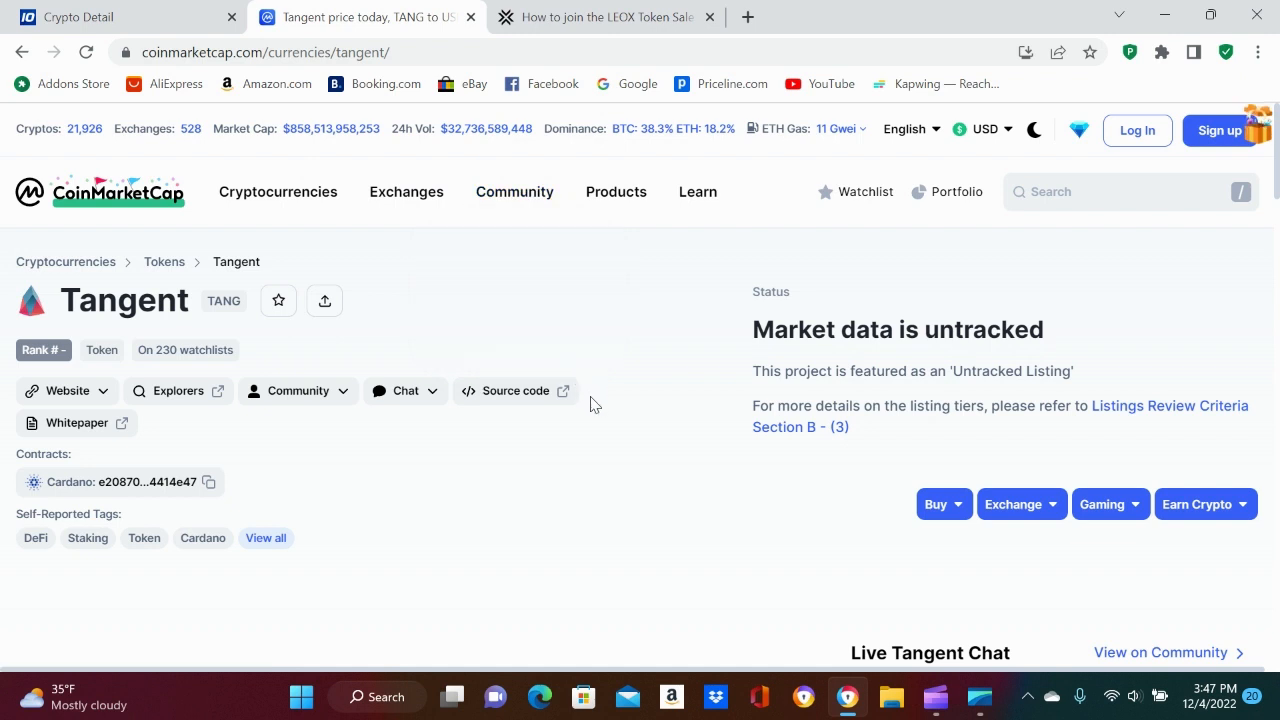
pyautogui.moveTo(387, 505)
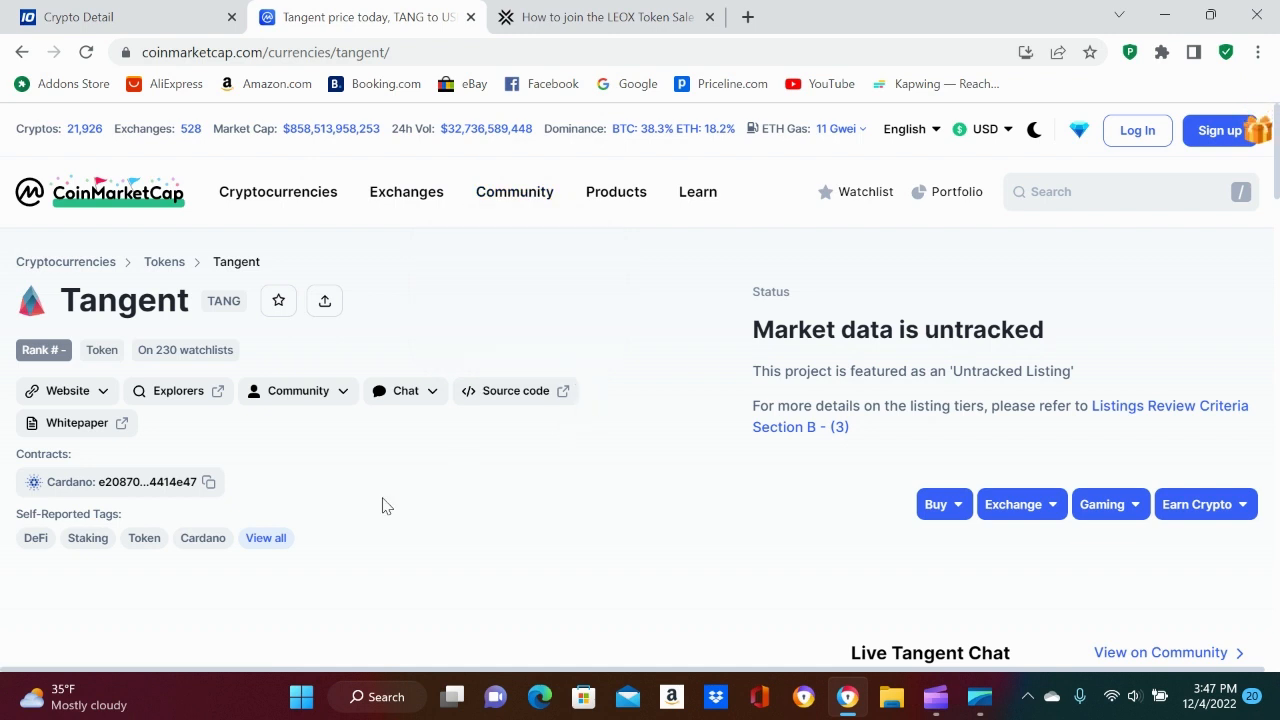
pyautogui.moveTo(100, 580)
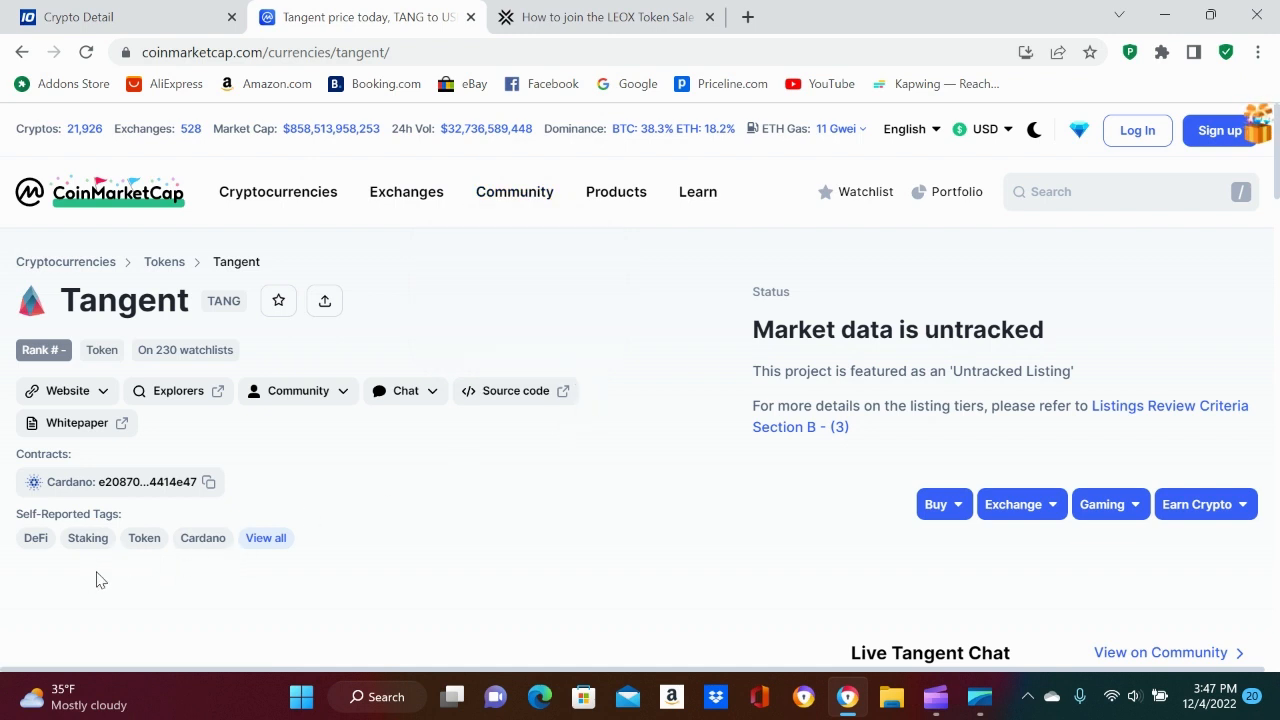
# Scroll down to the TANG Price Live Data section and back up.
pyautogui.scroll(-3)
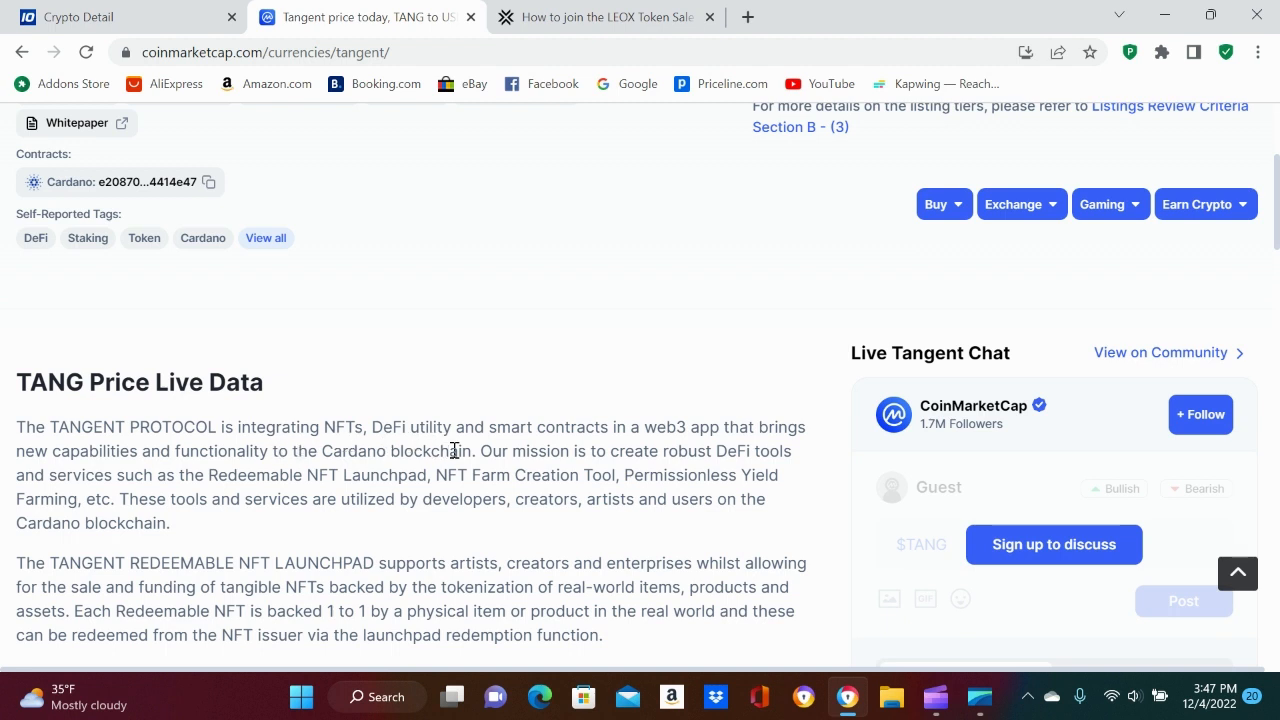
pyautogui.moveTo(608, 451)
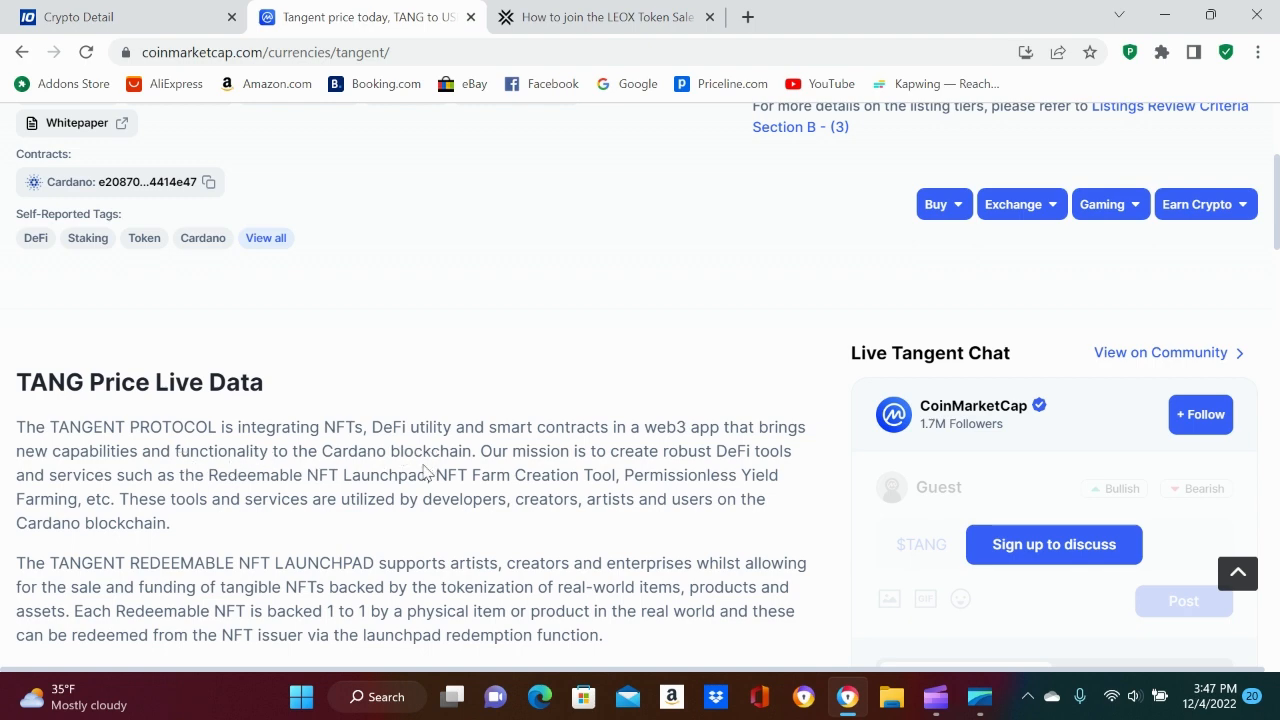
pyautogui.scroll(-3)
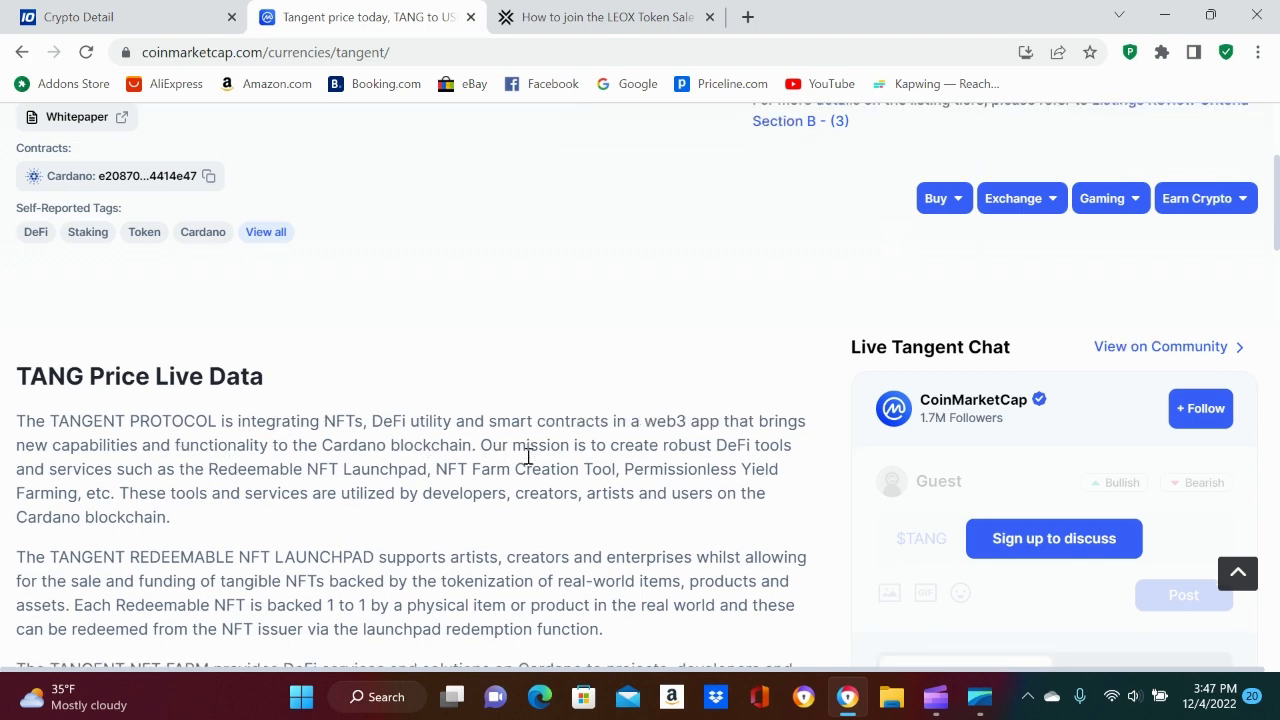
pyautogui.scroll(-3)
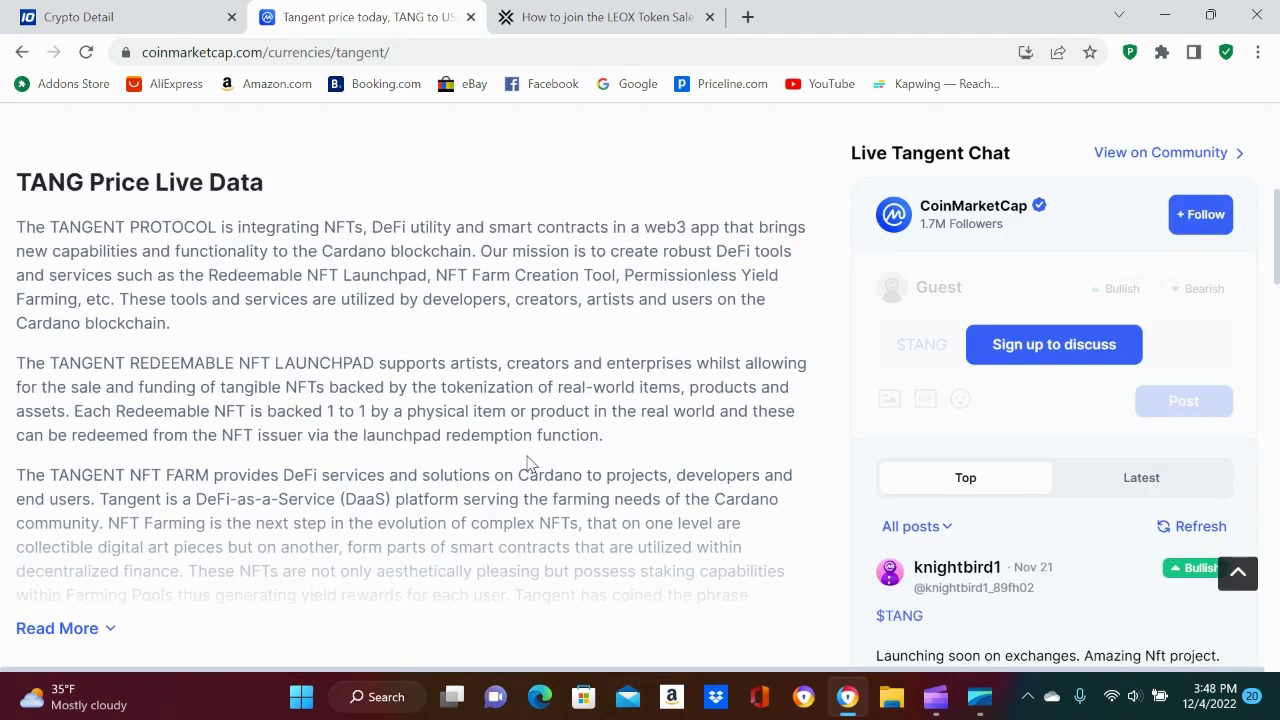
pyautogui.scroll(-3)
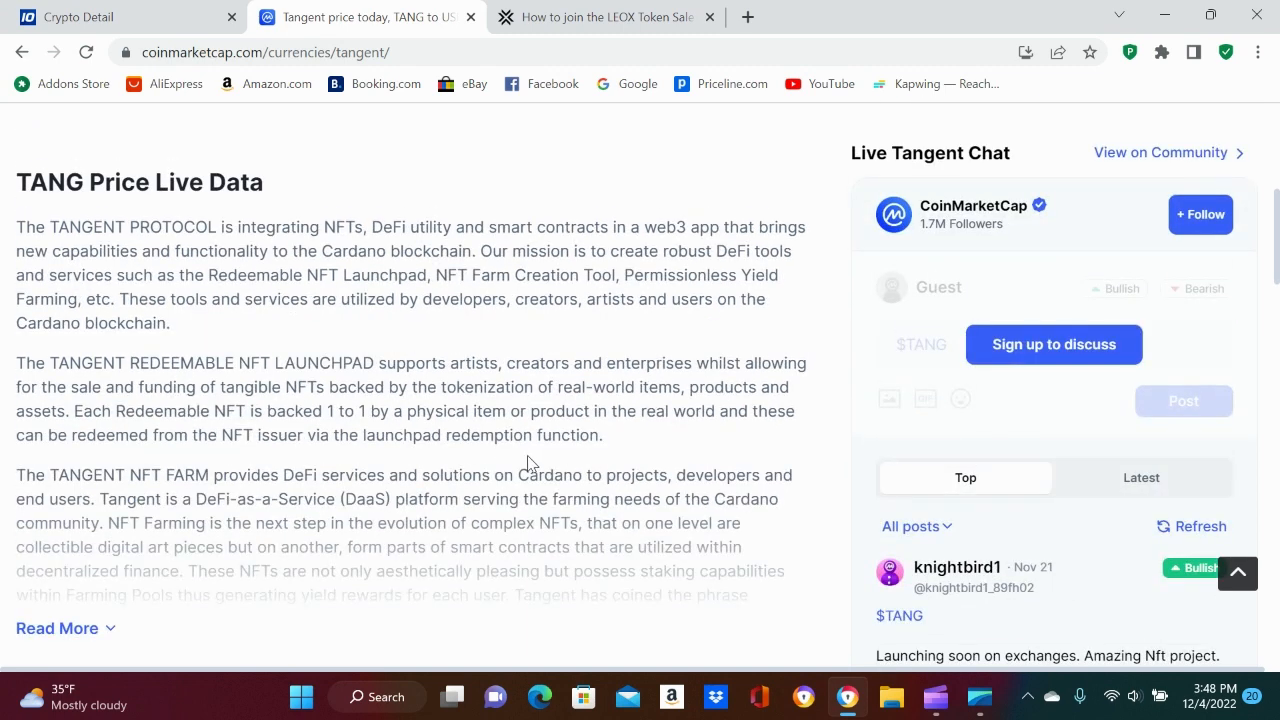
pyautogui.scroll(3)
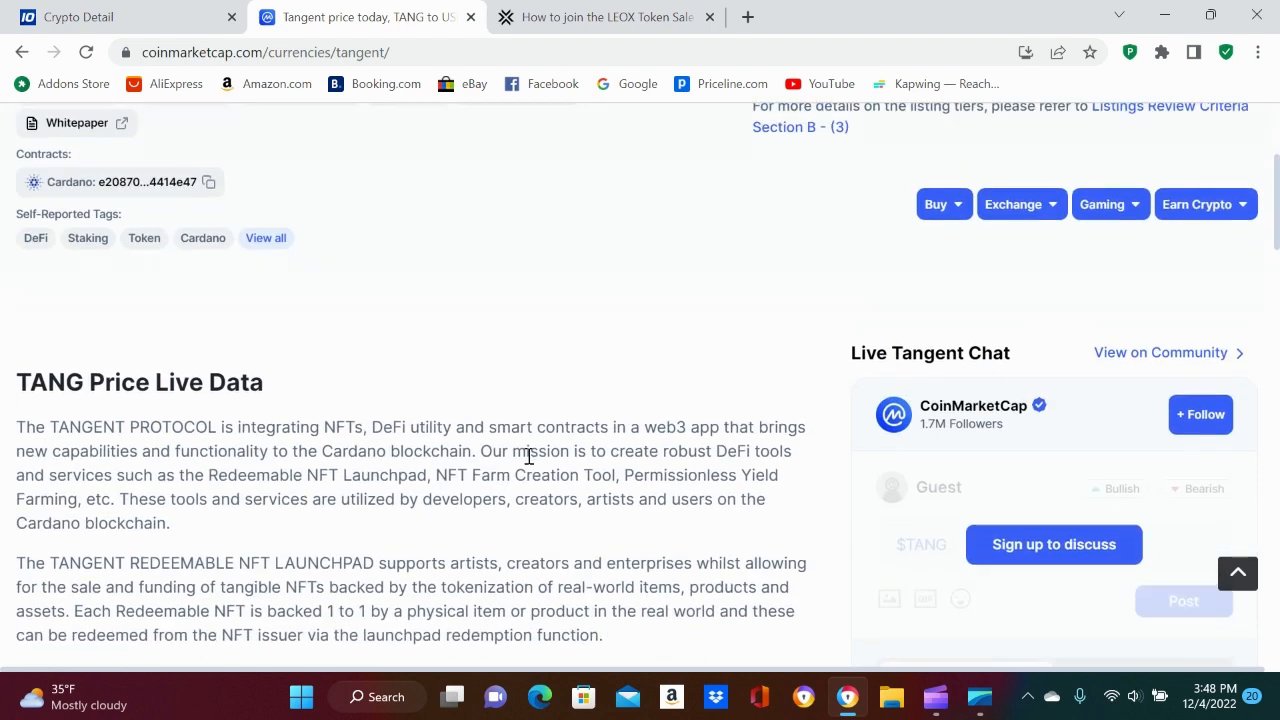
pyautogui.scroll(3)
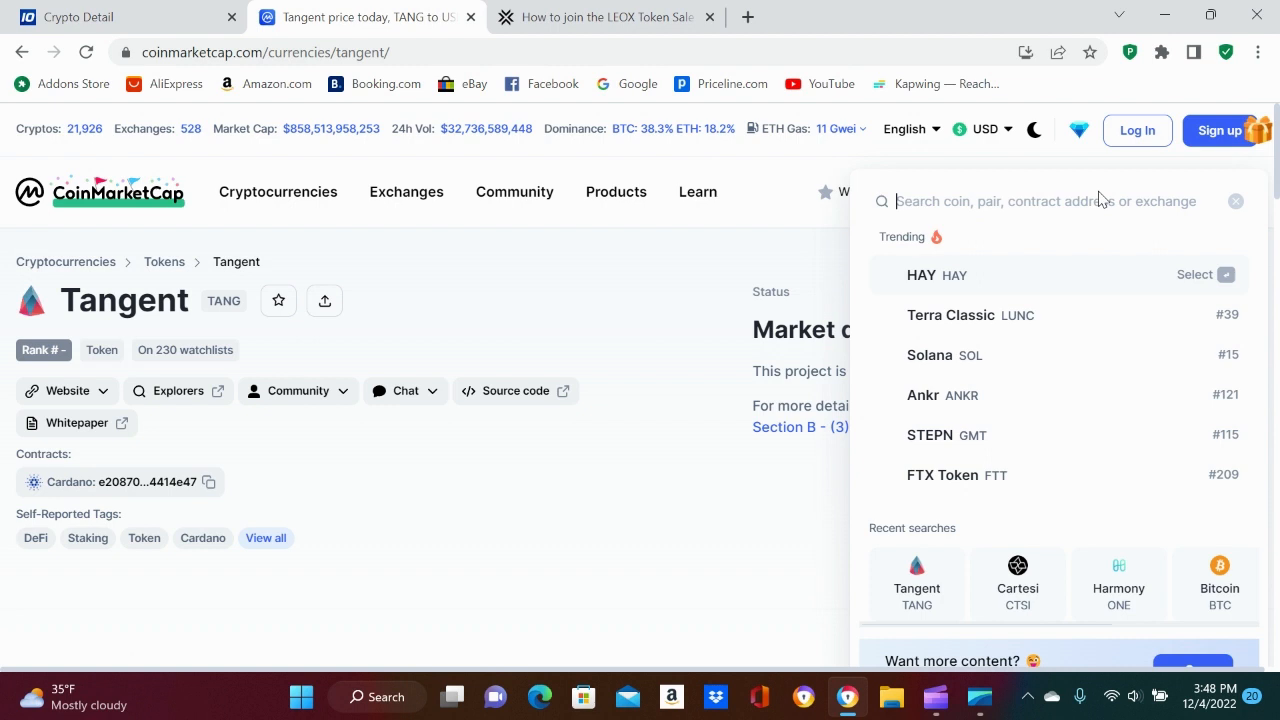
# Search 'lcx' and open the LCX result under Cryptoassets.
pyautogui.write('lcx')
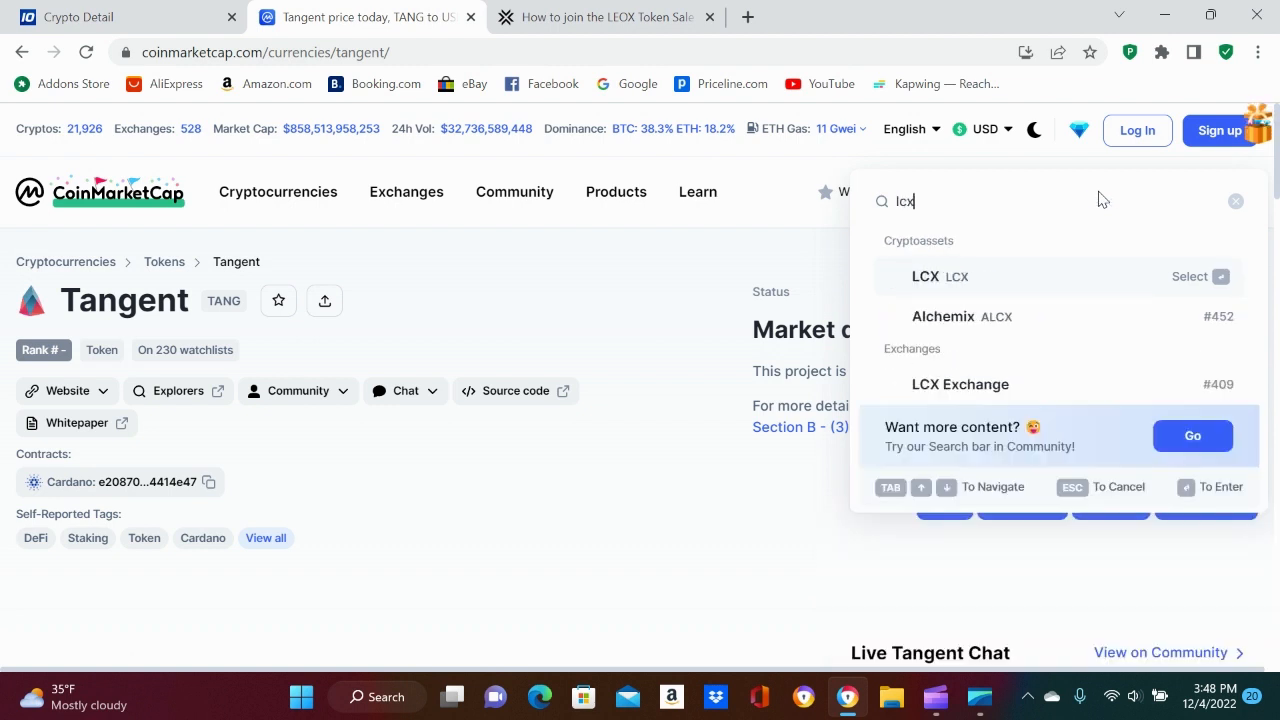
pyautogui.click(925, 276)
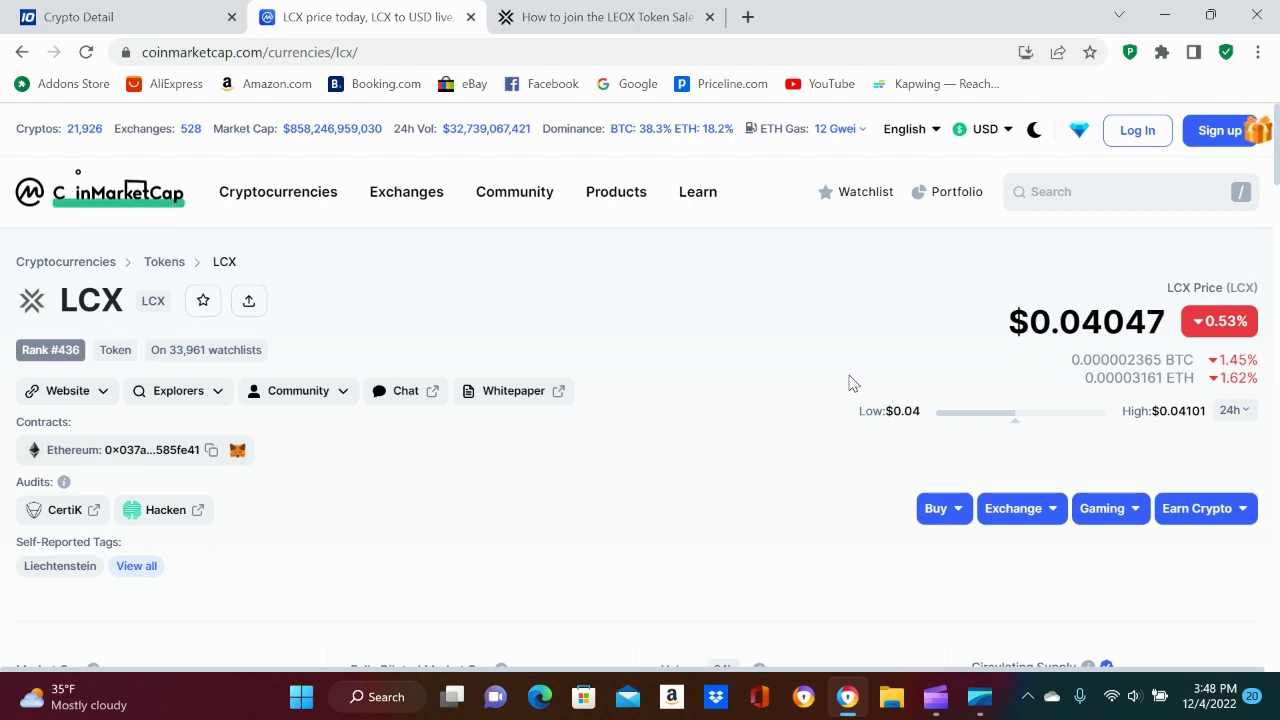
pyautogui.scroll(-3)
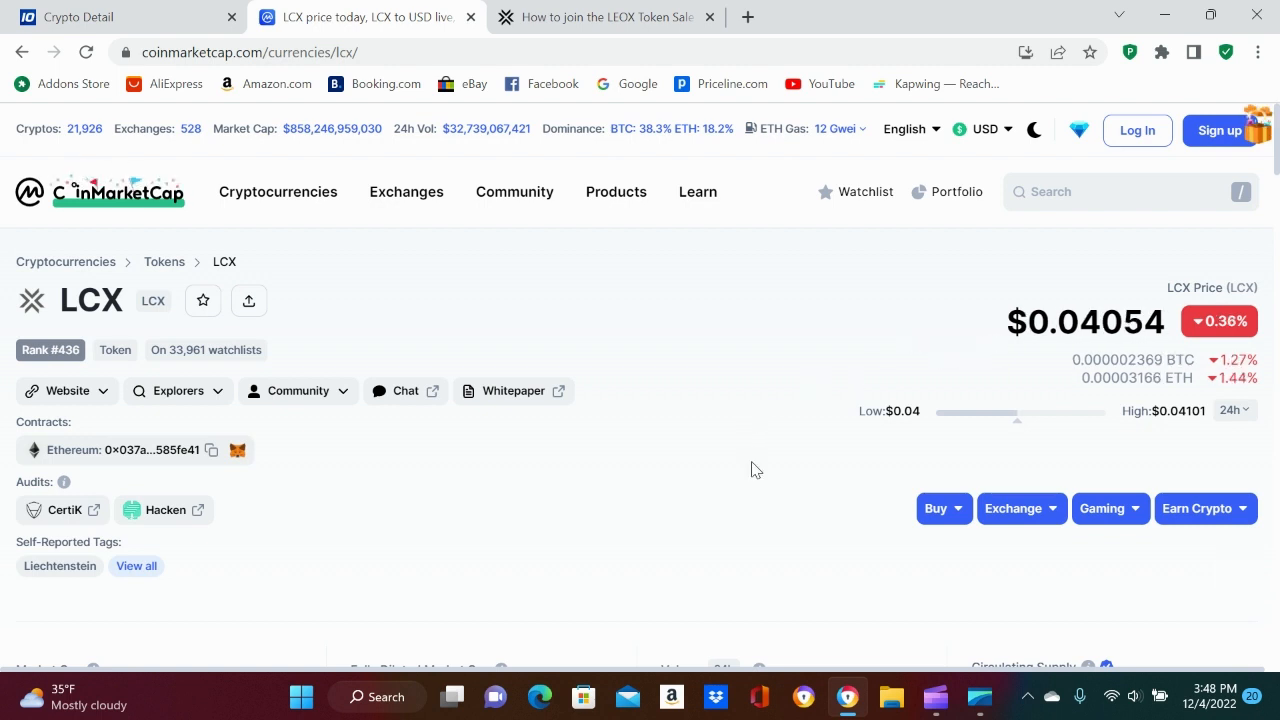
pyautogui.scroll(-3)
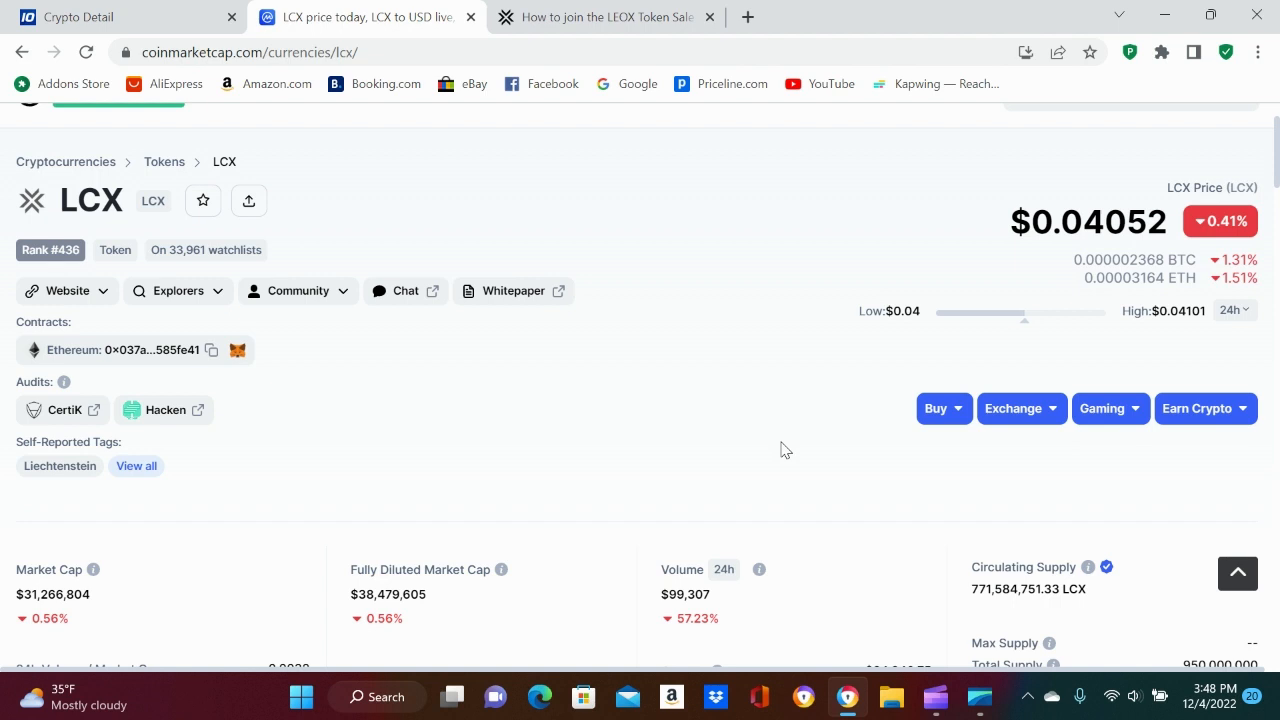
pyautogui.scroll(3)
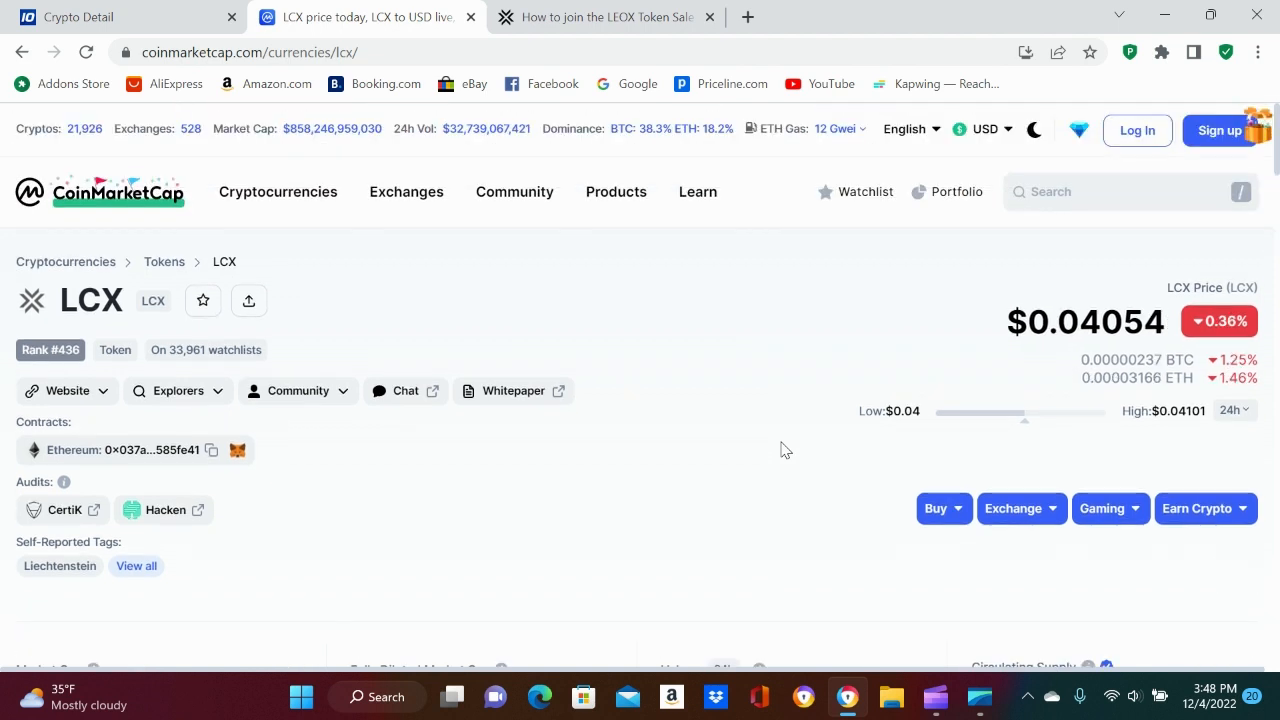
pyautogui.moveTo(560, 303)
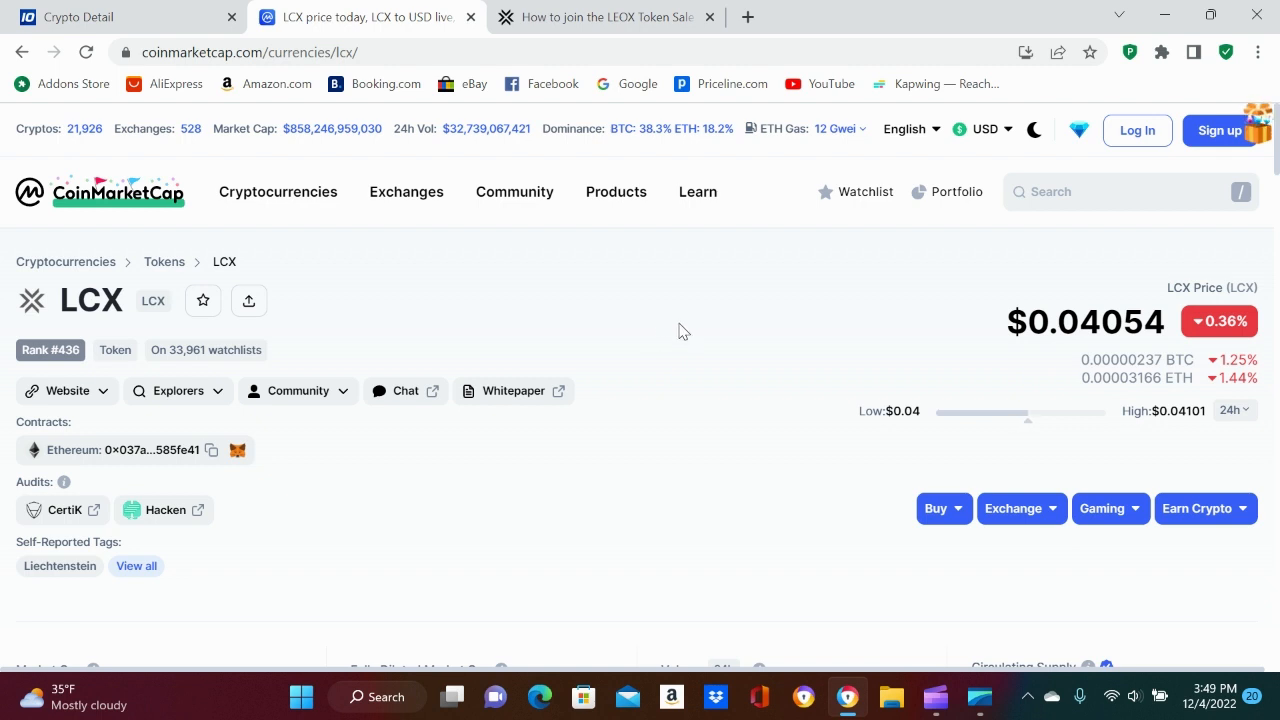
pyautogui.moveTo(730, 477)
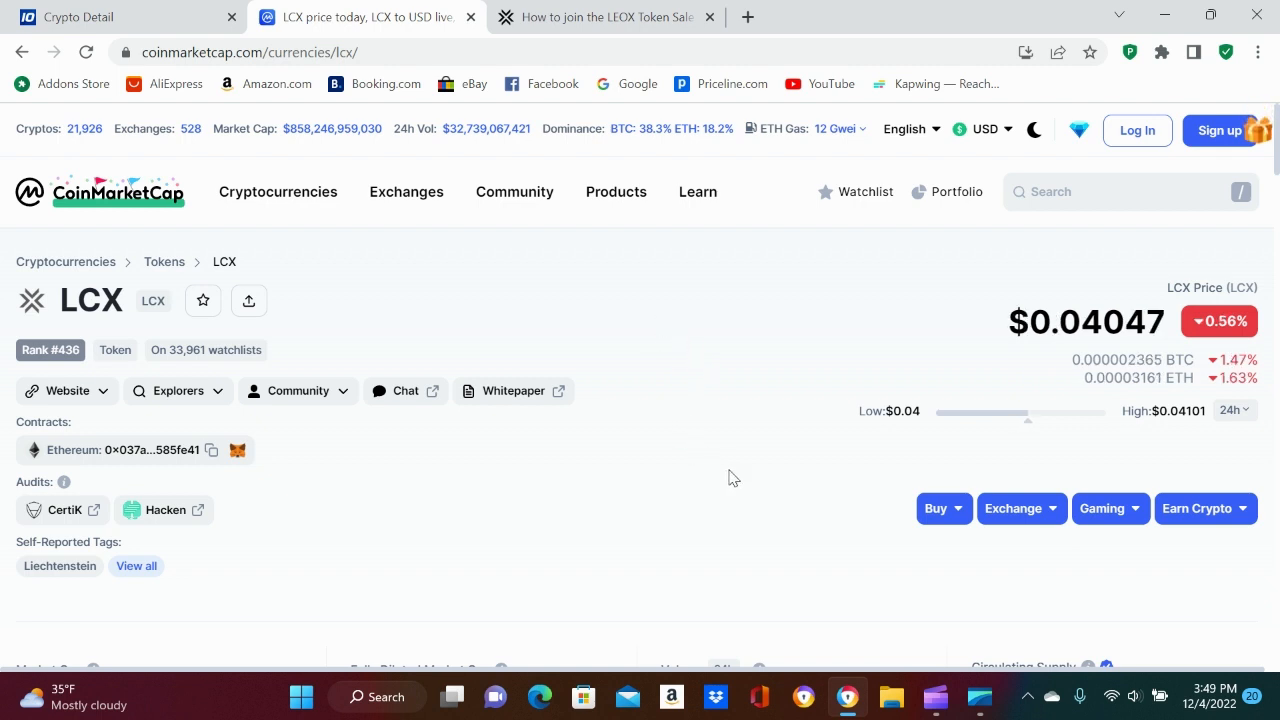
pyautogui.moveTo(787, 519)
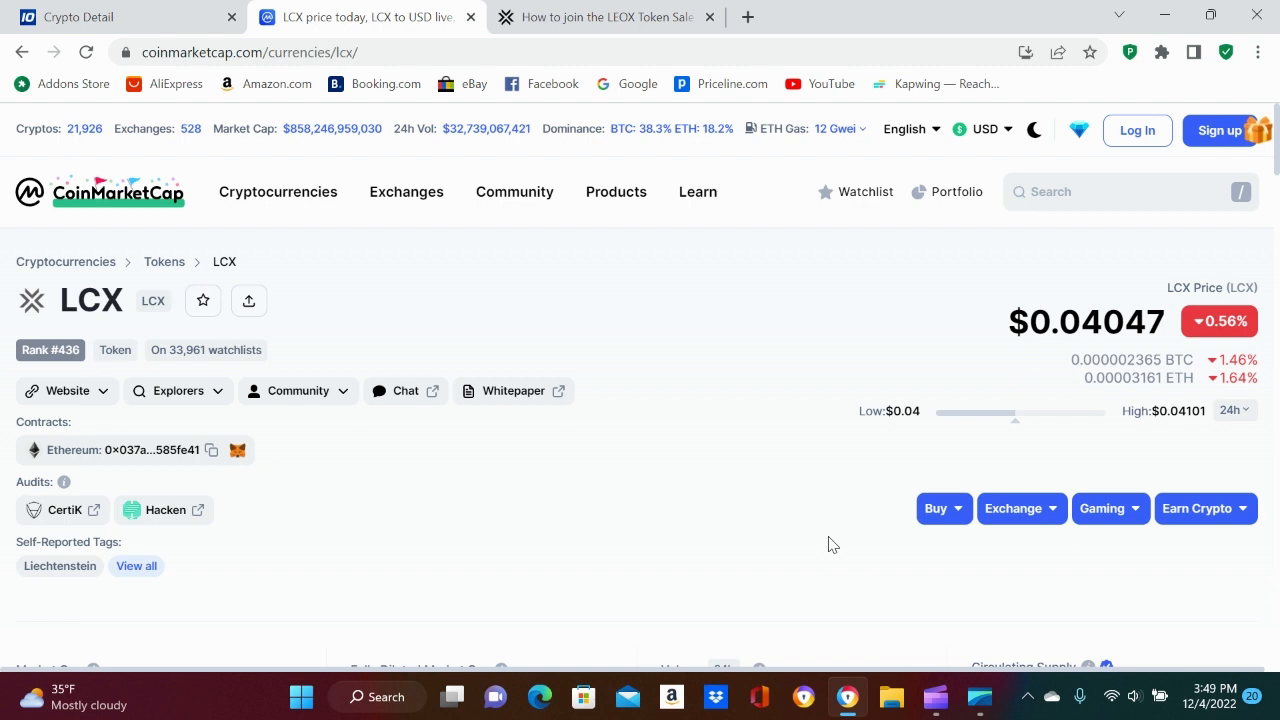
pyautogui.moveTo(830, 527)
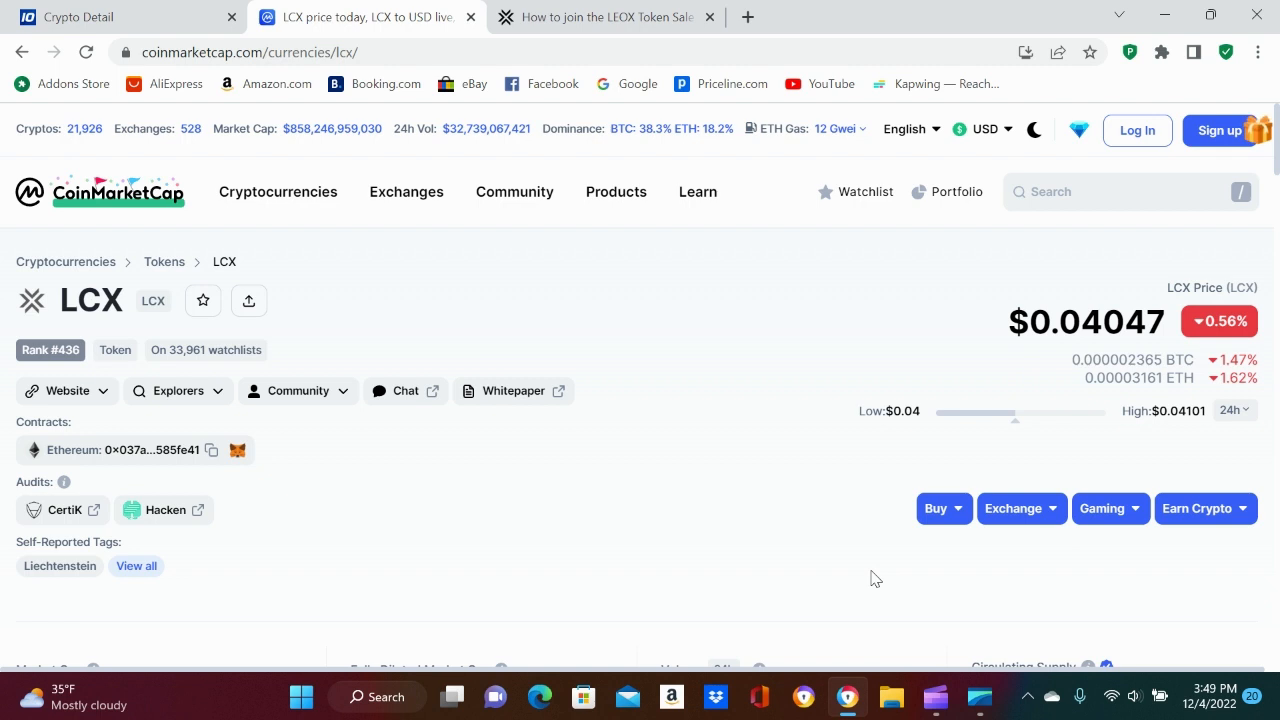
pyautogui.moveTo(872, 605)
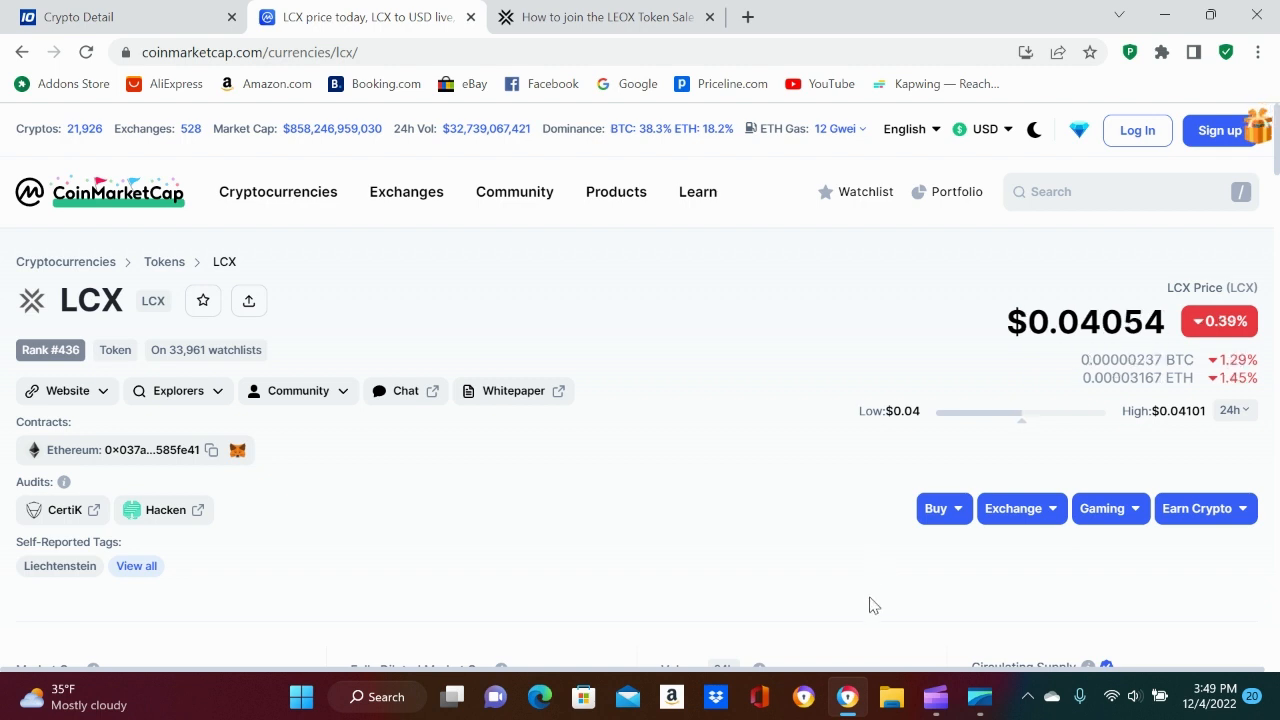